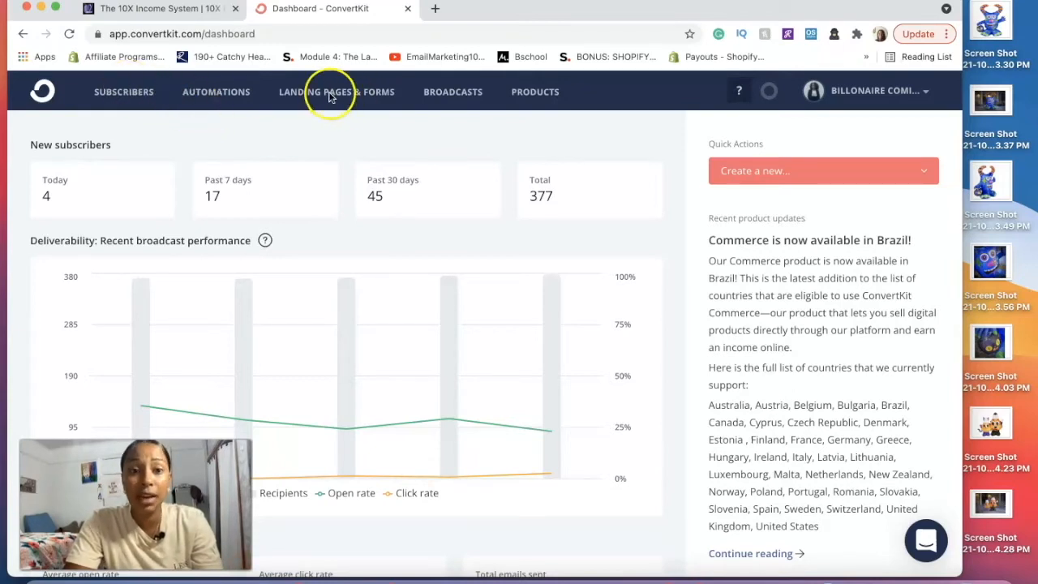
Open the Landing Pages & Forms overview with its 377-signup chart.
left_click(336, 91)
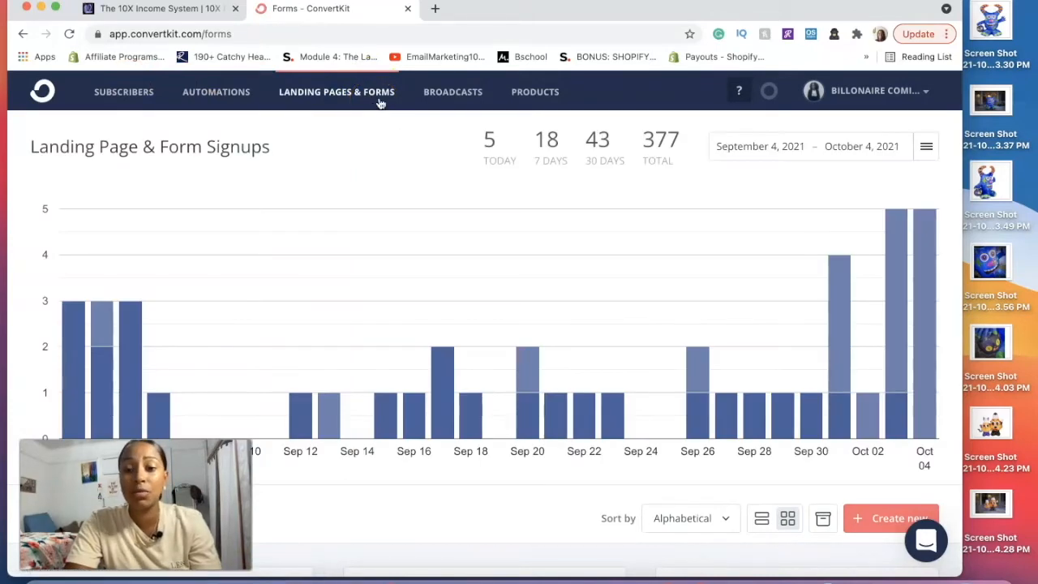
mouse_move(730, 489)
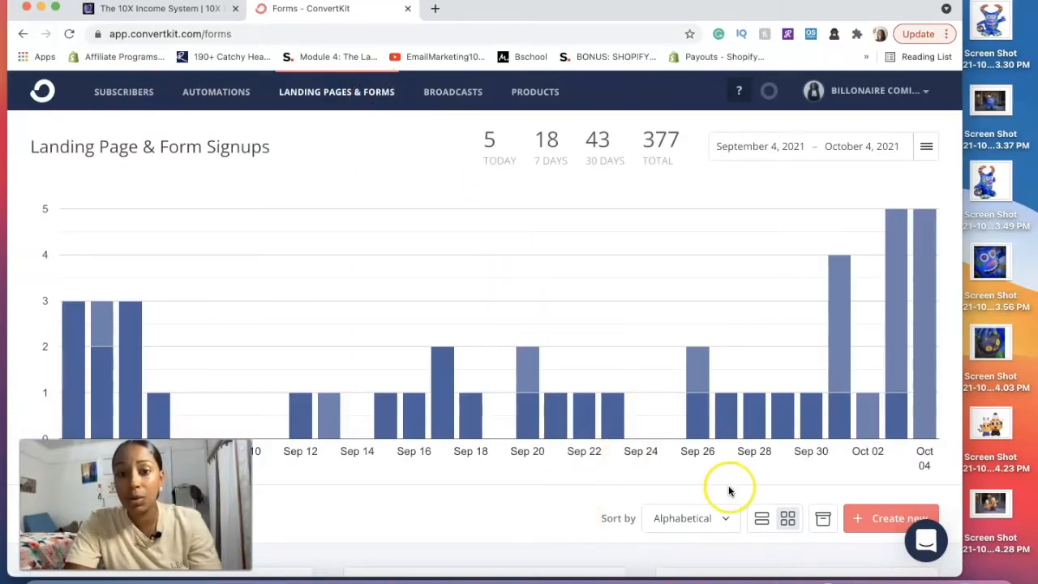
mouse_move(891, 518)
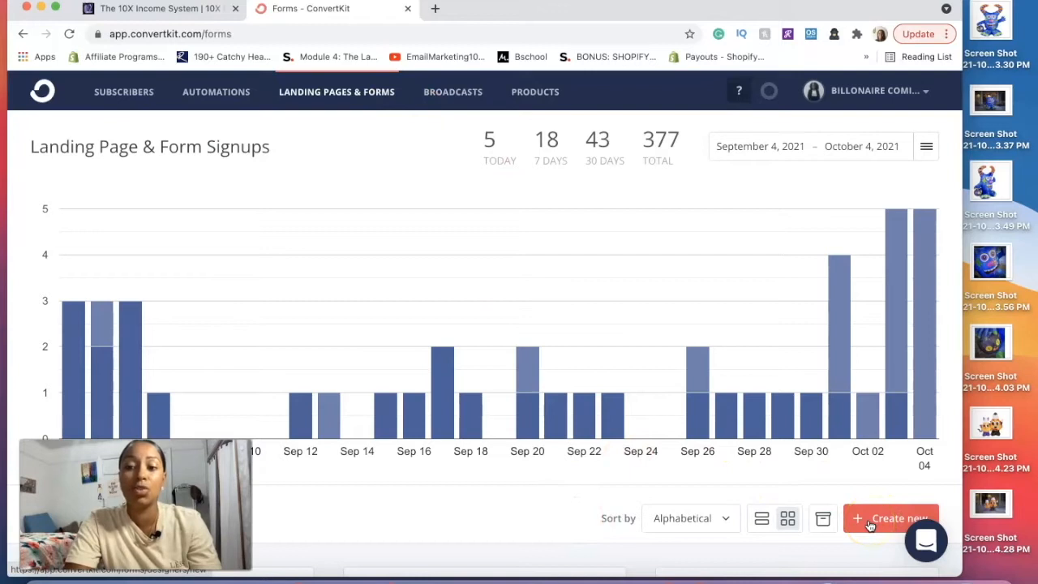
Create a new landing page to reach the template gallery (Abbey, Academy).
left_click(891, 518)
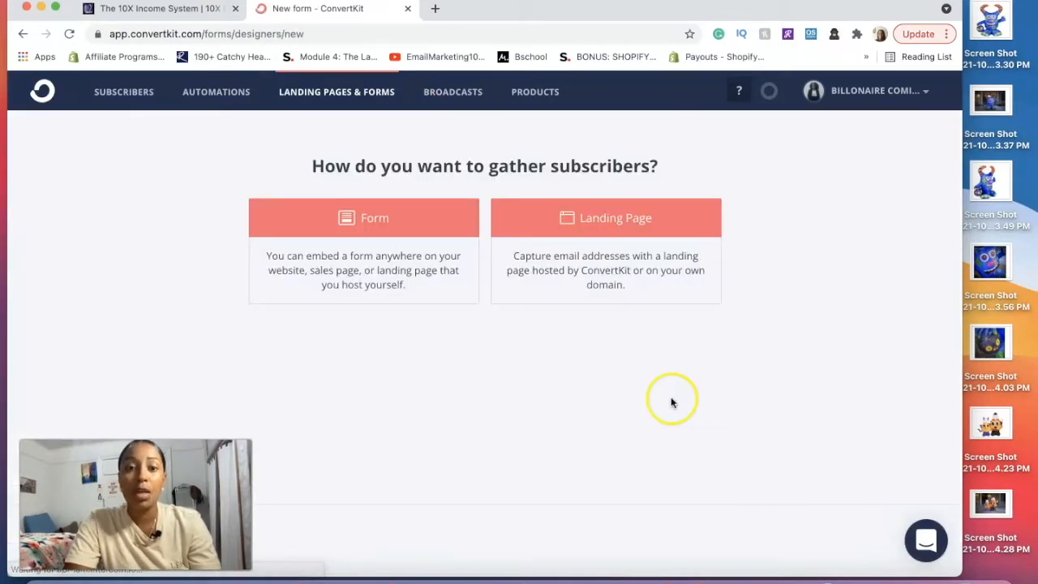
mouse_move(550, 353)
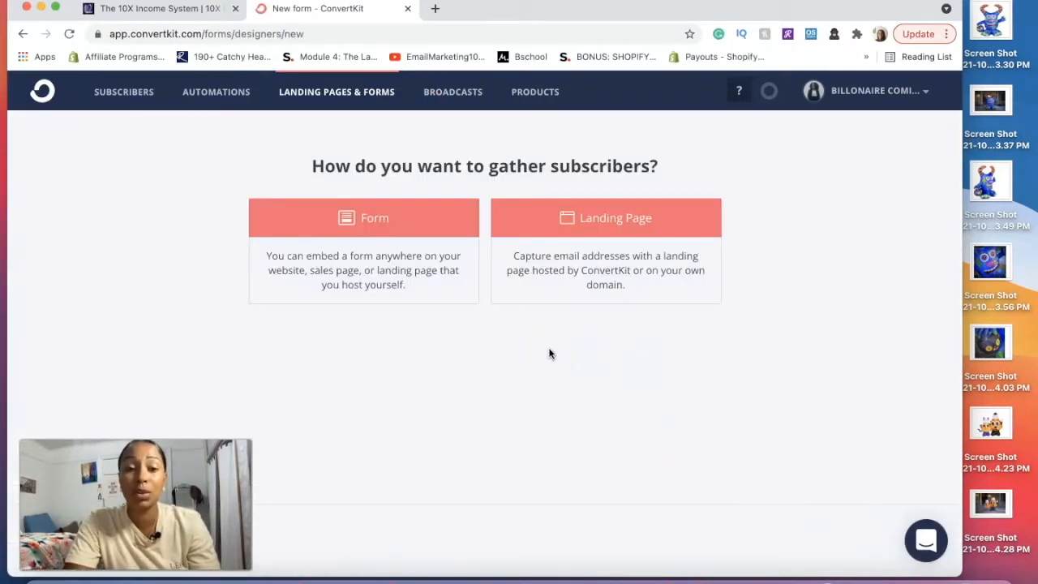
mouse_move(542, 351)
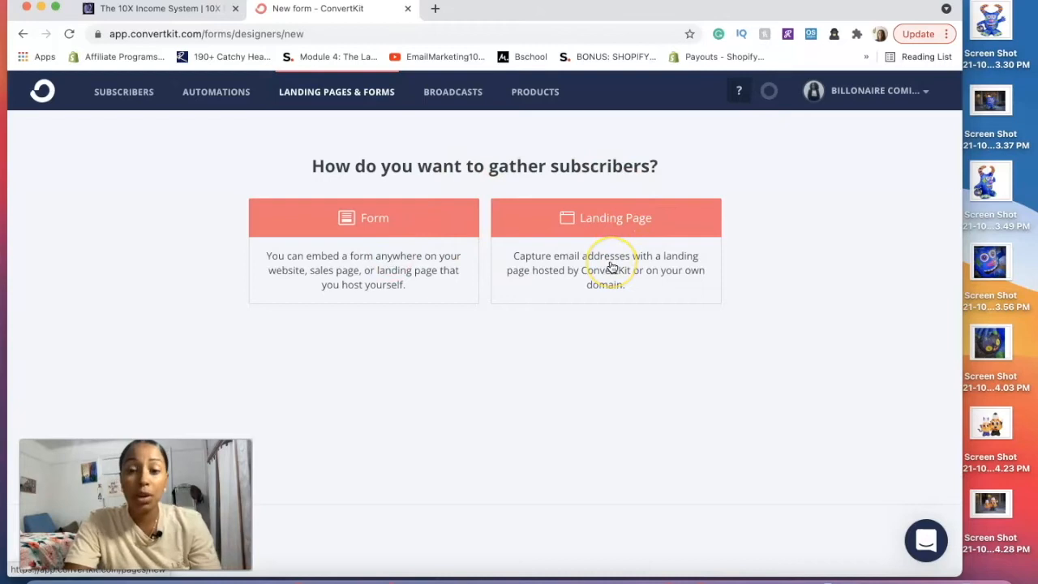
left_click(605, 218)
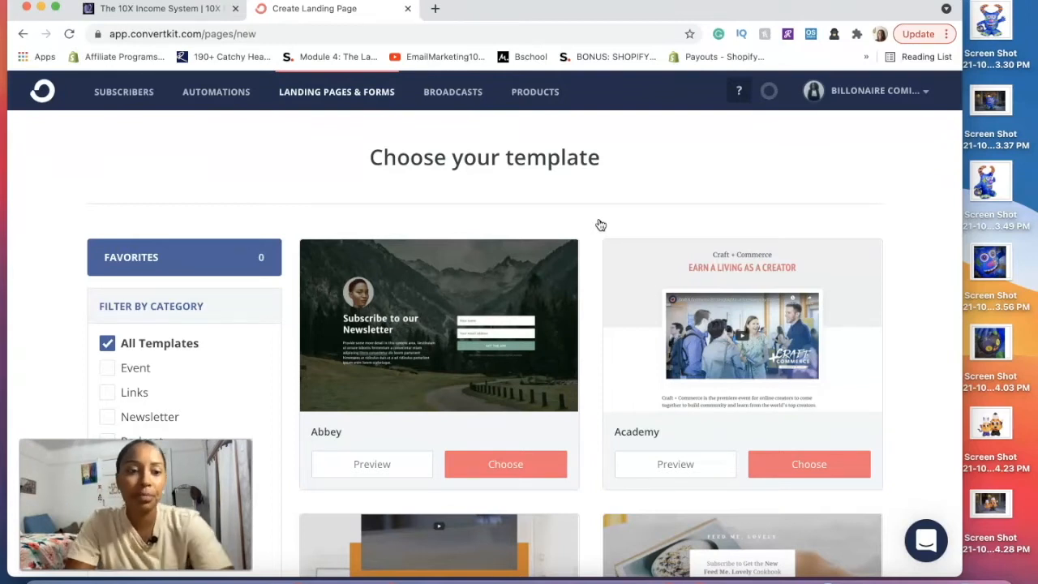
scroll("down", 3)
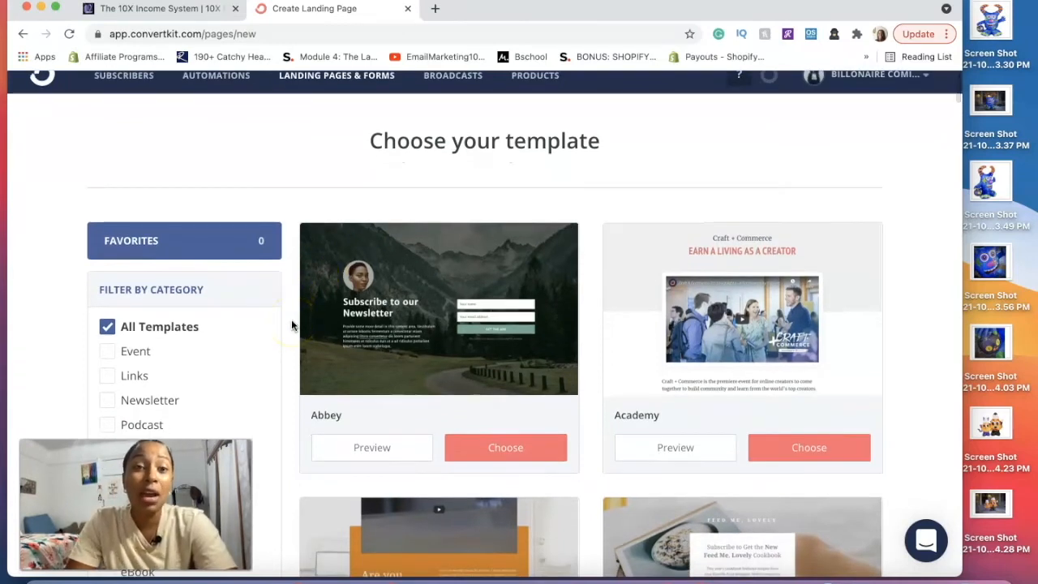
scroll("down", 3)
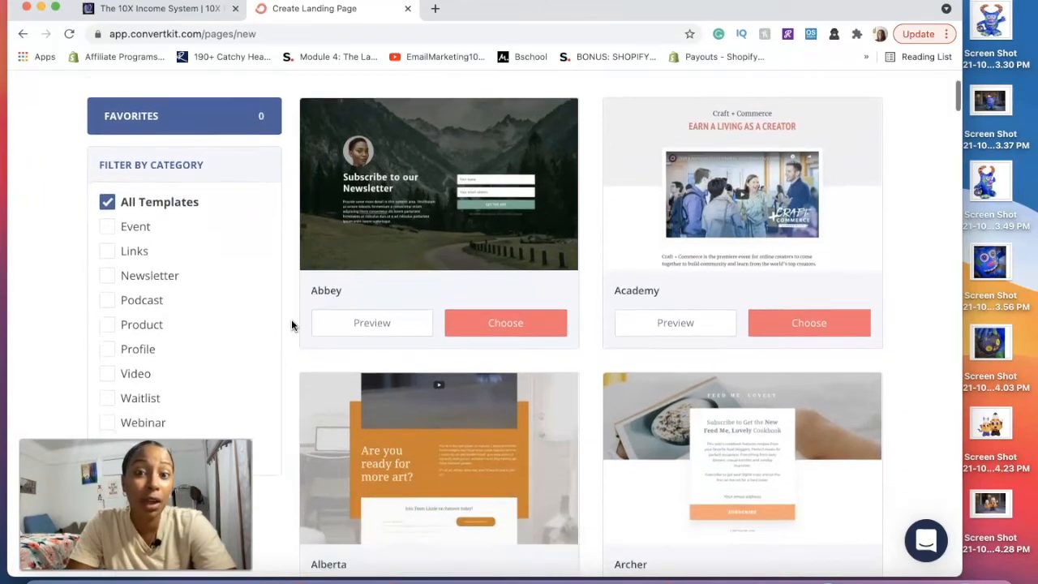
scroll("down", 3)
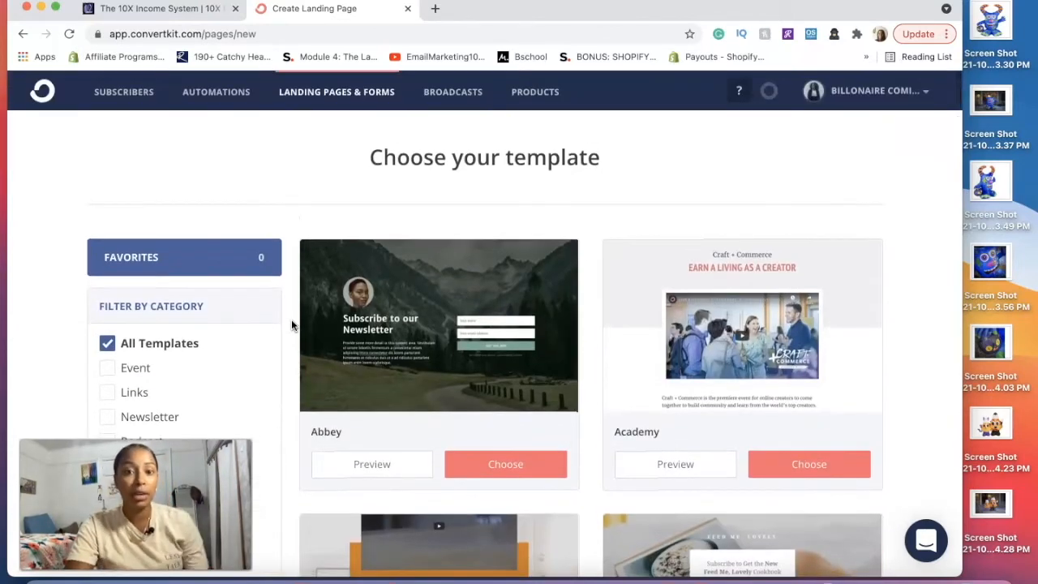
scroll("down", 3)
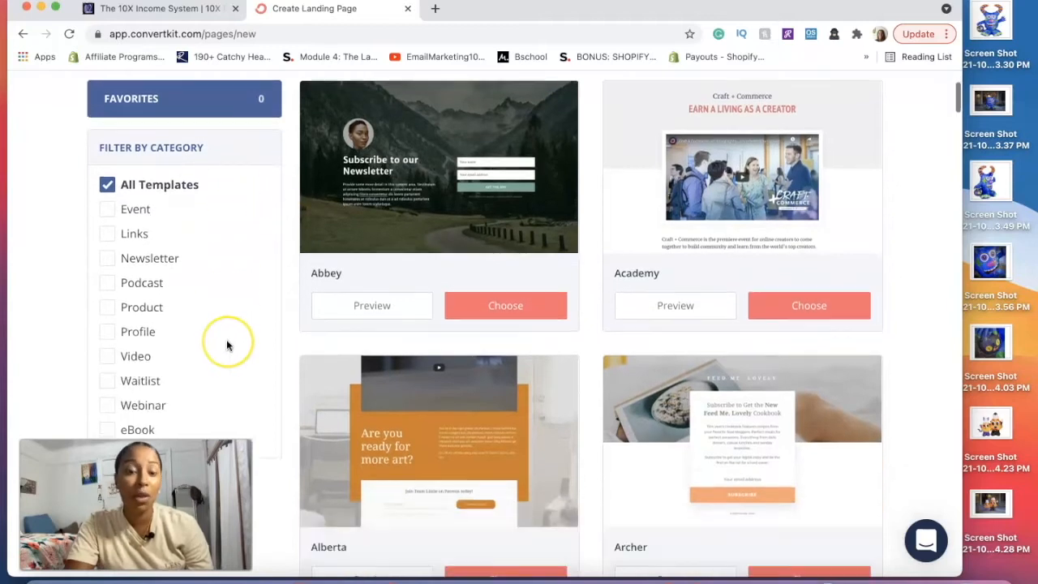
scroll("down", 3)
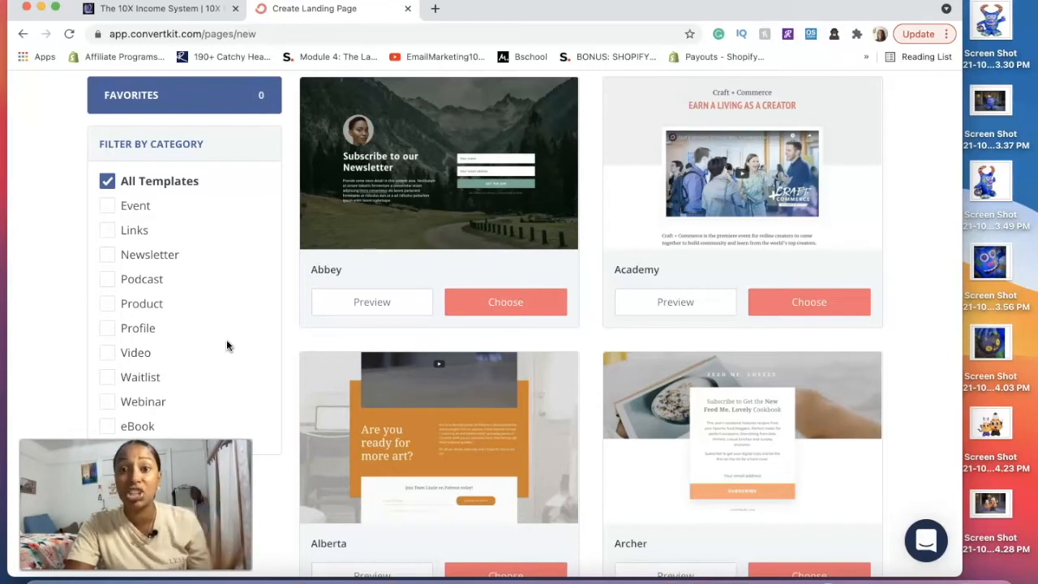
scroll("down", 3)
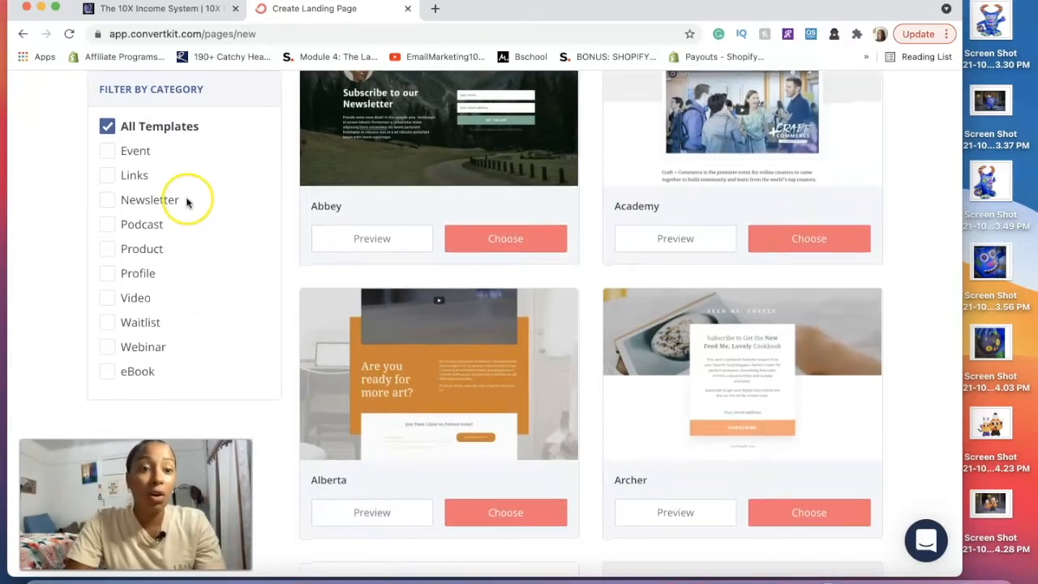
mouse_move(136, 151)
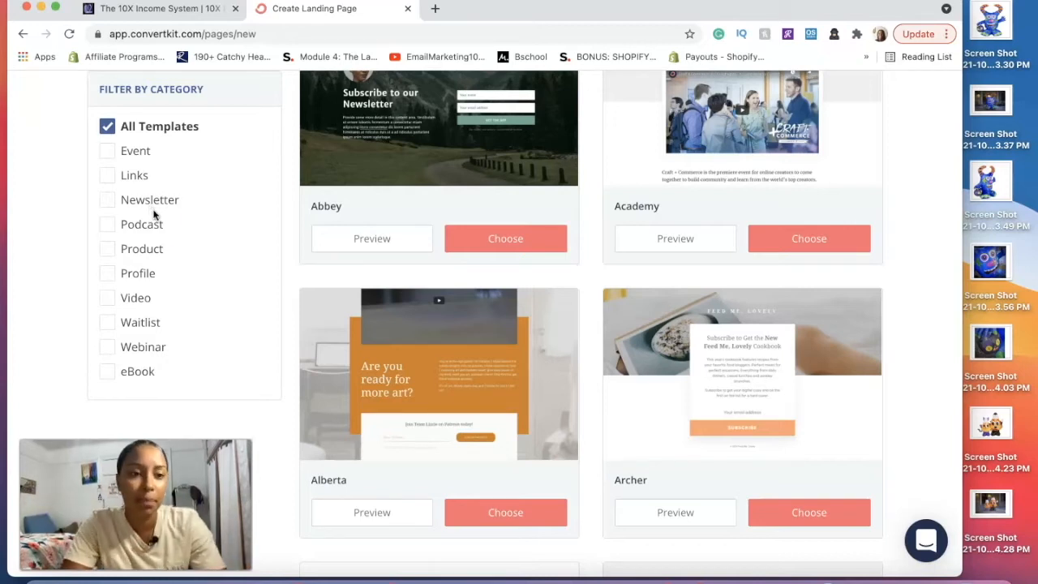
Browse the Podcast and Product template categories.
left_click(106, 224)
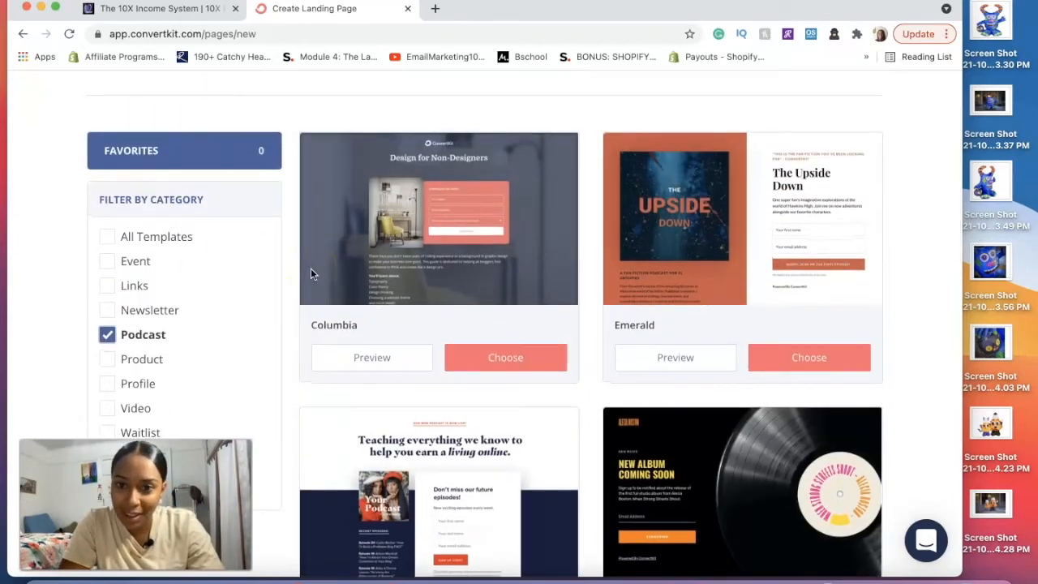
scroll("down", 3)
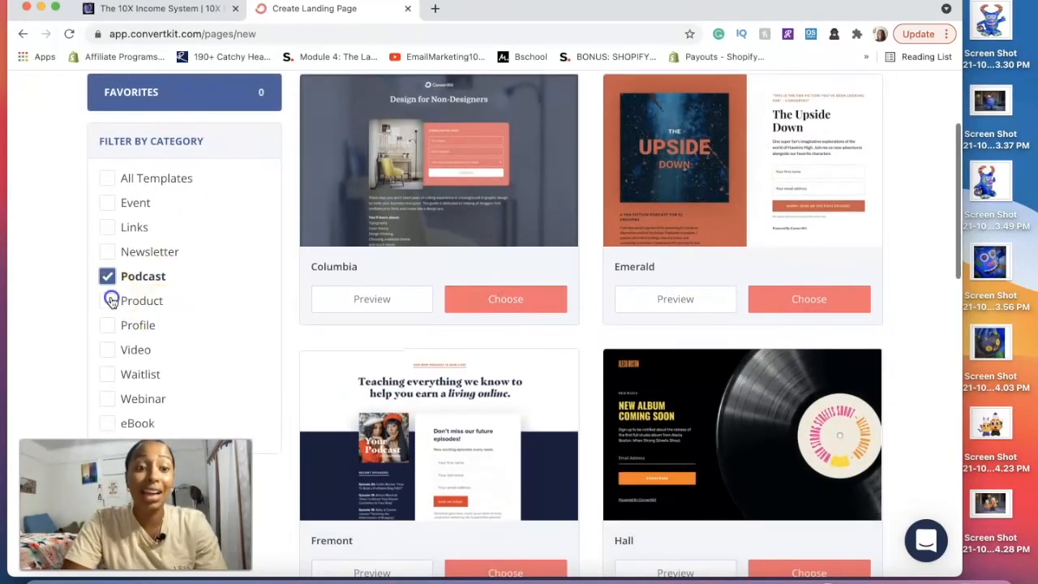
left_click(107, 300)
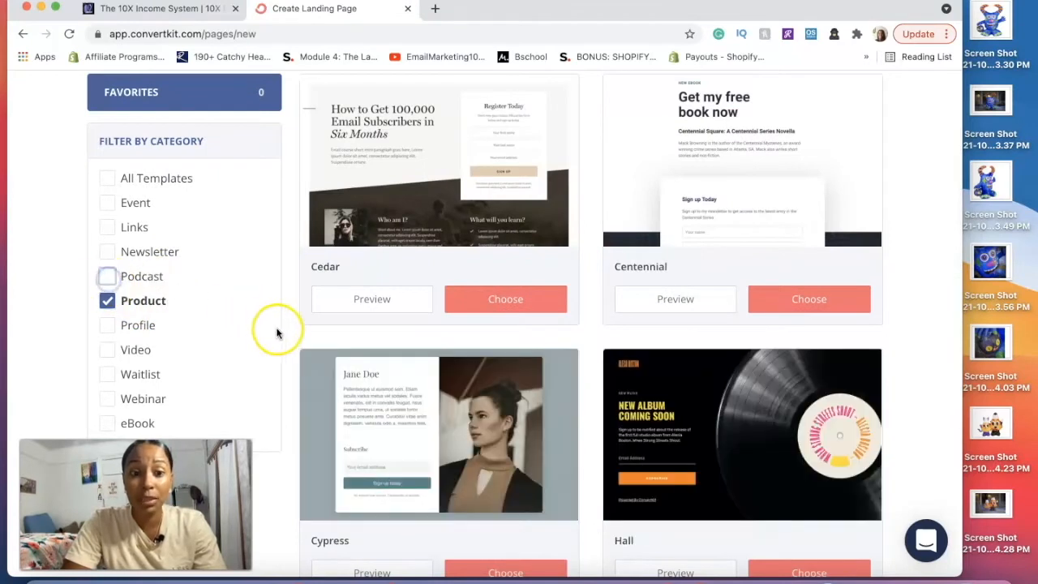
scroll("down", 3)
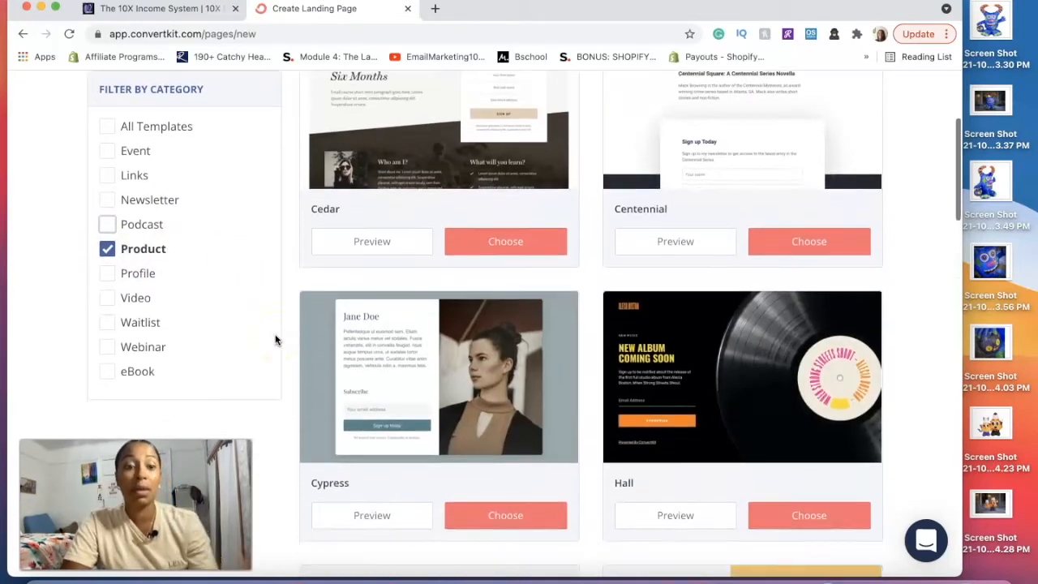
mouse_move(151, 300)
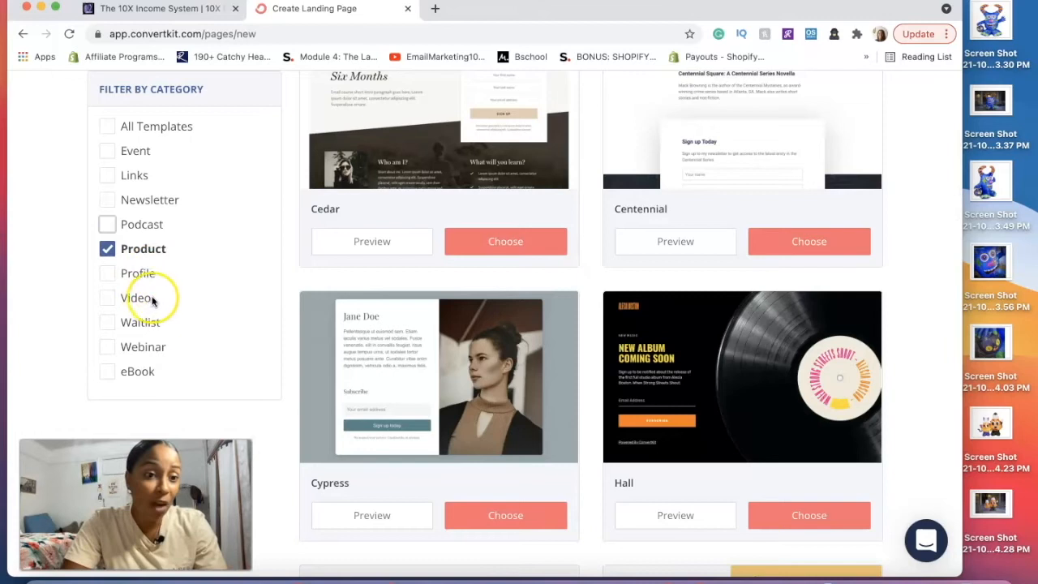
Filter templates to eBook and scroll through Parnell, Pierce, Princeton and Siesta.
left_click(106, 371)
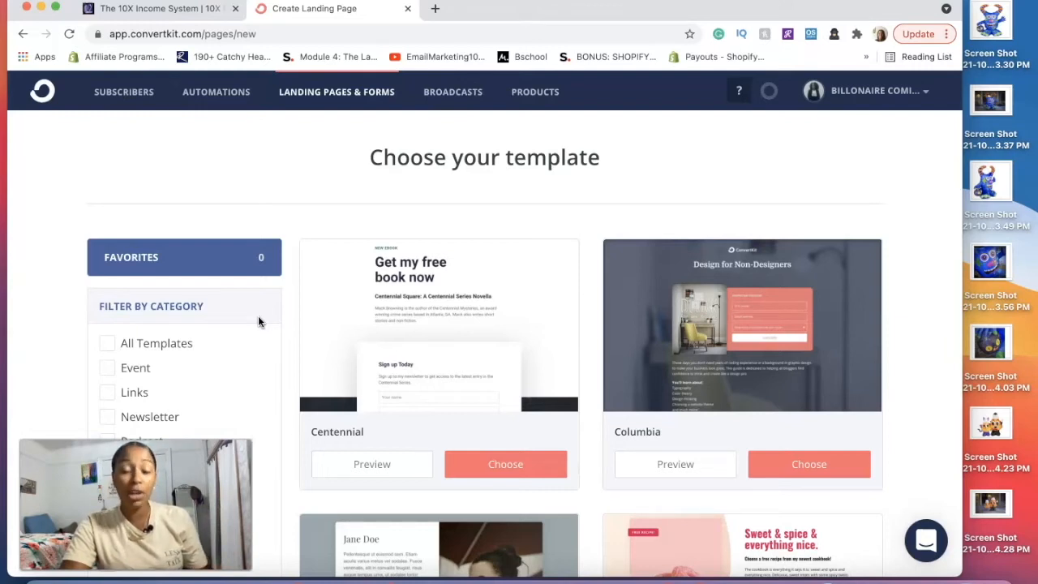
mouse_move(532, 313)
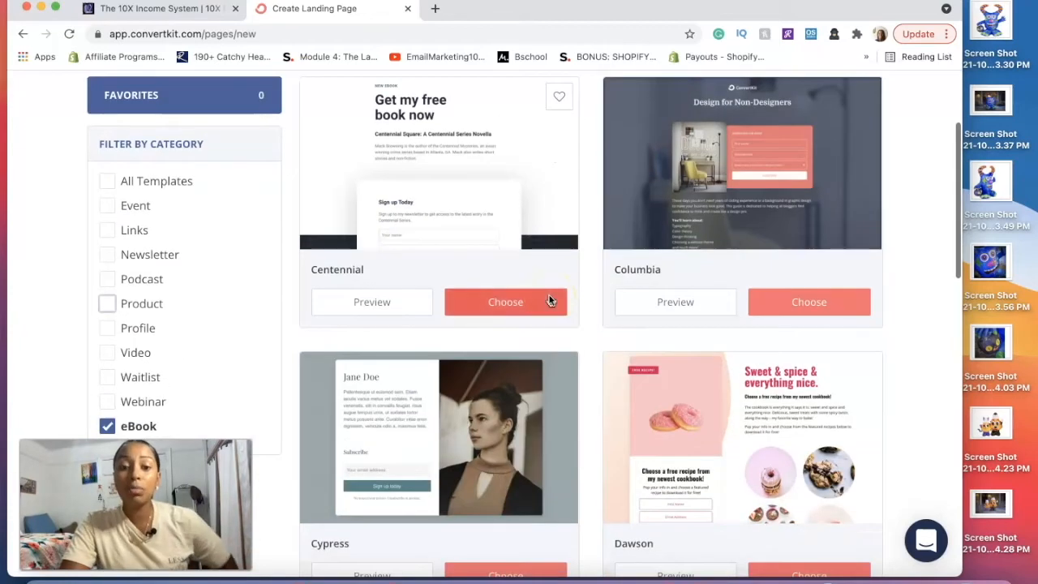
scroll("down", 3)
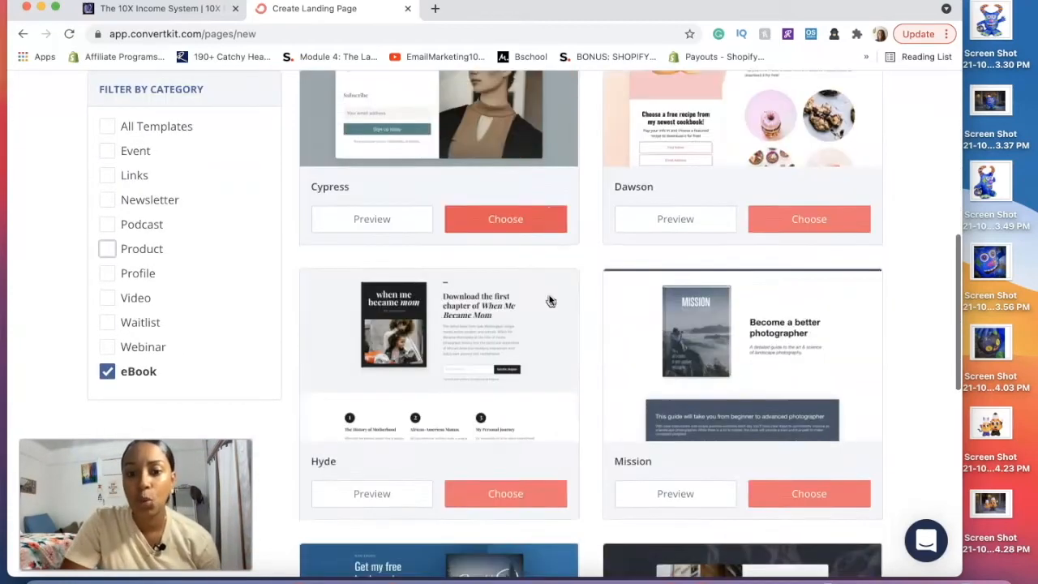
scroll("down", 3)
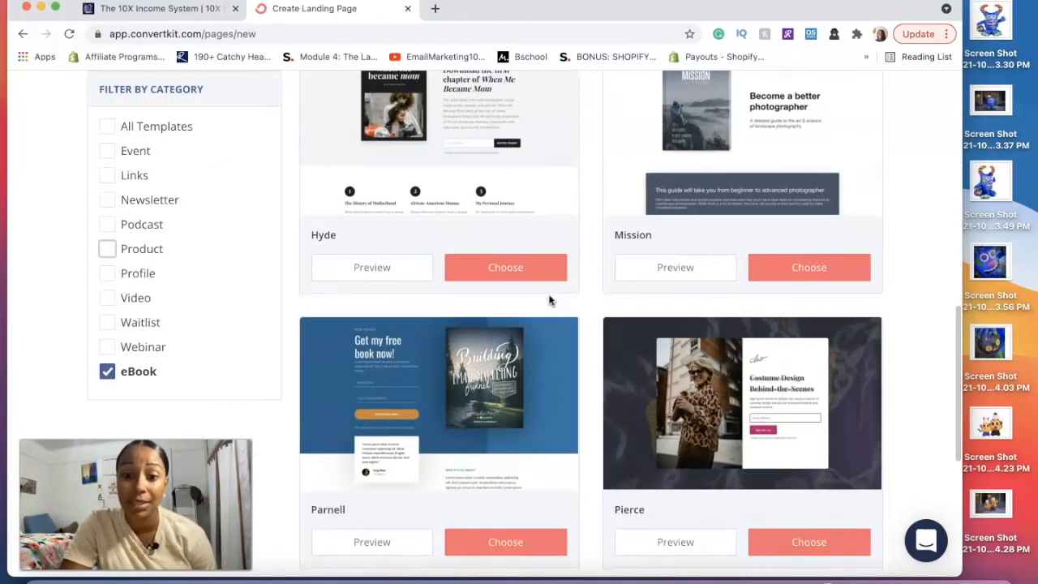
scroll("down", 3)
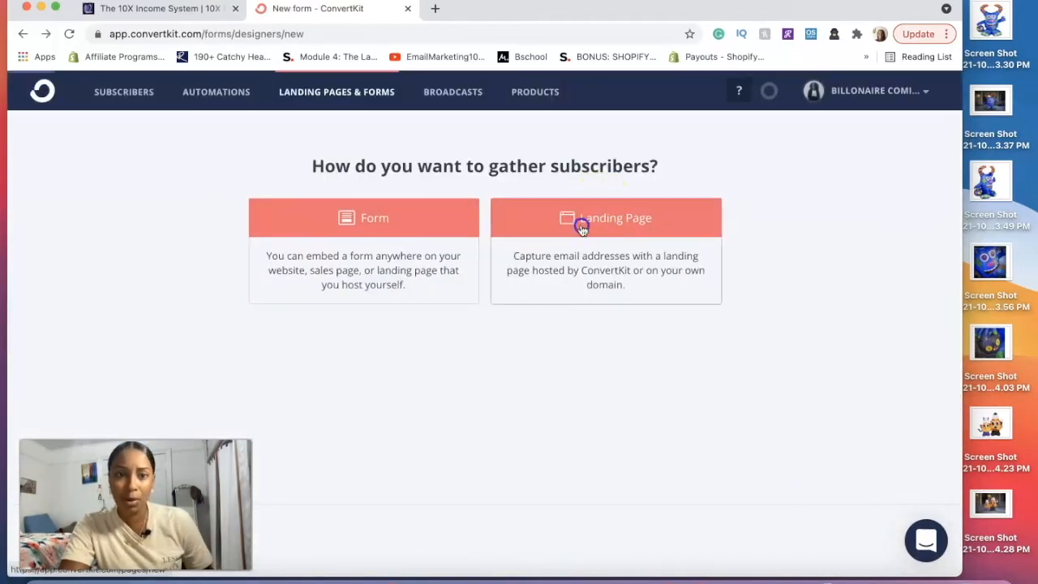
left_click(605, 217)
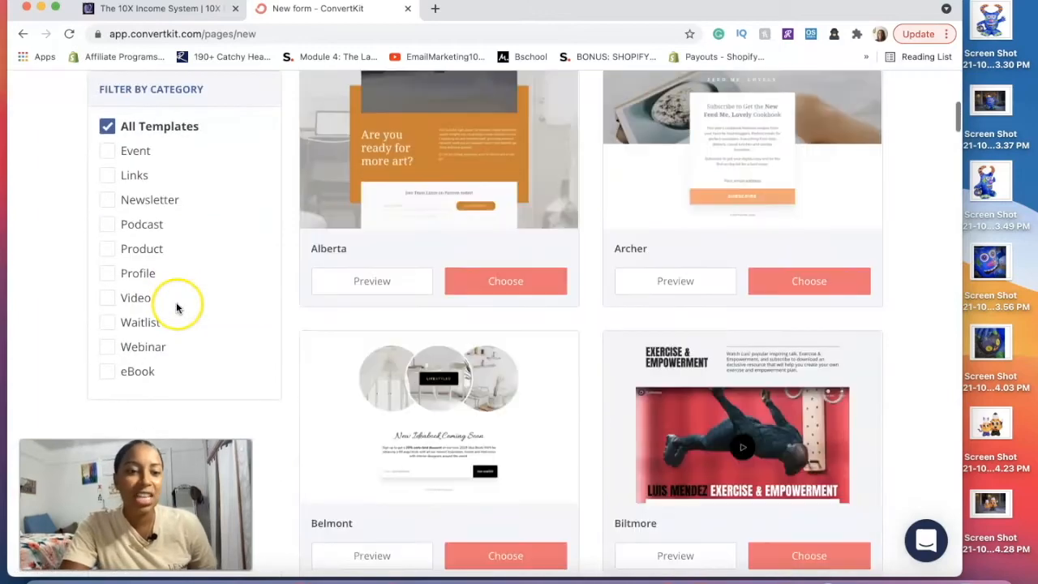
left_click(107, 371)
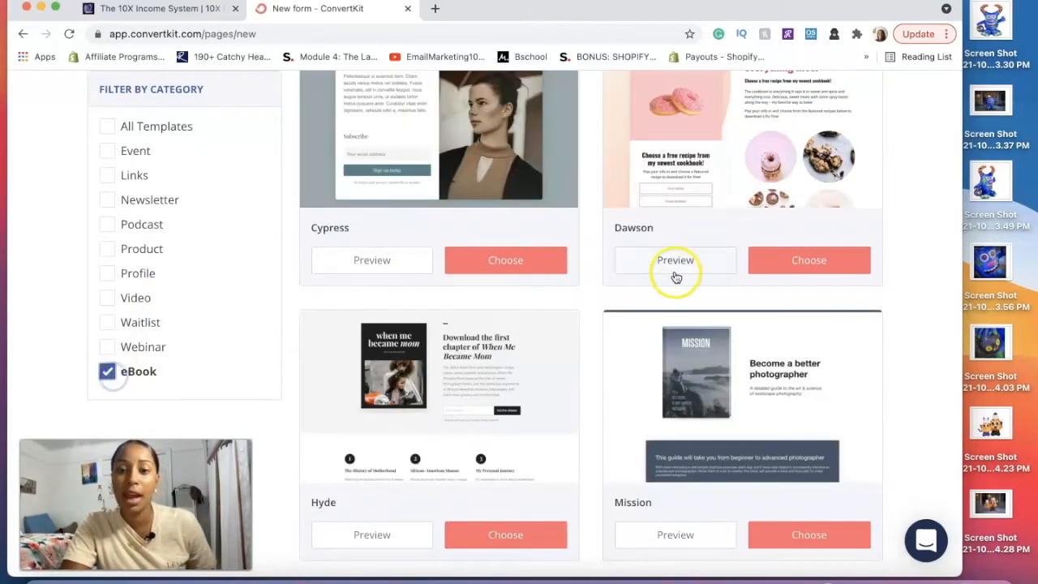
scroll("down", 3)
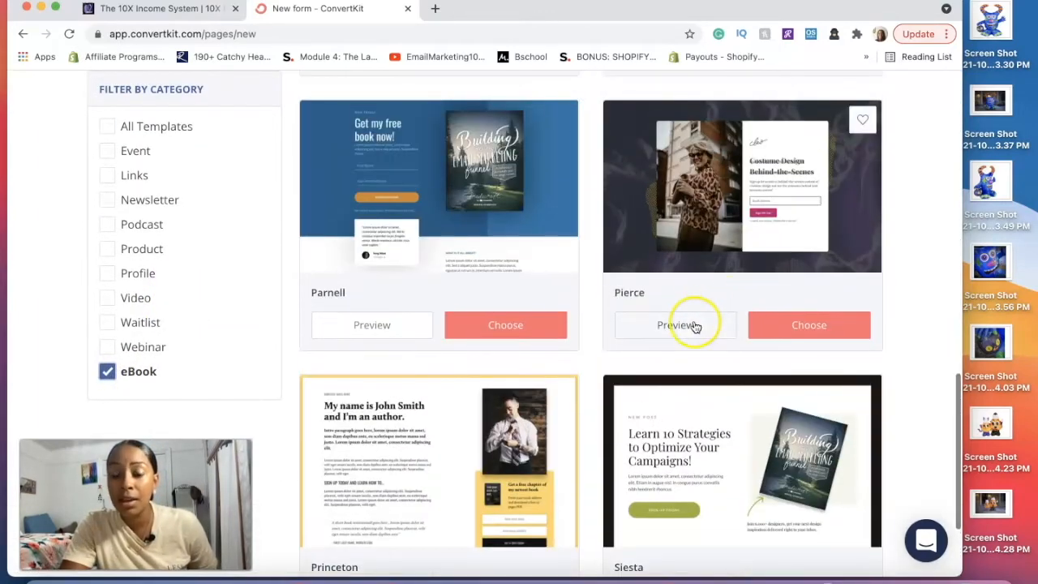
Preview the Pierce 'Costume Design Behind-the-Scenes' template in mobile and desktop layouts.
left_click(674, 325)
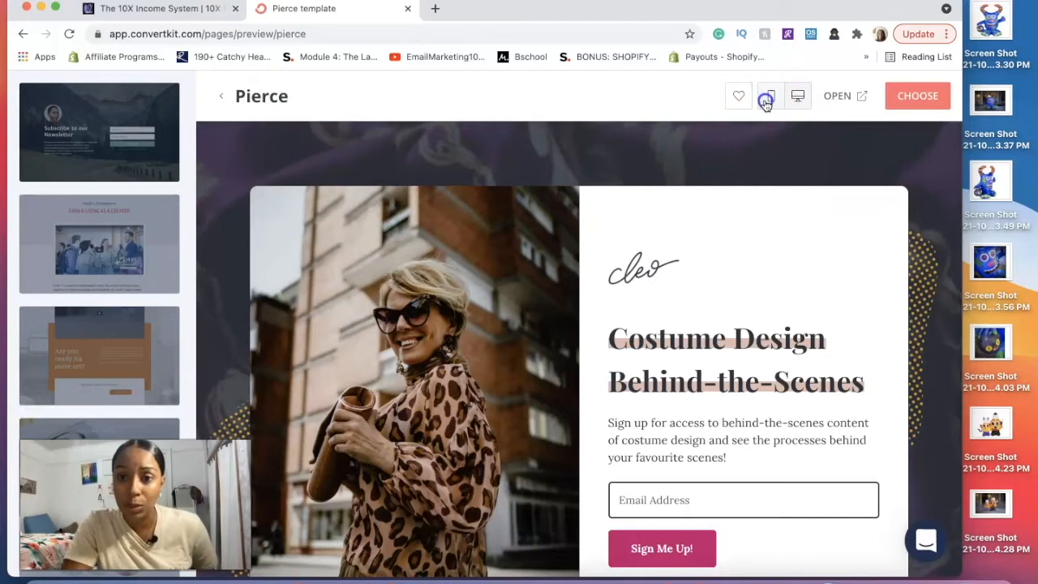
left_click(770, 95)
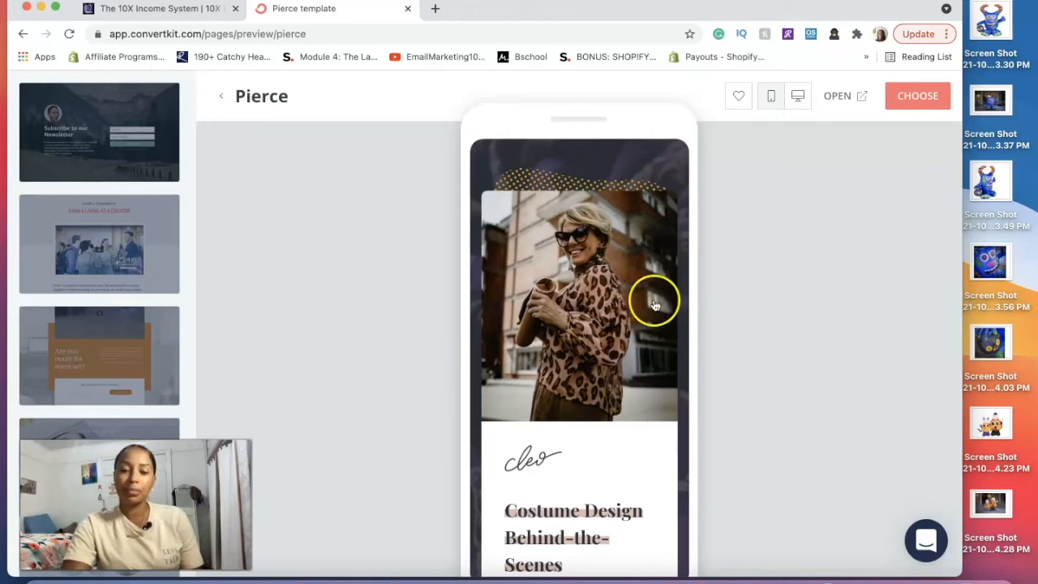
mouse_move(588, 446)
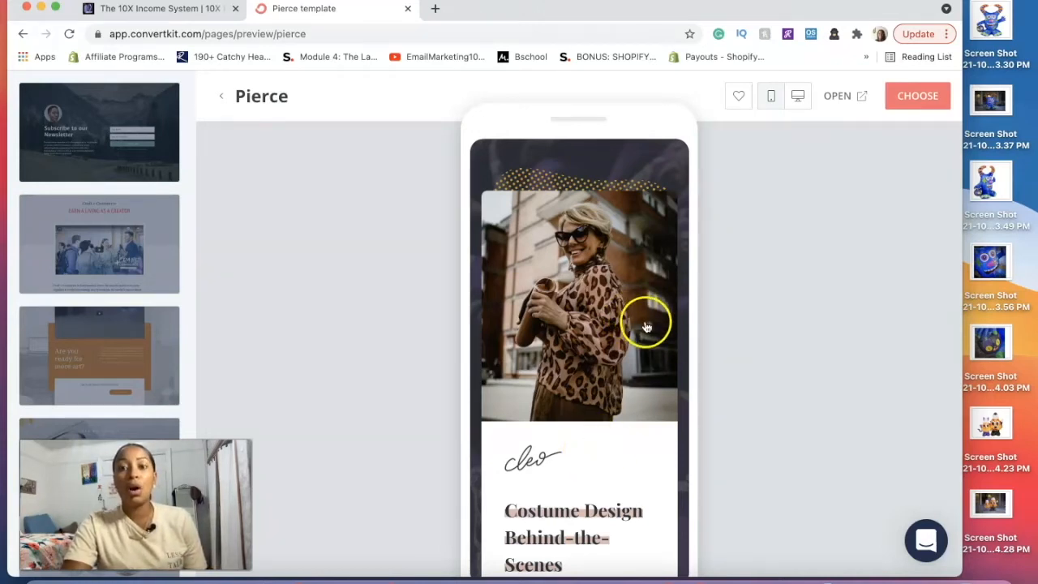
mouse_move(621, 358)
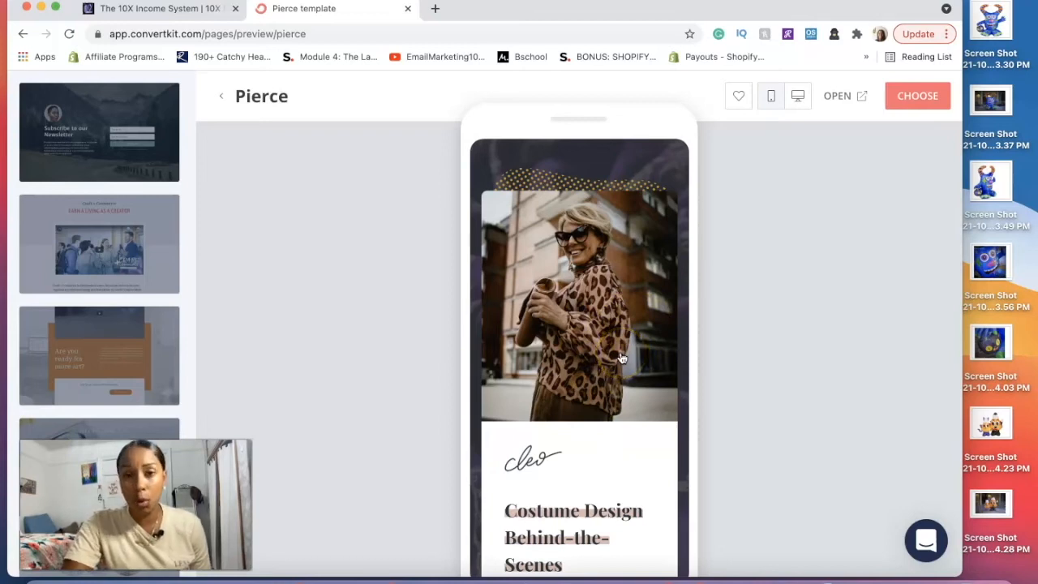
scroll("down", 3)
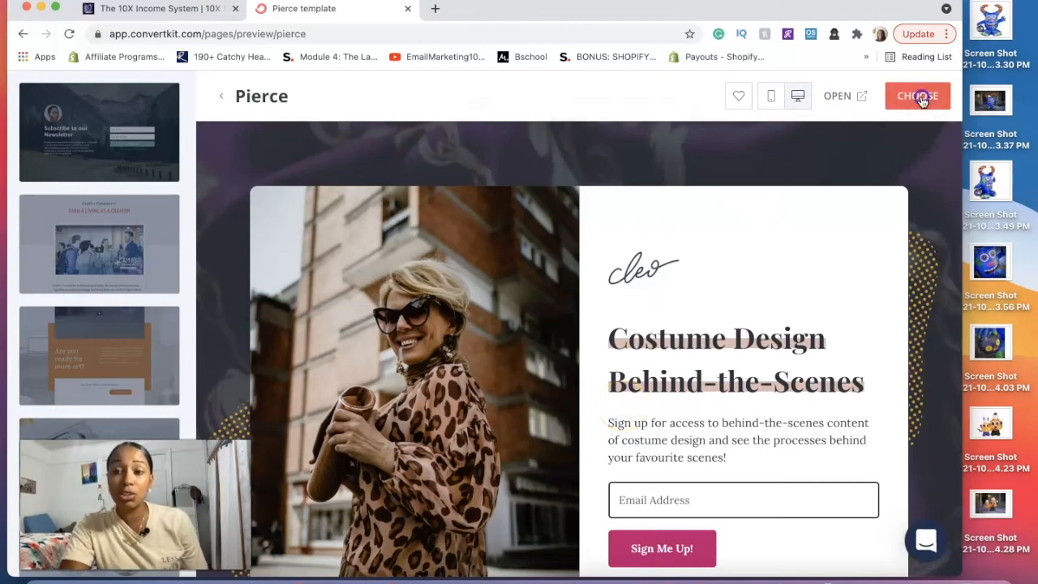
Choose the Pierce template and title the page 'Example Landing Page'.
left_click(917, 96)
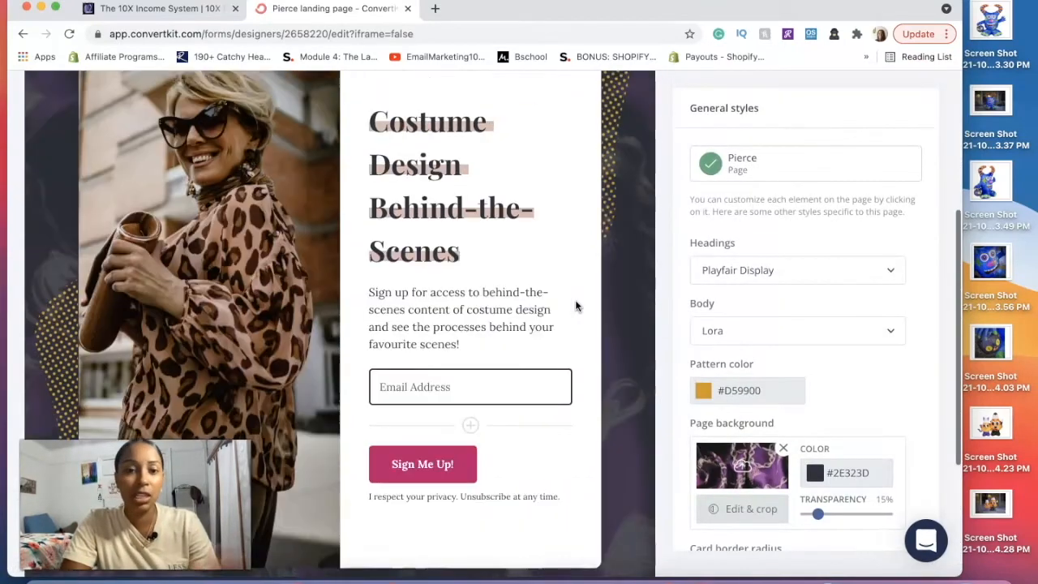
scroll("down", 3)
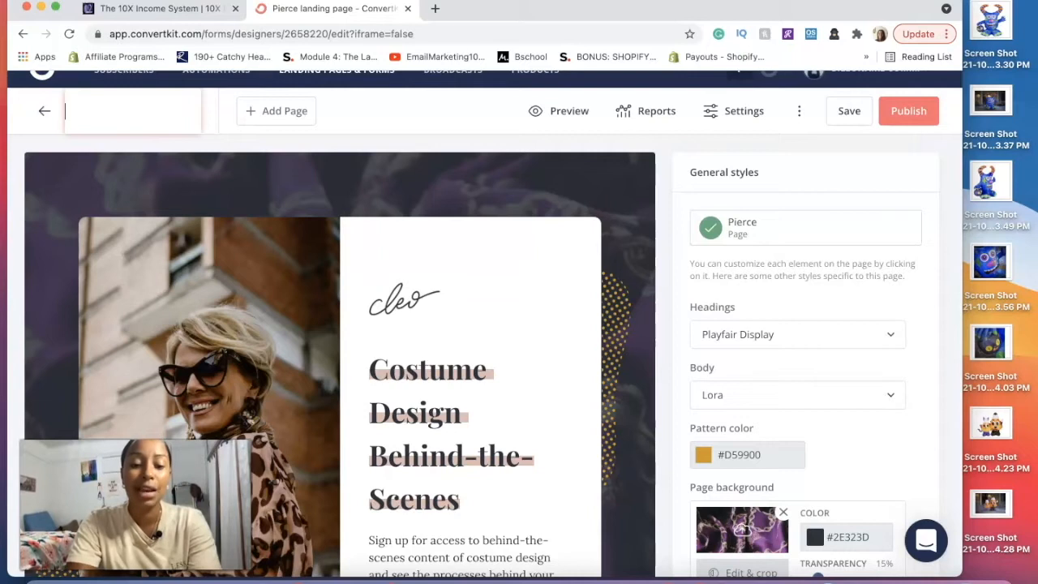
type("Example")
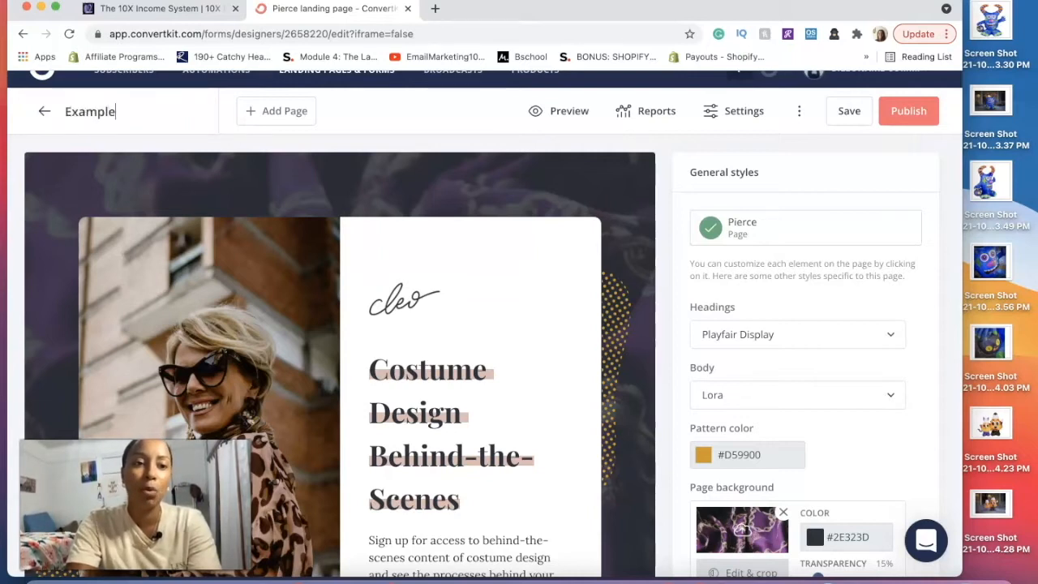
type("Landing Page")
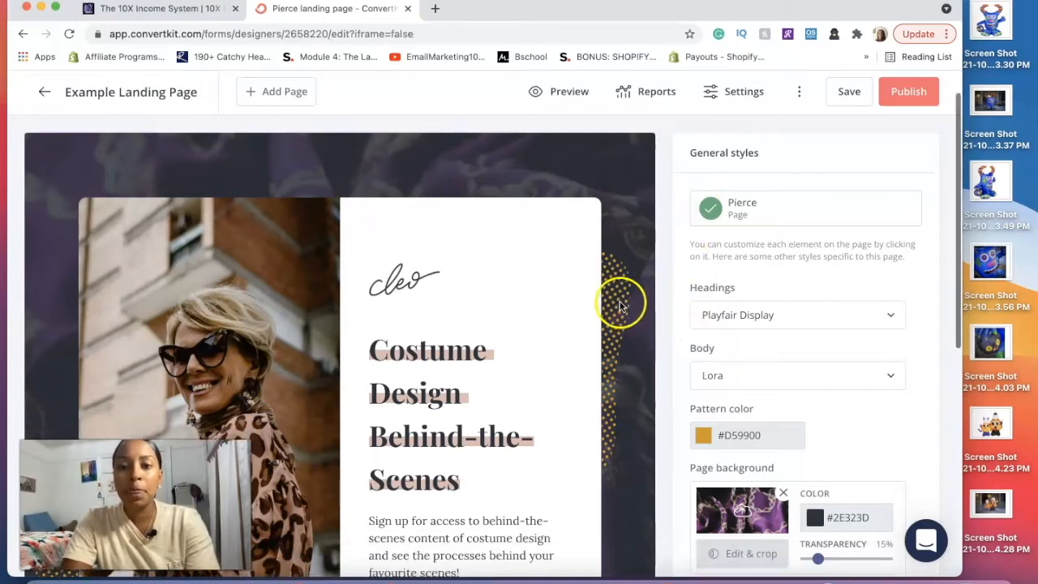
Switch the heading font from Playfair Display to Merriweather.
left_click(797, 315)
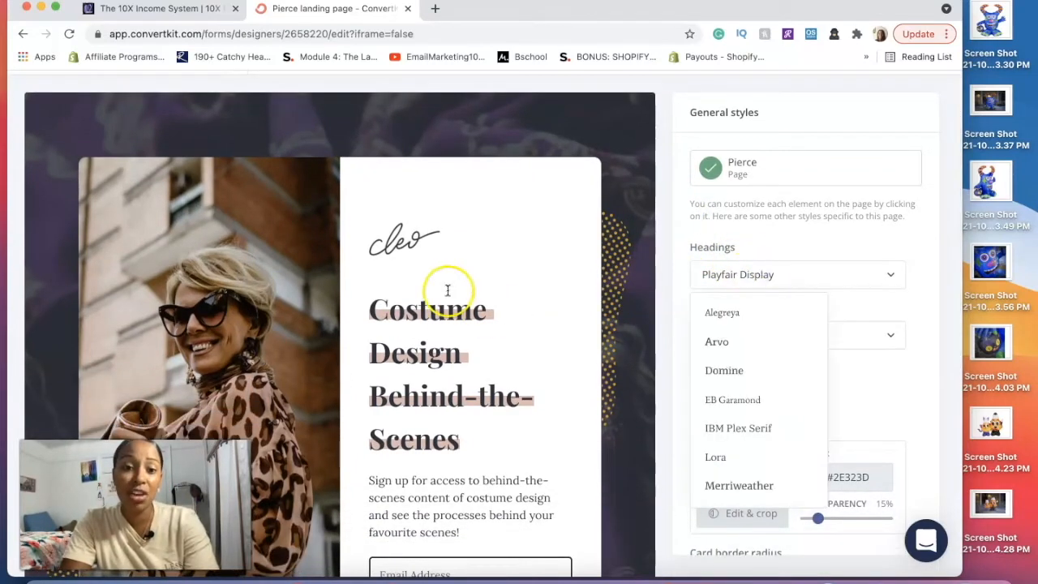
mouse_move(734, 428)
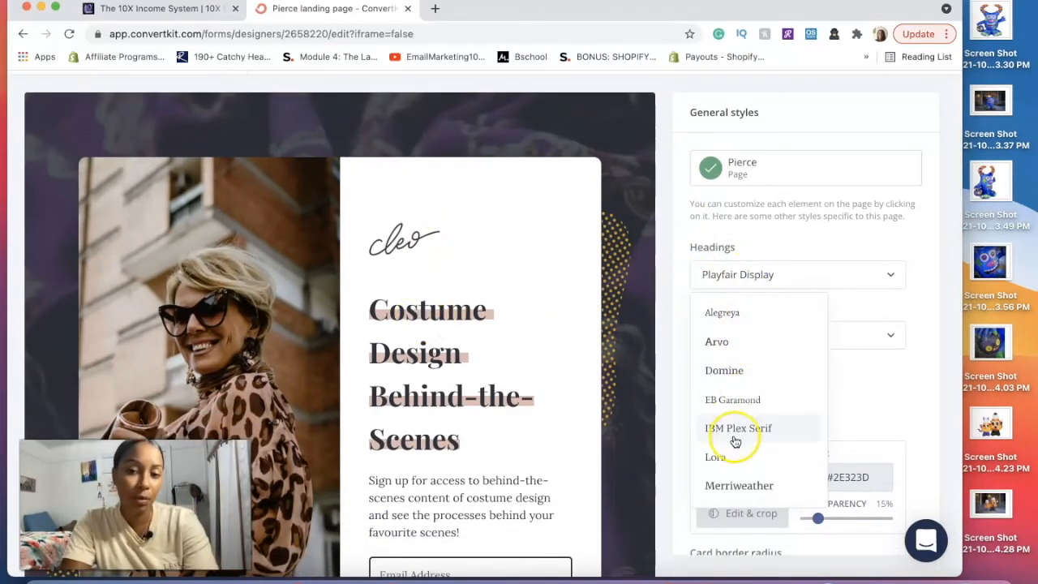
scroll("down", 3)
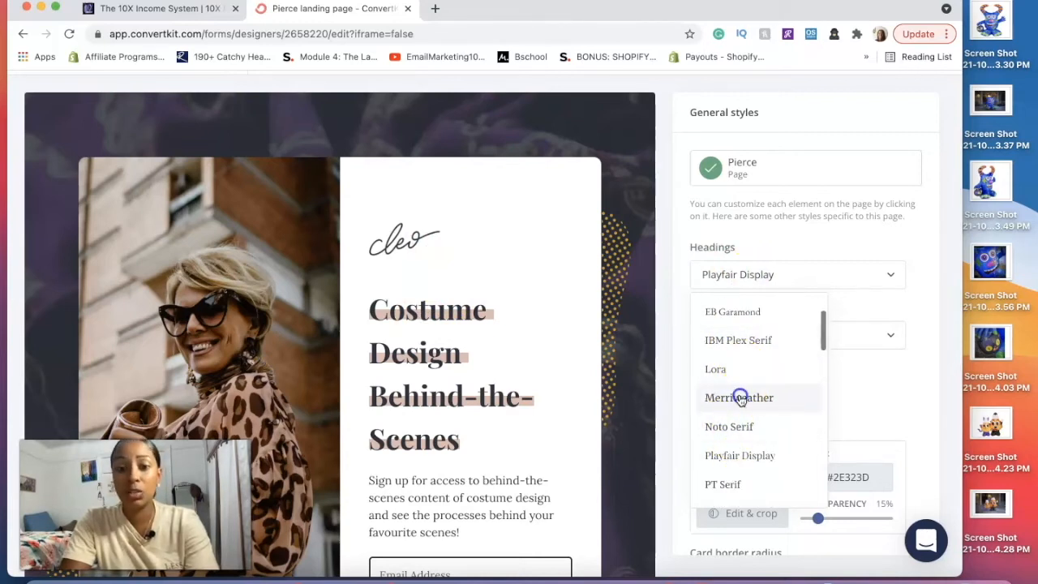
left_click(738, 397)
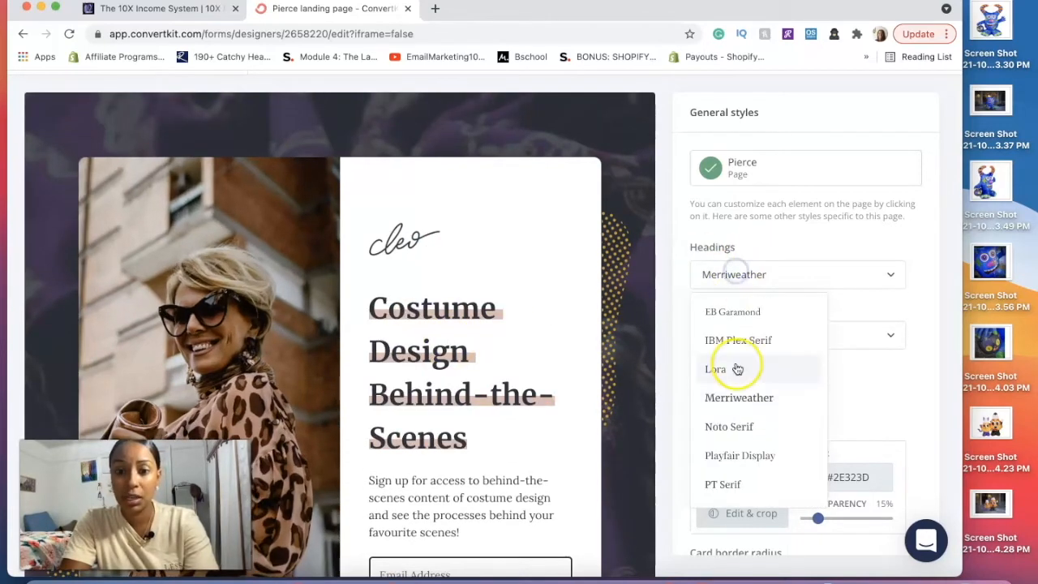
left_click(715, 369)
type("FREE D")
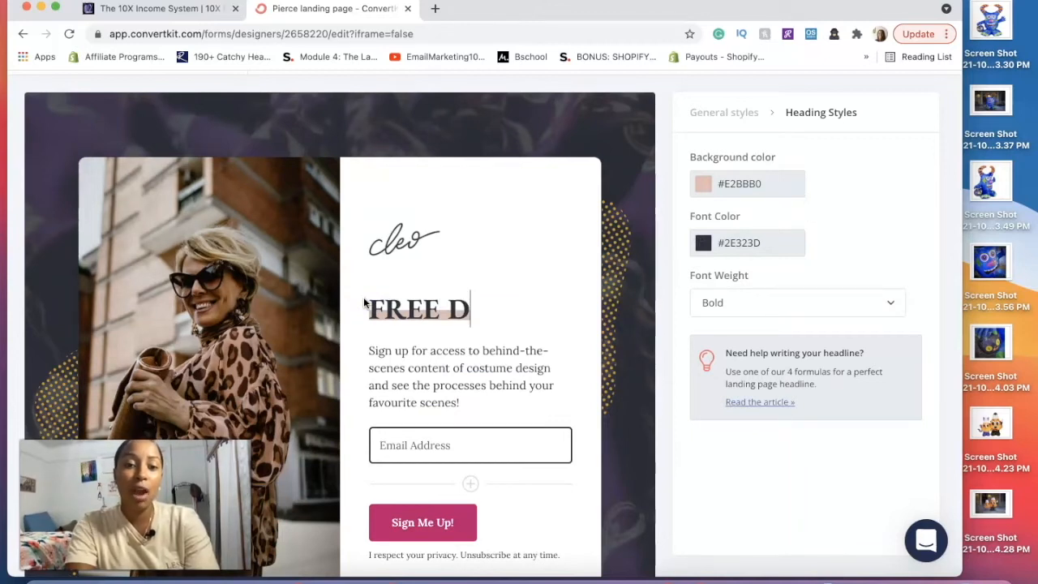
Retype the headline as 'FREE Ebay Dropship ebook'.
type("ROPS")
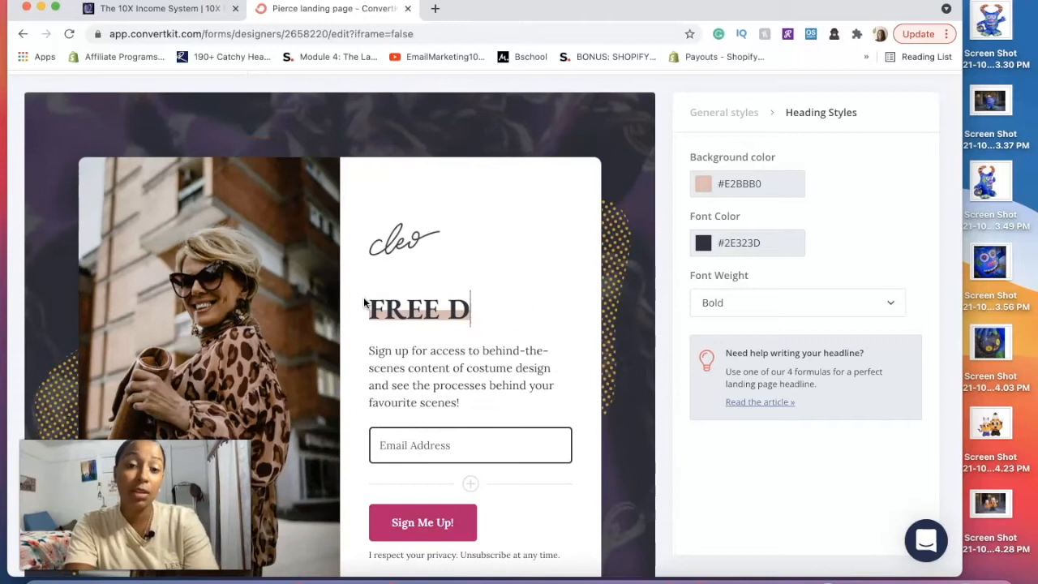
type("B")
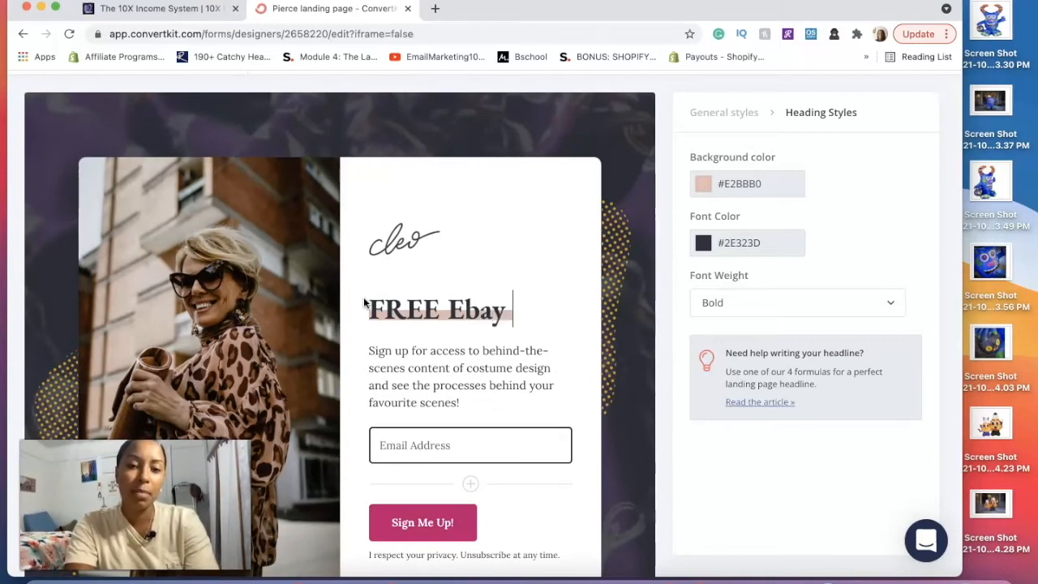
type("Dropship ebook")
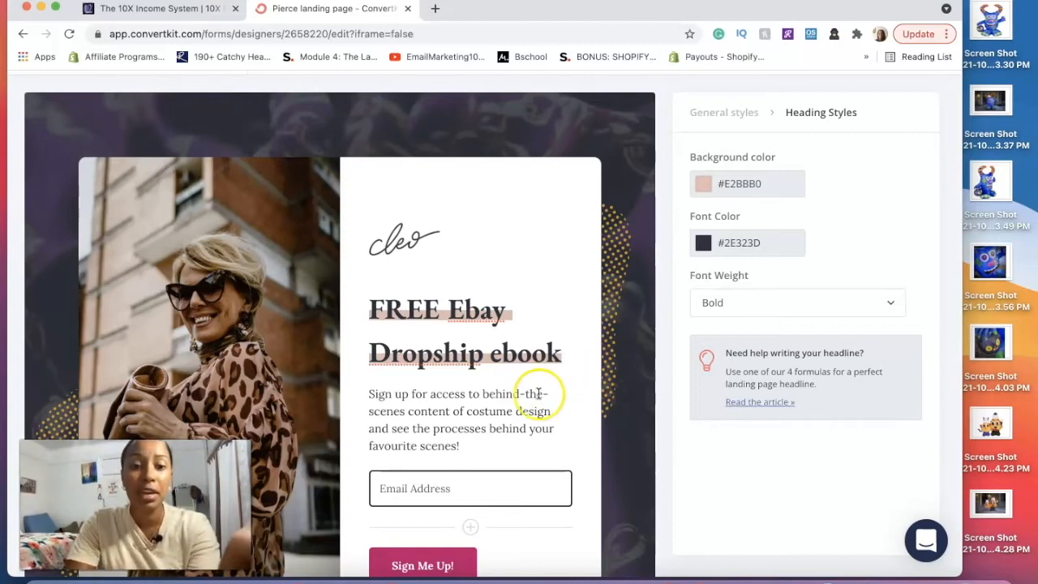
Replace the subtext with 'Enter you name and email below to begin making sales this week!'.
left_click(459, 419)
type("Enter you name")
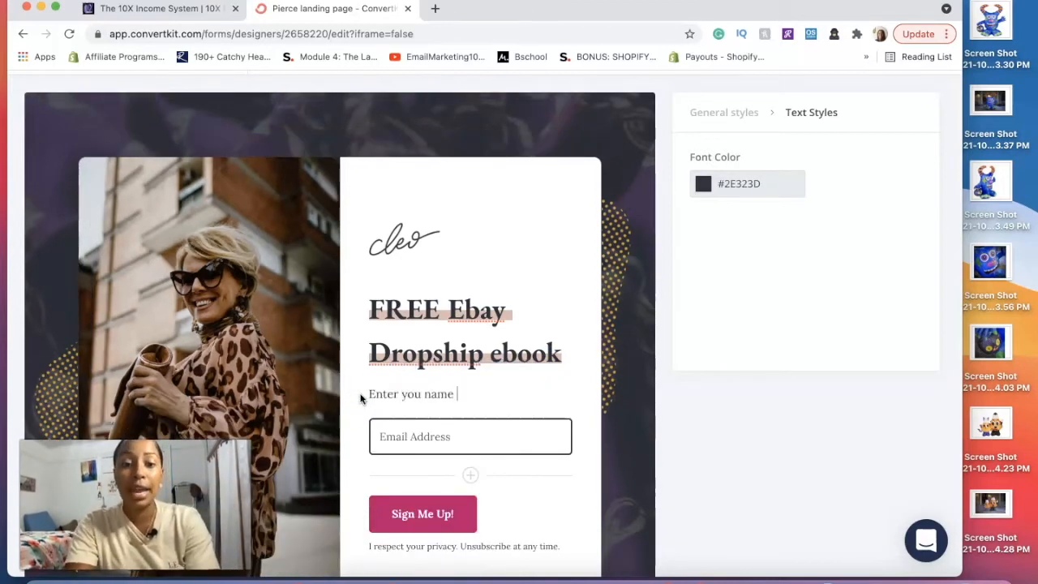
type("and email below to beg")
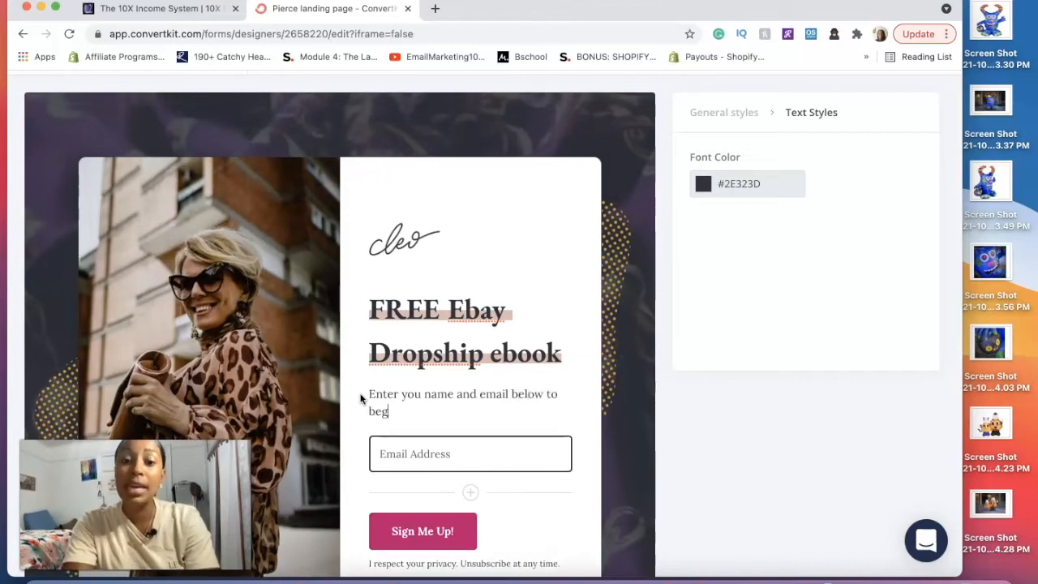
type("in m")
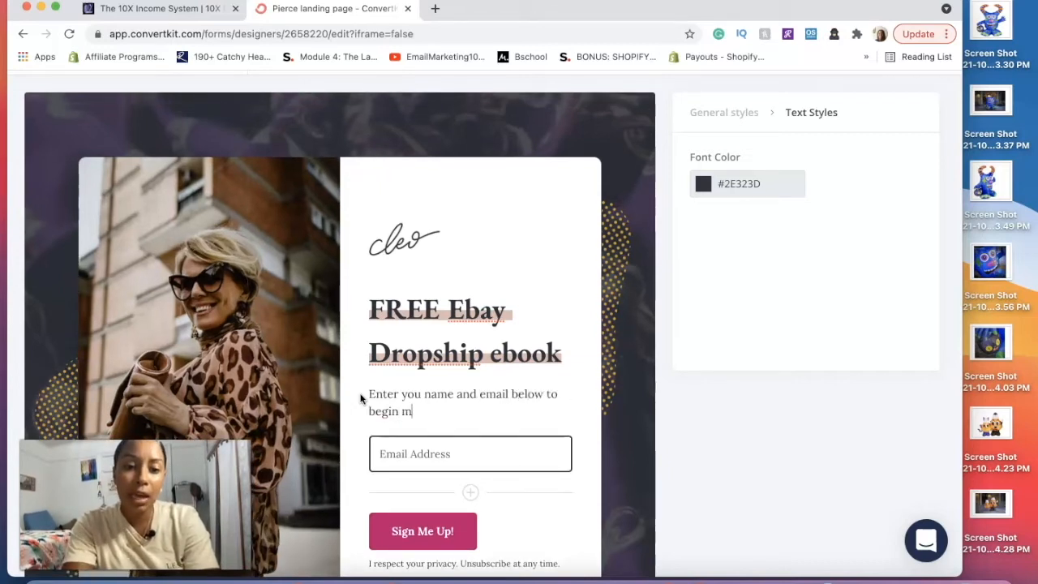
type("aking sales this week!")
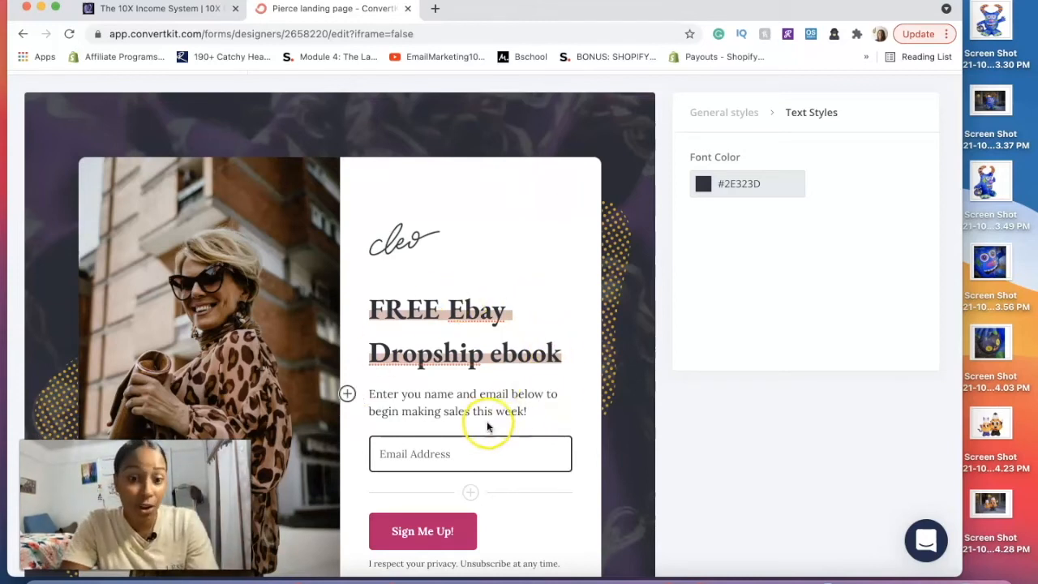
left_click(469, 454)
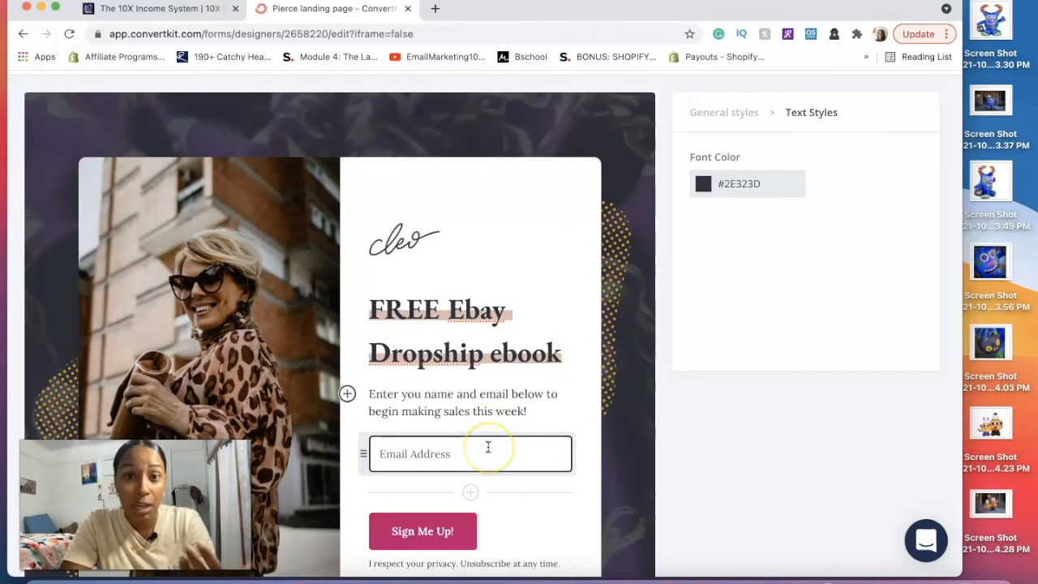
left_click(423, 530)
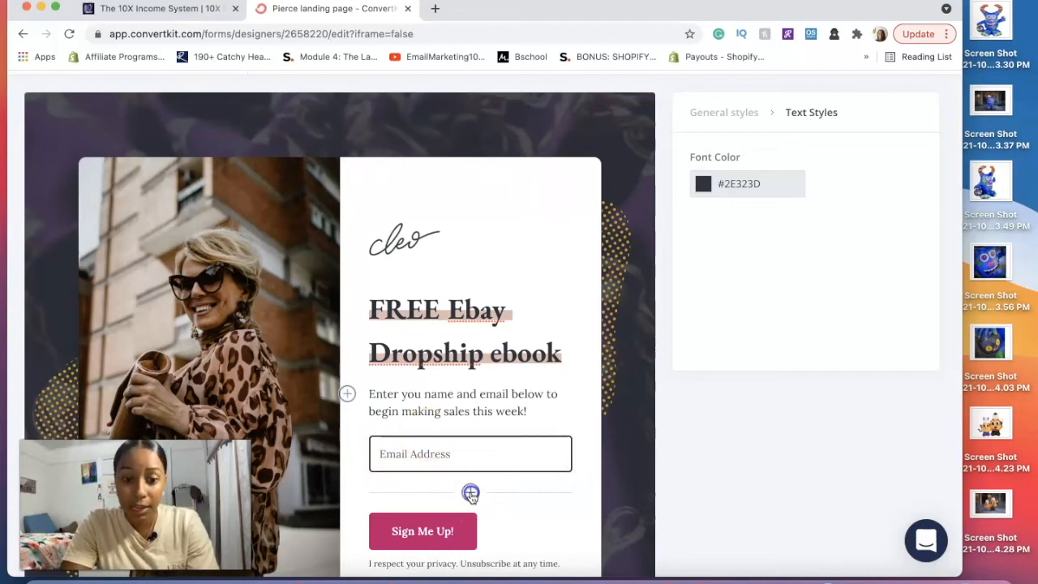
Add a custom First Name field labelled 'First Name' to the form.
left_click(471, 493)
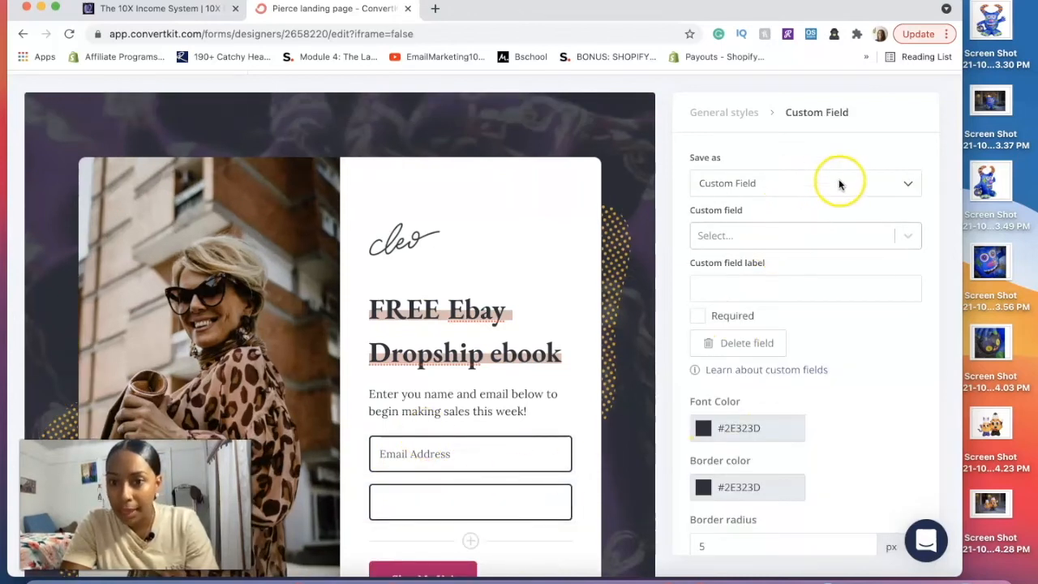
mouse_move(730, 142)
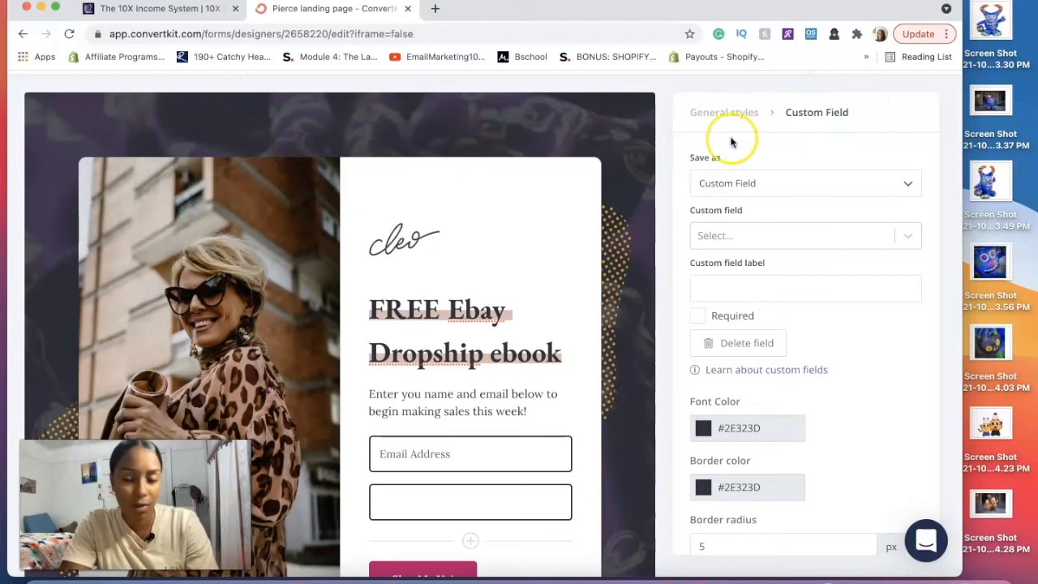
left_click(805, 182)
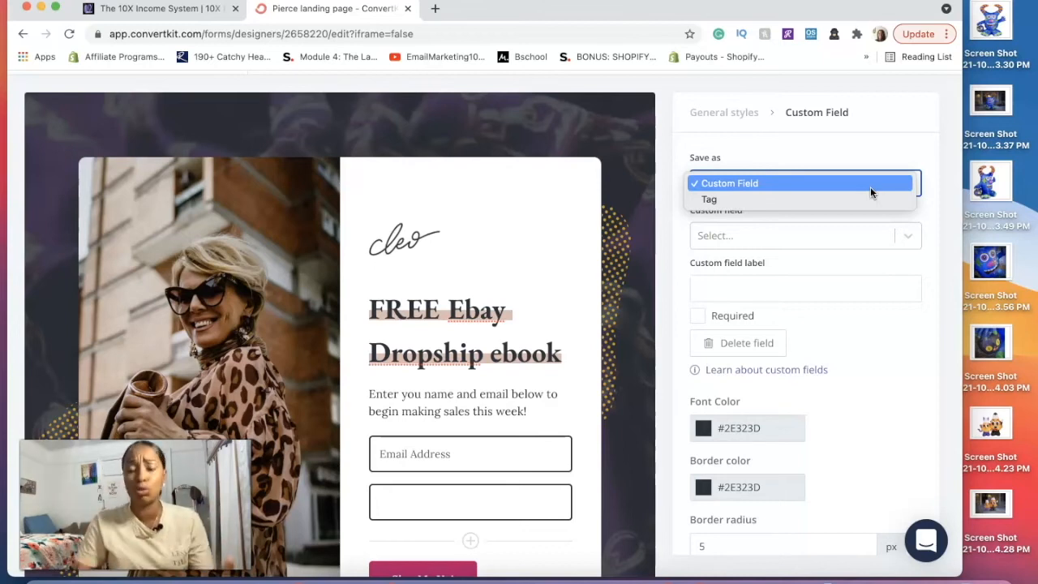
left_click(729, 182)
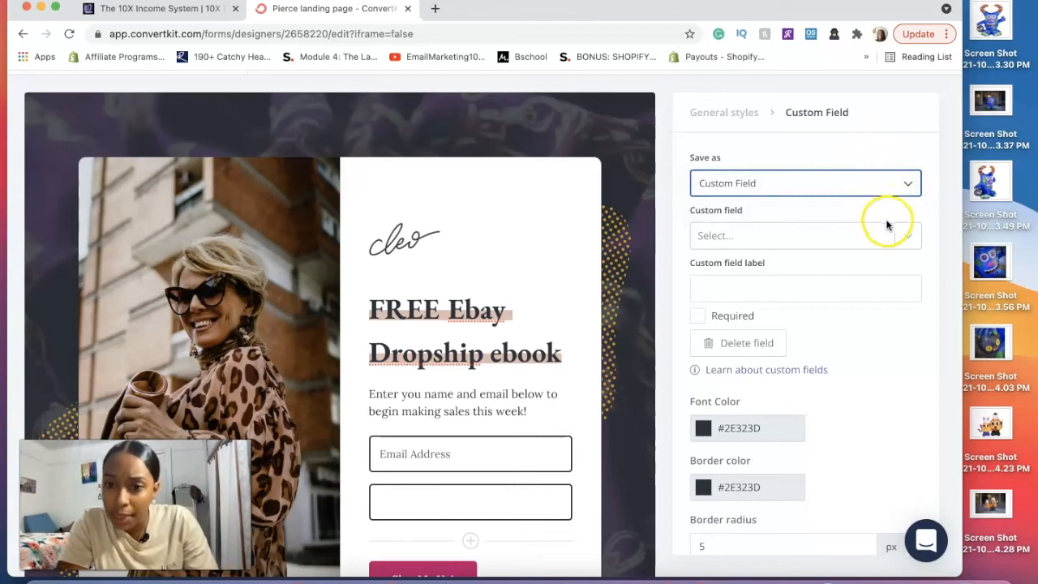
left_click(804, 235)
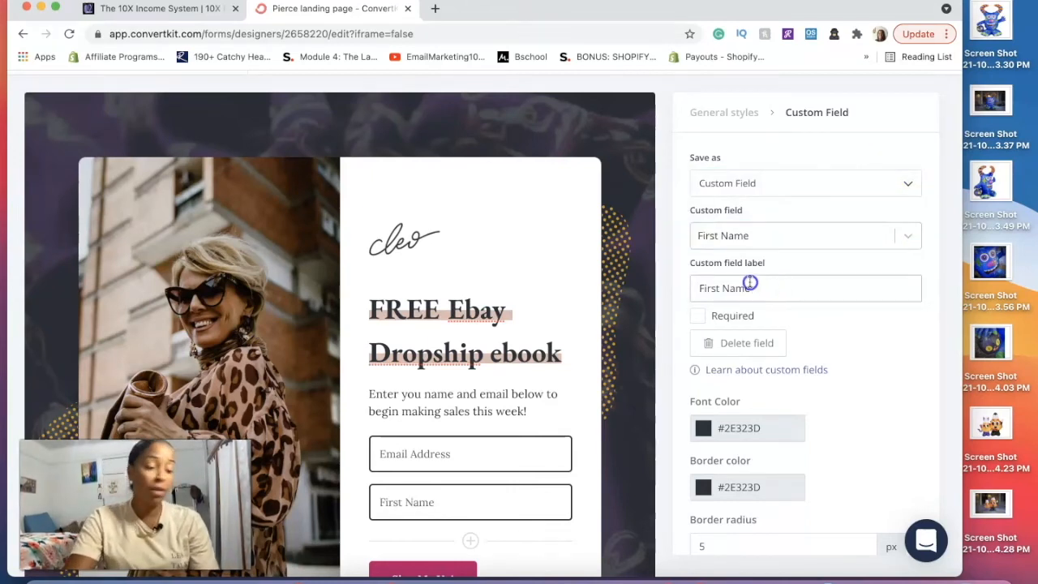
type("Name")
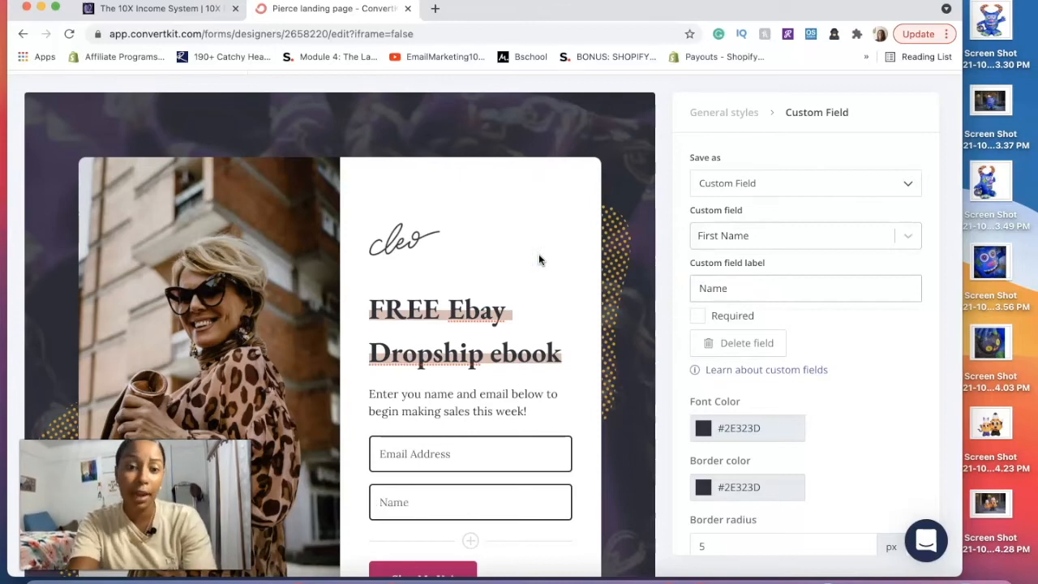
type("First")
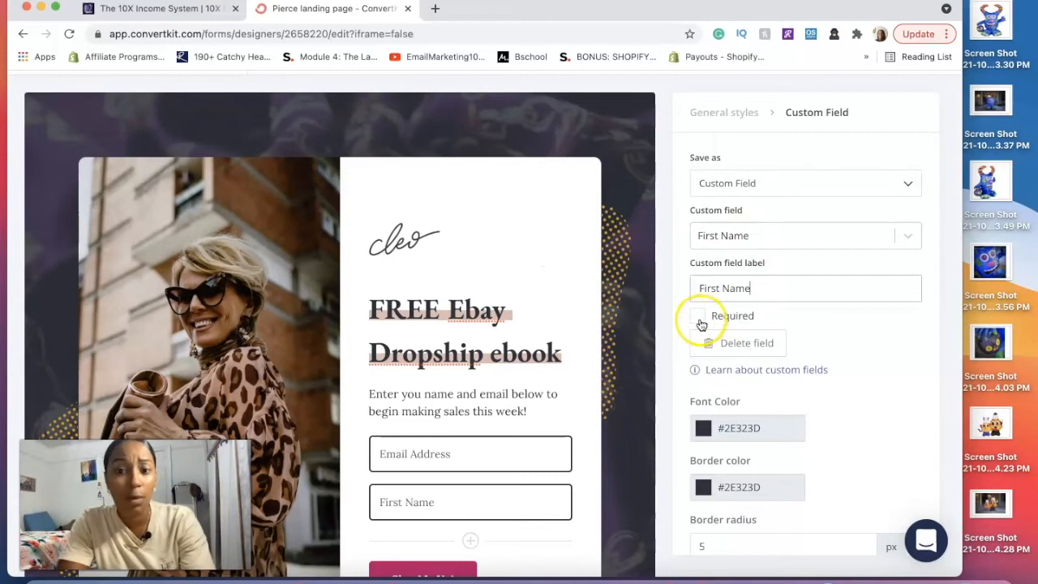
left_click(698, 316)
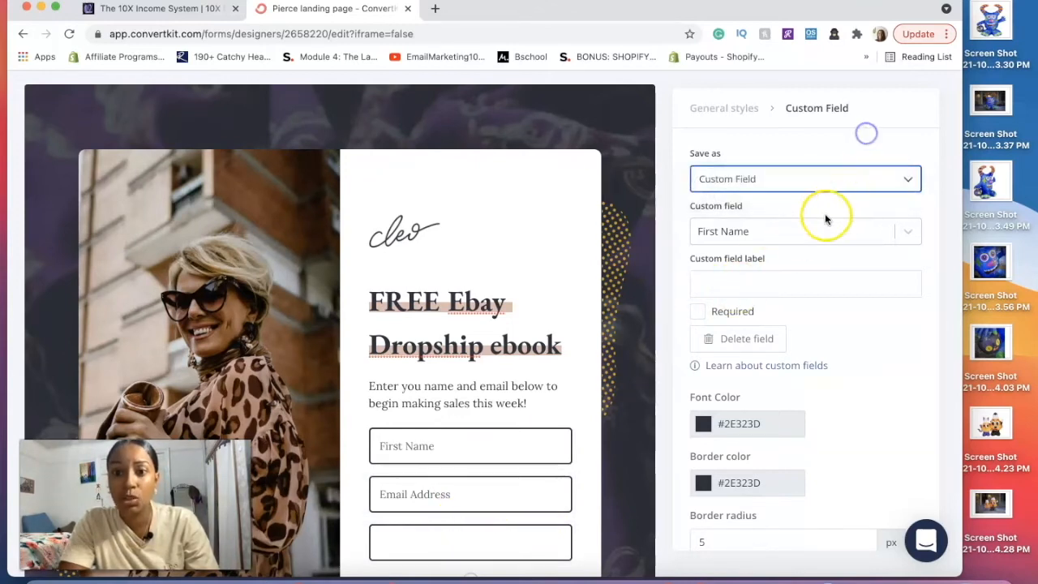
Place First Name above Email Address and delete the extra empty field.
left_click(805, 231)
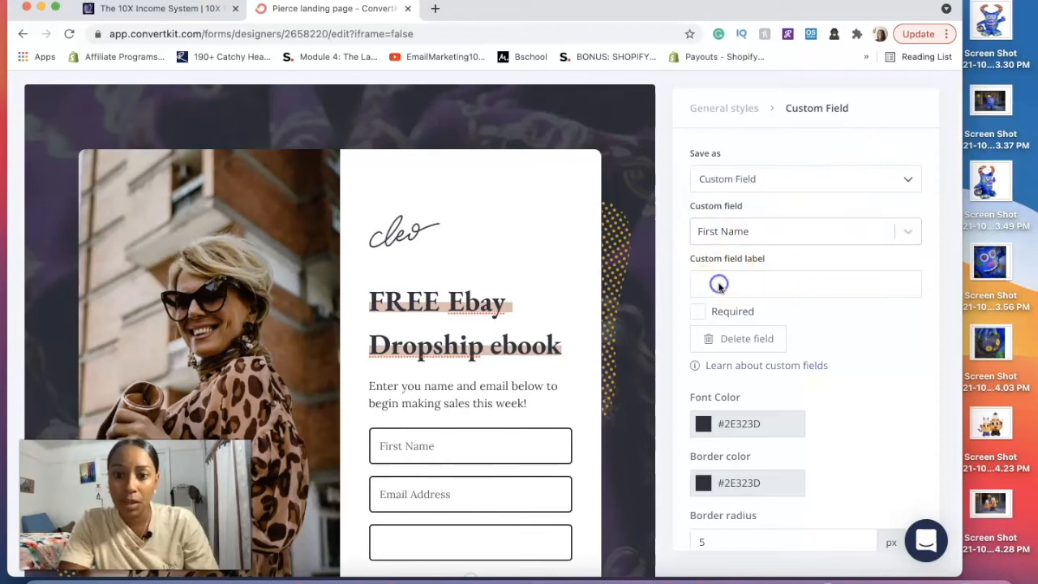
scroll("down", 3)
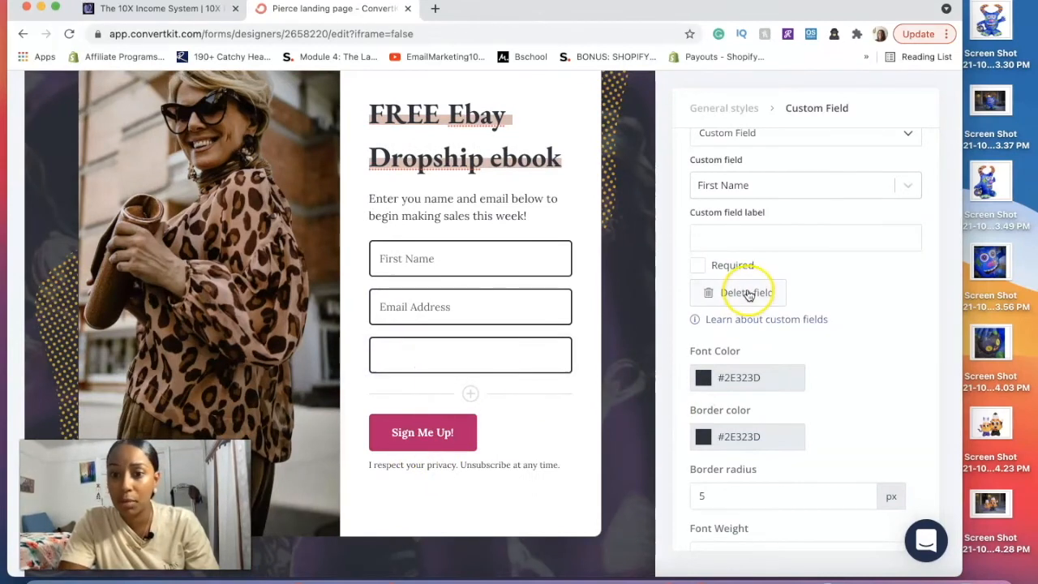
left_click(739, 292)
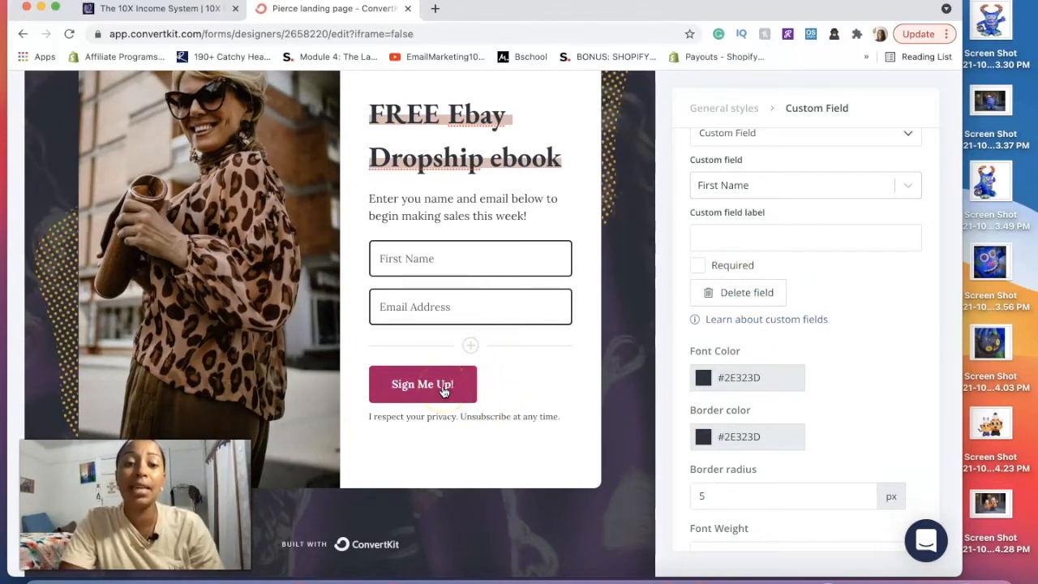
Change the button text from 'Sign Me Up!' to 'send me the ebook now!'.
left_click(423, 384)
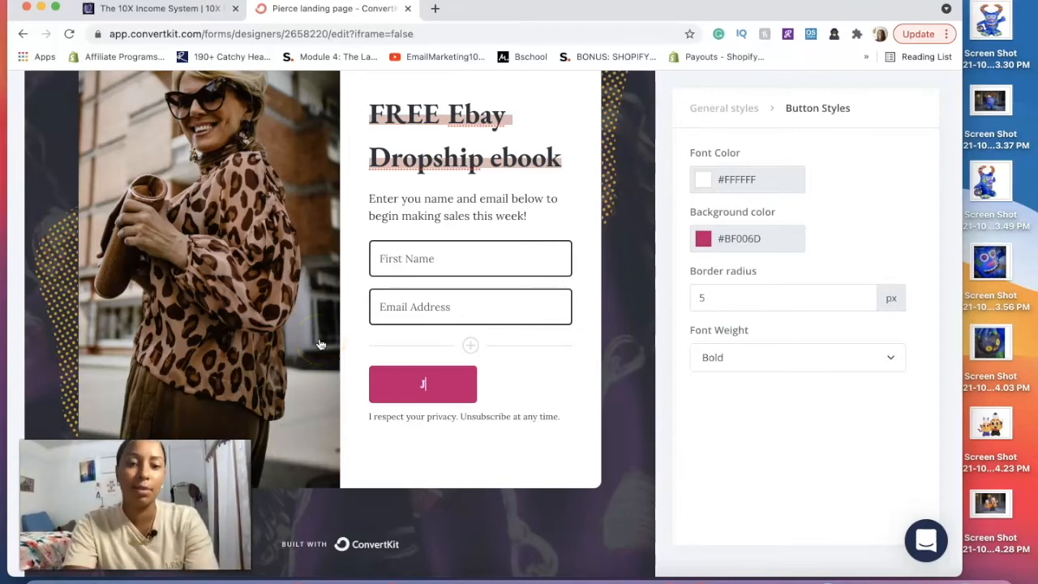
type("Give me t")
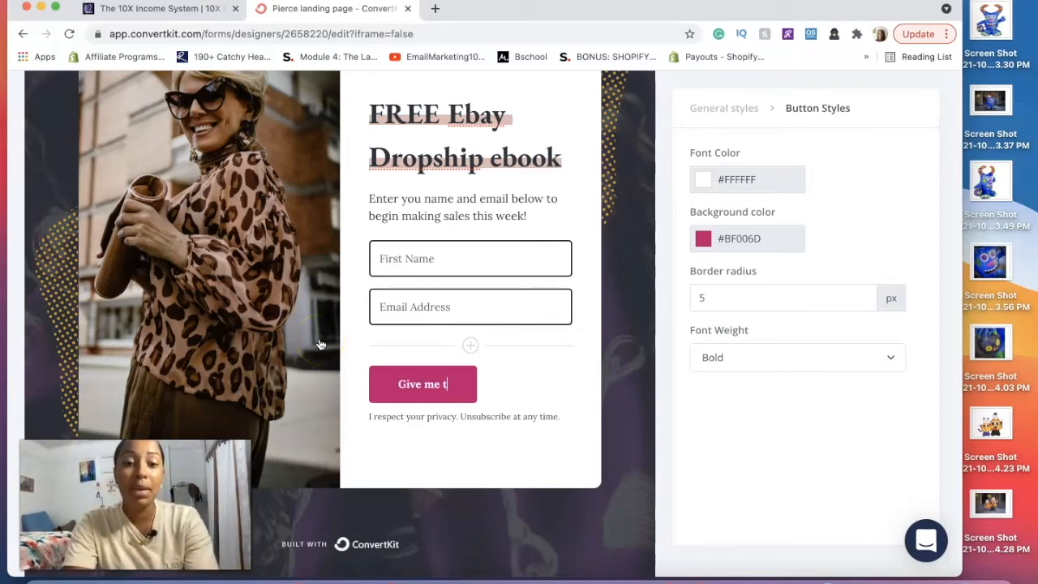
type("he deets!")
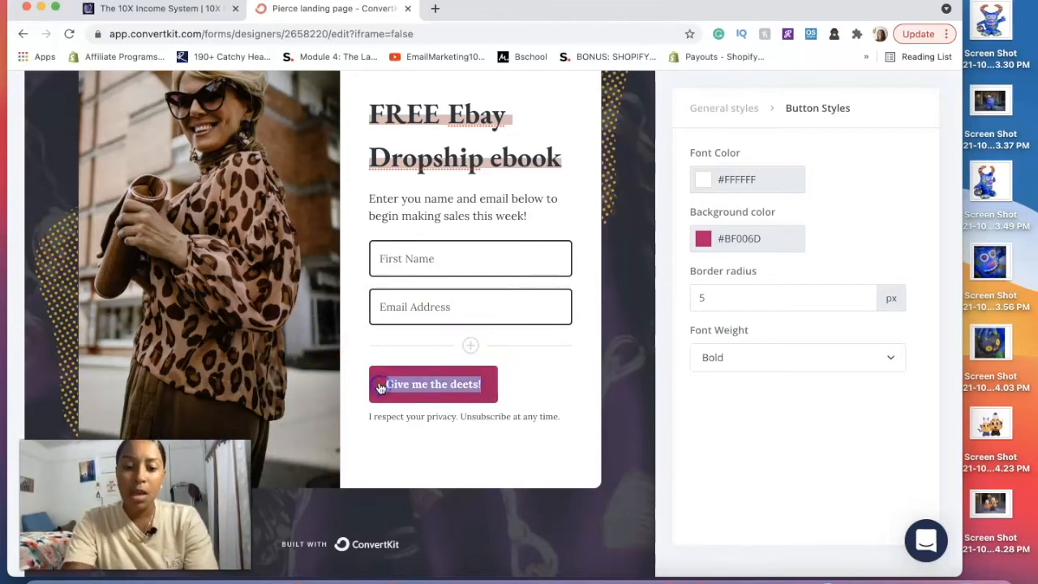
type("Ebook p")
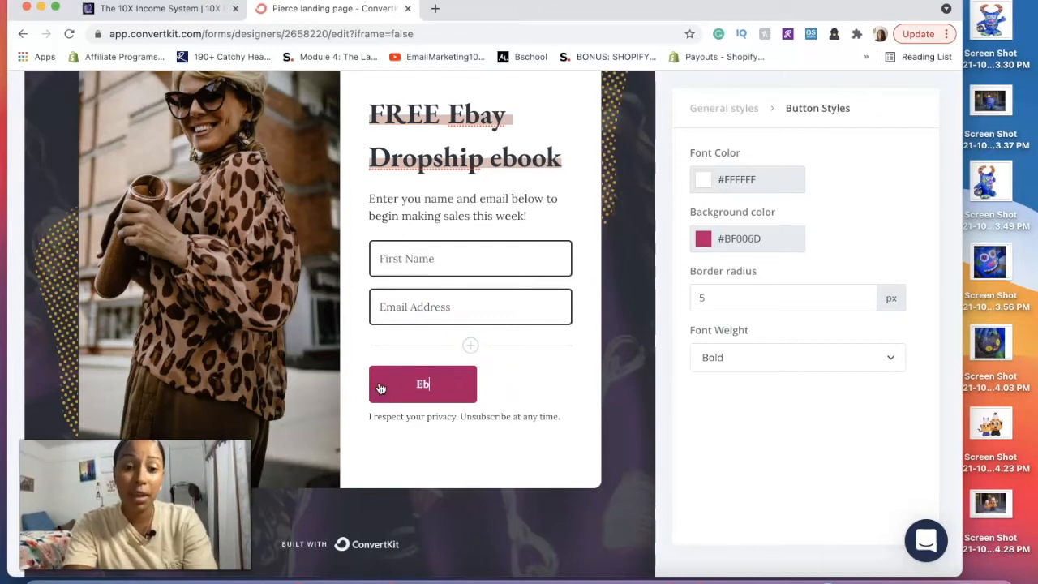
type("send me the ebook now!")
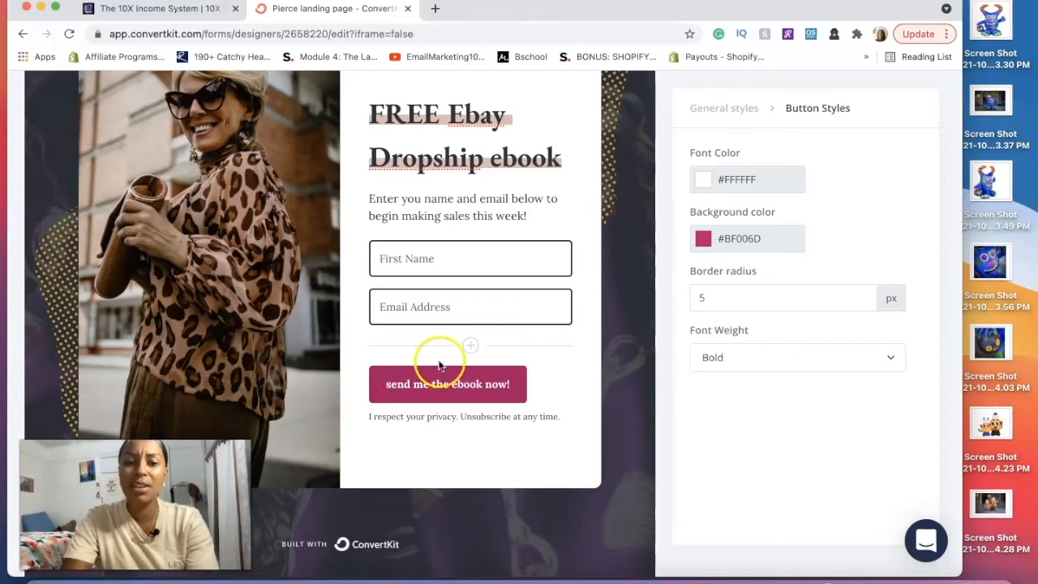
double_click(448, 384)
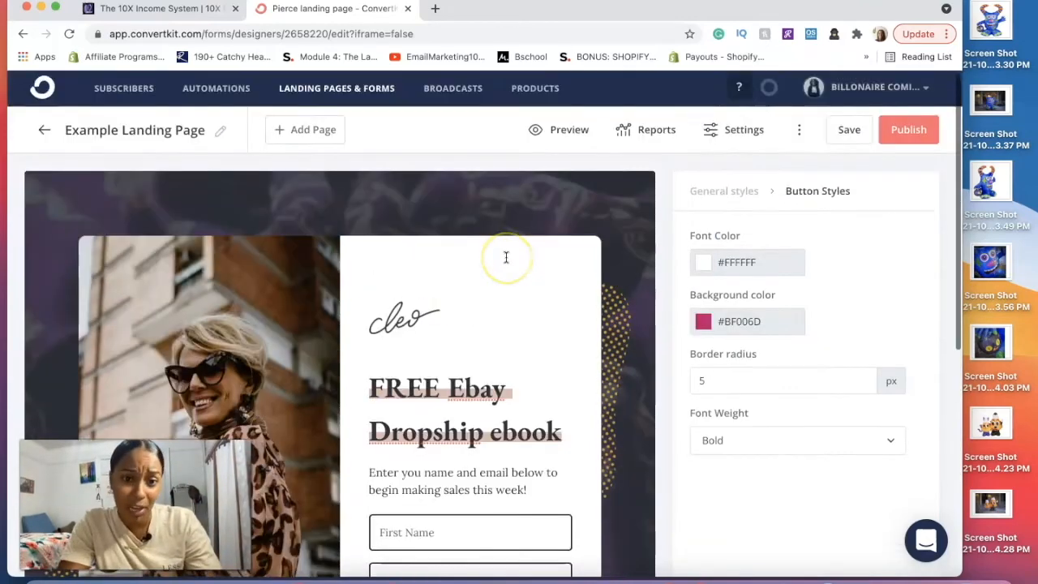
Delete the cursive 'cleo' logo image, leaving an empty image slot, and save the page.
scroll("down", 3)
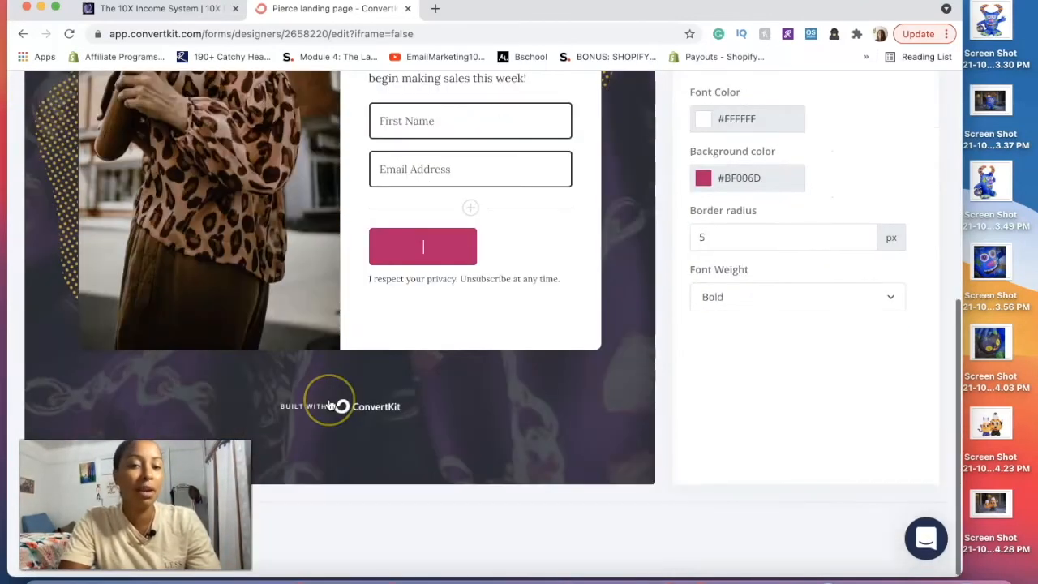
scroll("up", 3)
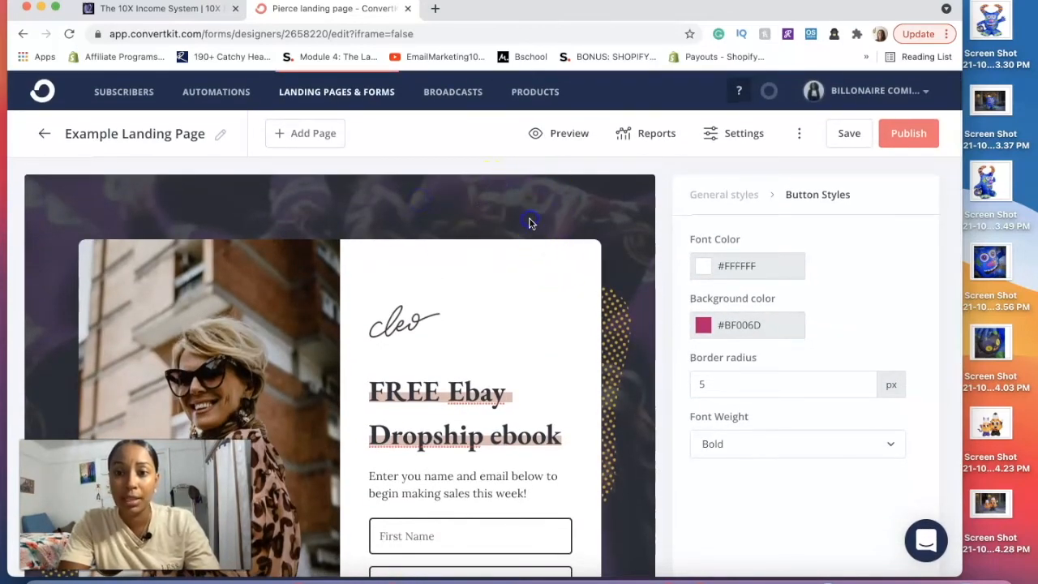
mouse_move(616, 217)
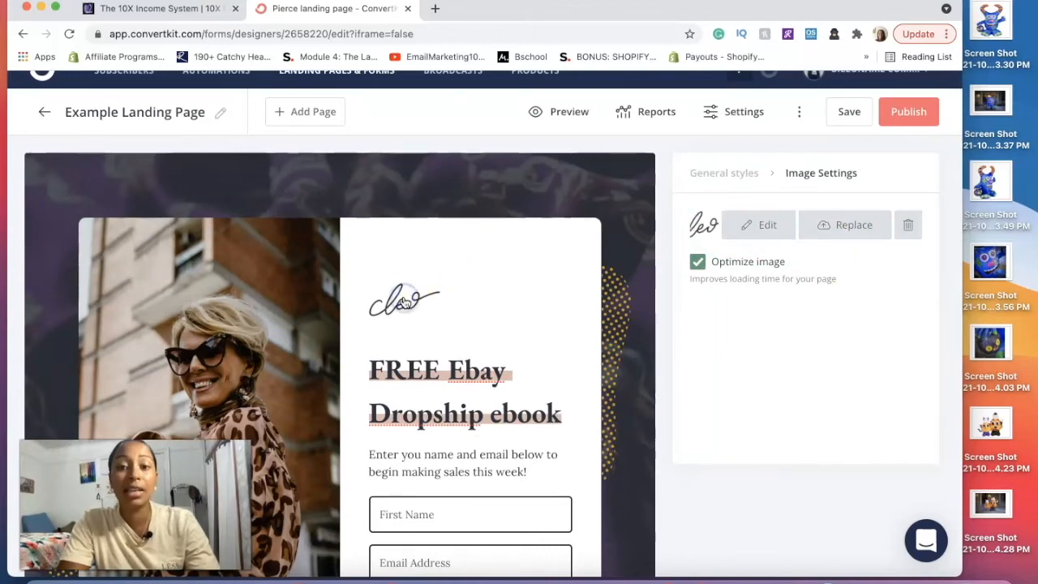
mouse_move(703, 194)
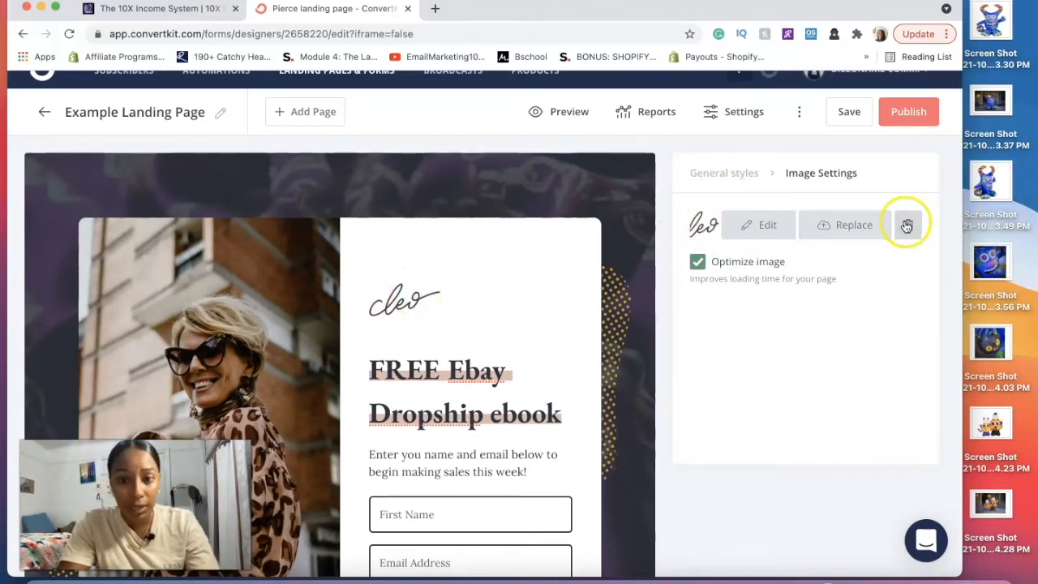
left_click(907, 224)
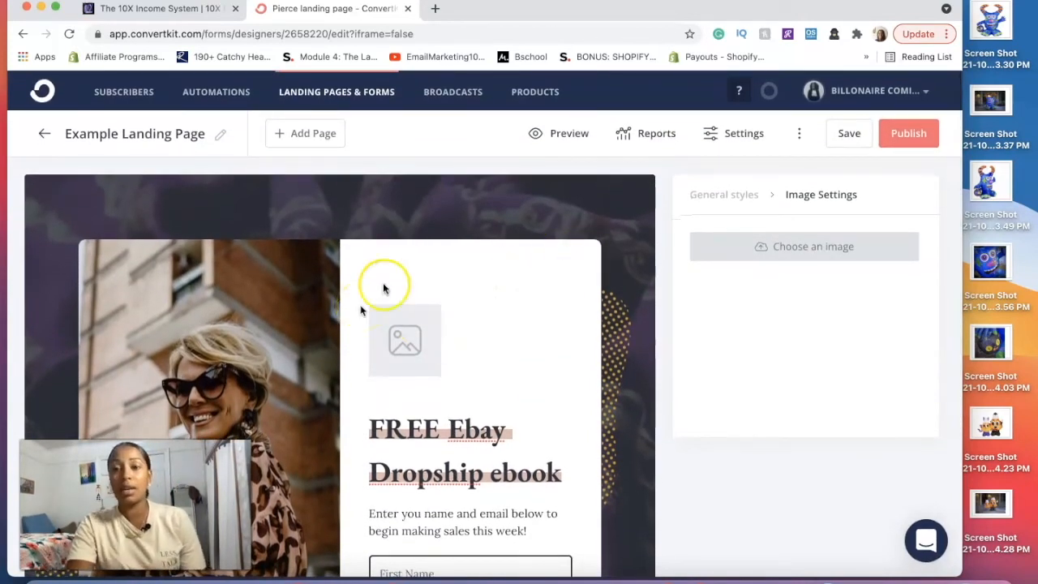
left_click(849, 133)
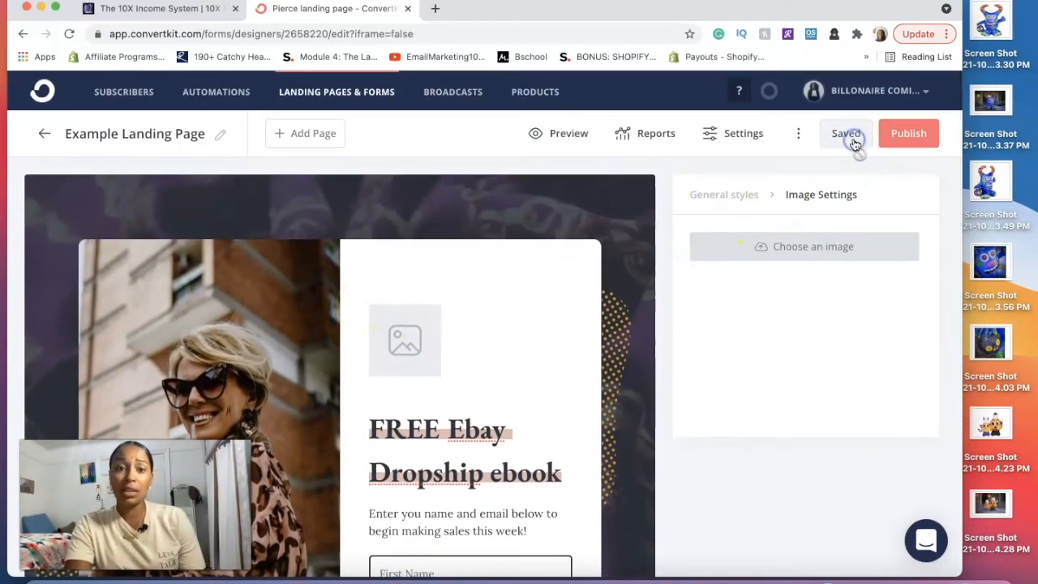
left_click(845, 133)
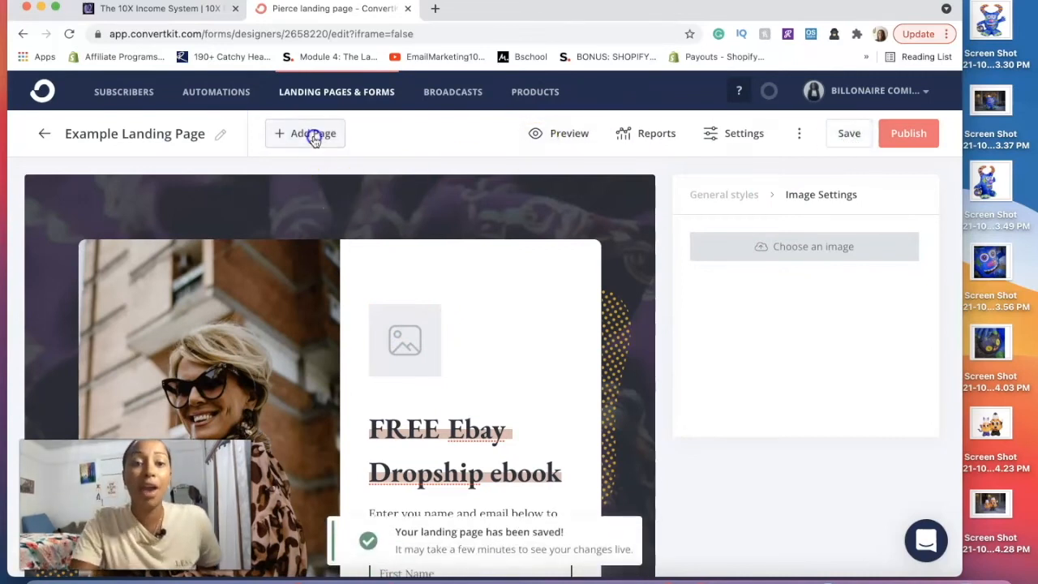
Replace the thank-you page heading with 'Your eBook is in your email for the the link!'.
left_click(305, 133)
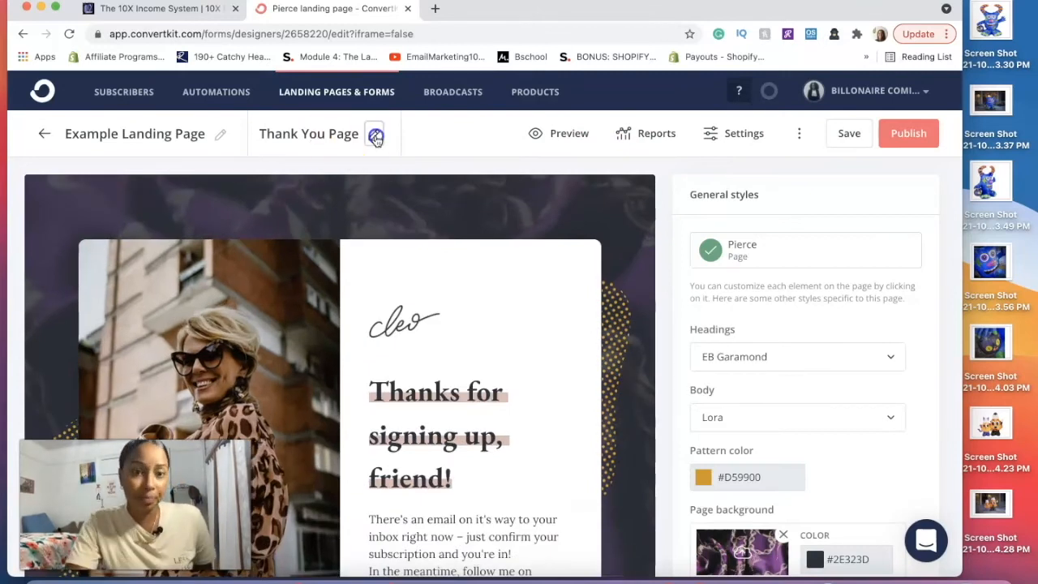
scroll("down", 3)
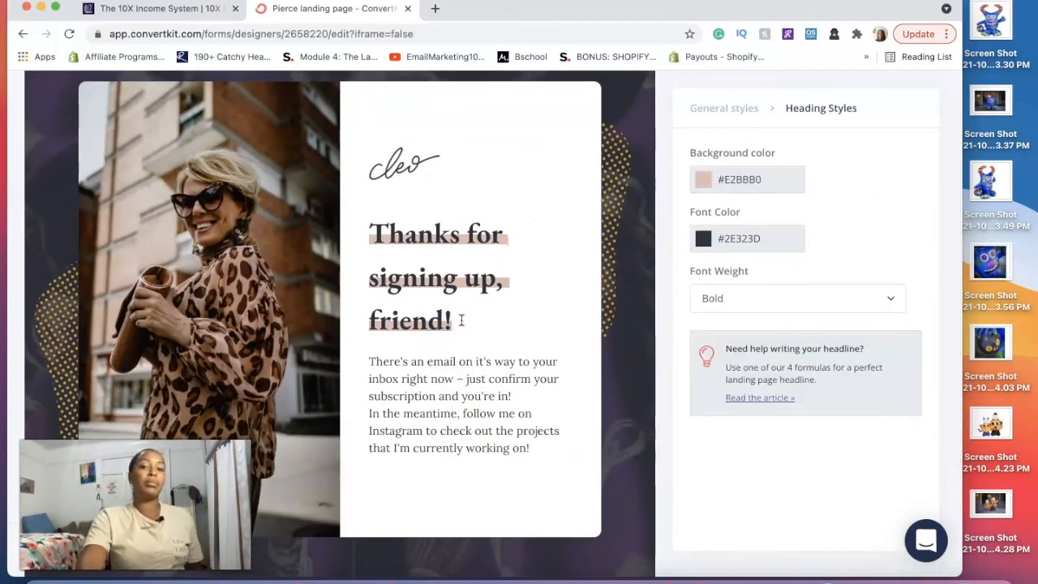
left_click_drag(368, 233, 451, 332)
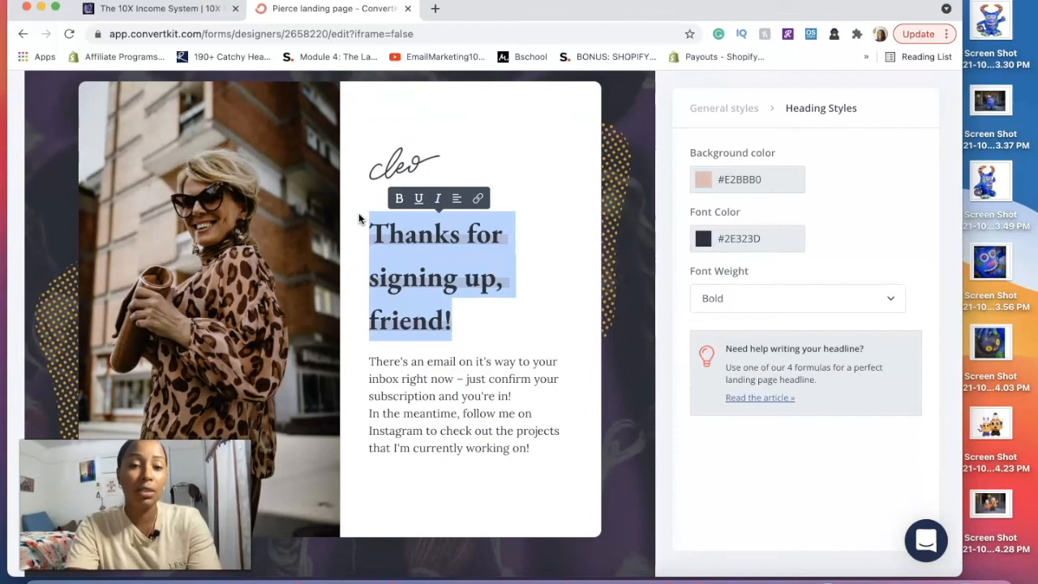
type("Your eBook is in your")
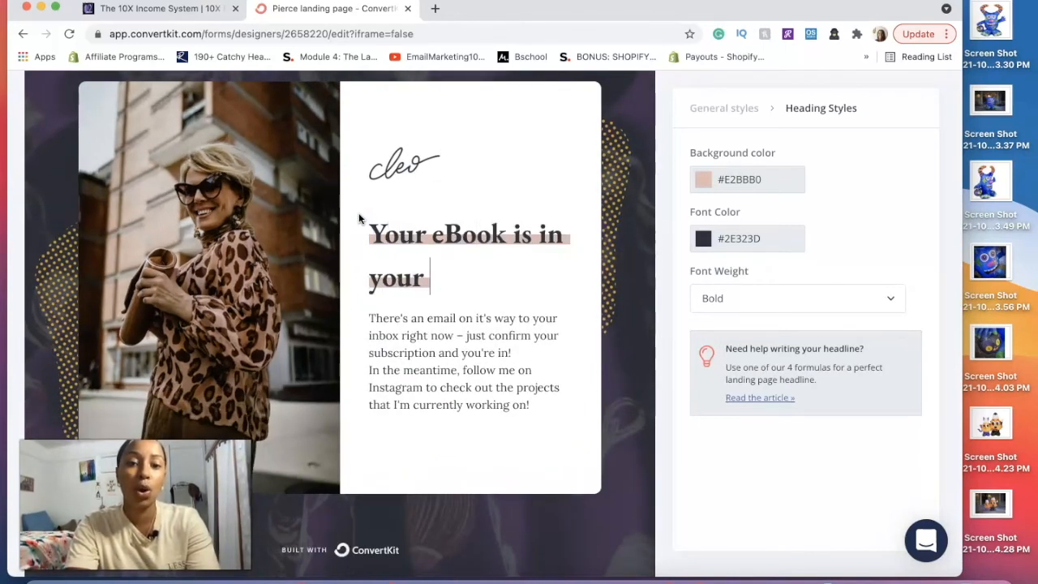
type("email Che")
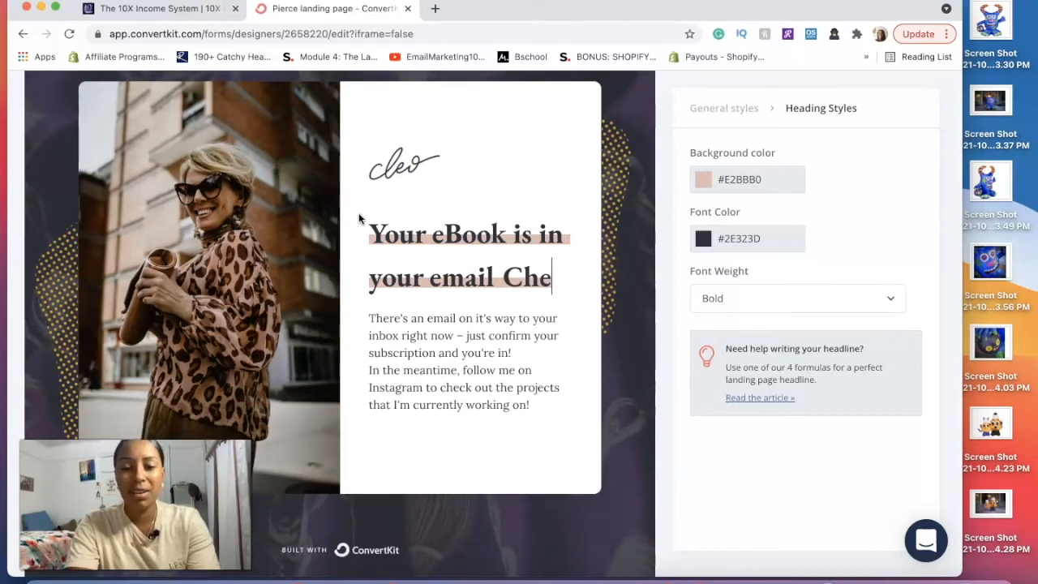
key("backspace")
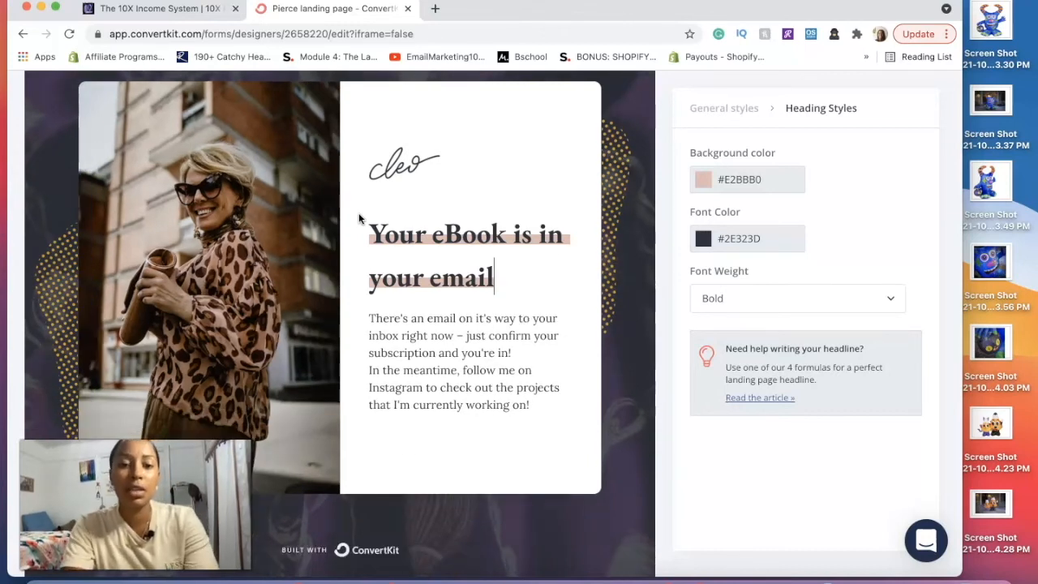
type("for the the link!")
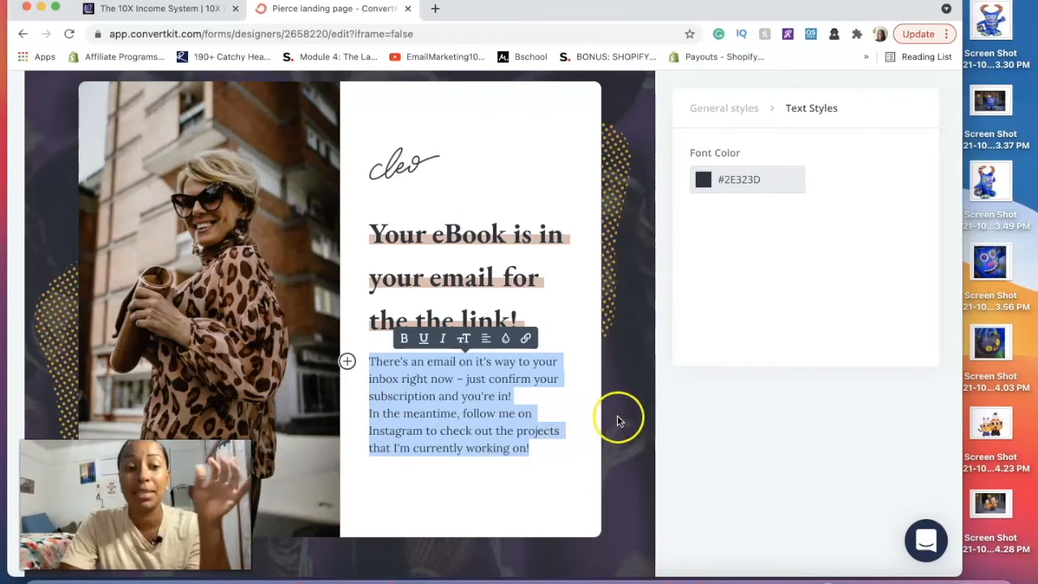
mouse_move(628, 424)
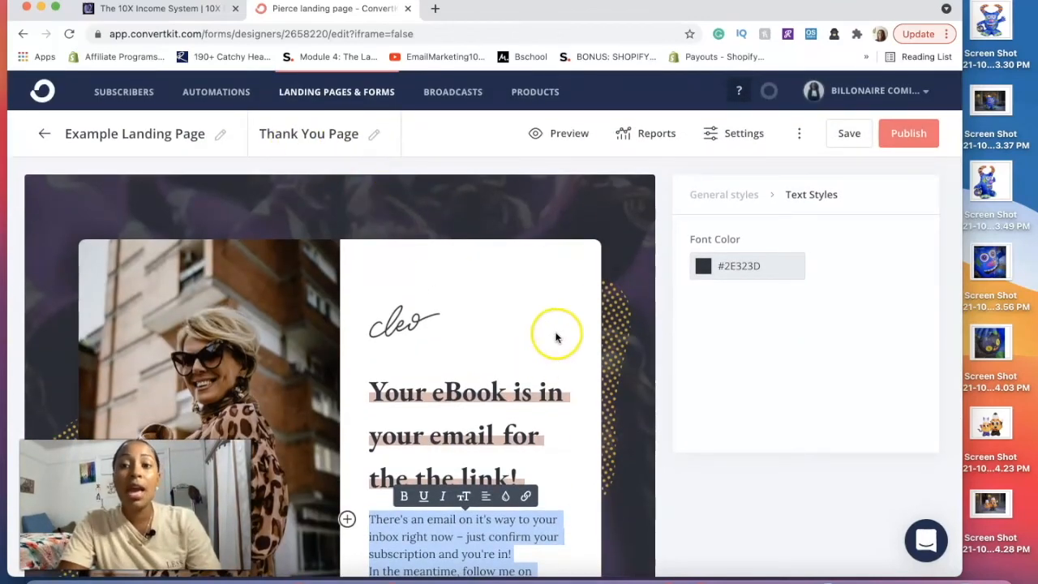
Open the incentive email contents from the landing page settings.
left_click(732, 133)
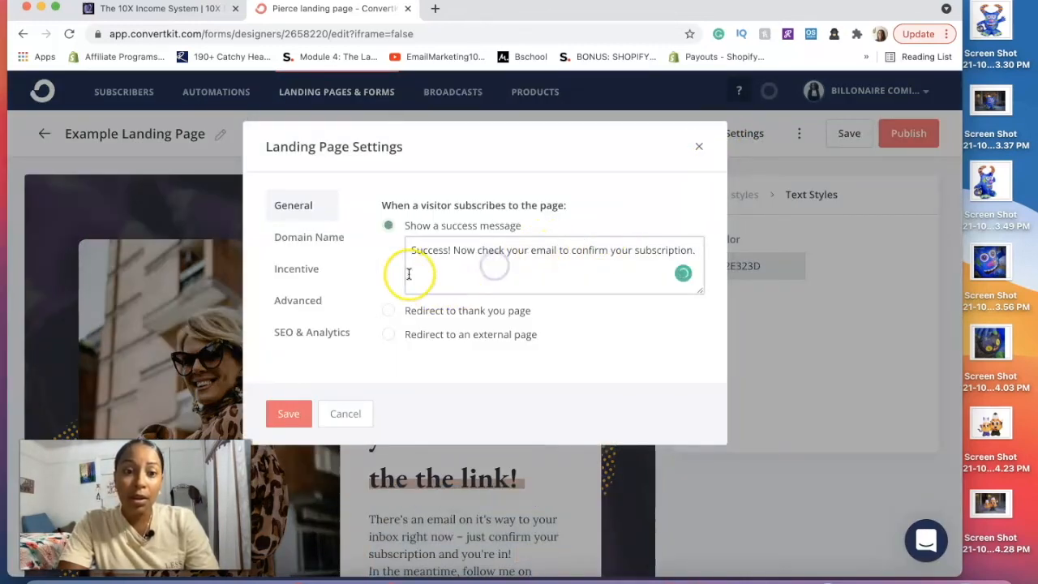
left_click(296, 268)
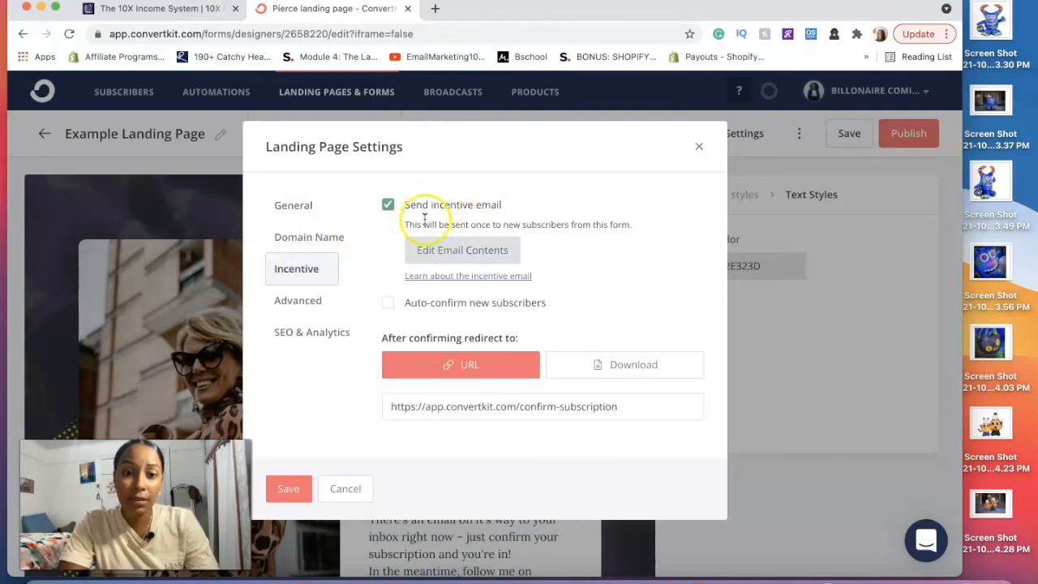
left_click(462, 250)
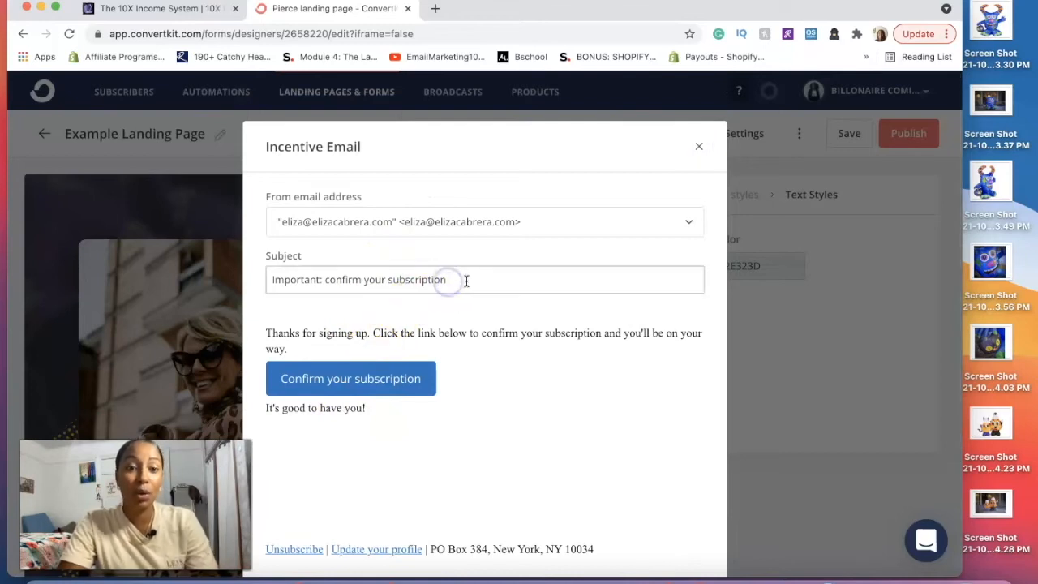
Change the email subject to 'Are you ready to make sales this week with your free Ebook?' and close the editor.
double_click(358, 279)
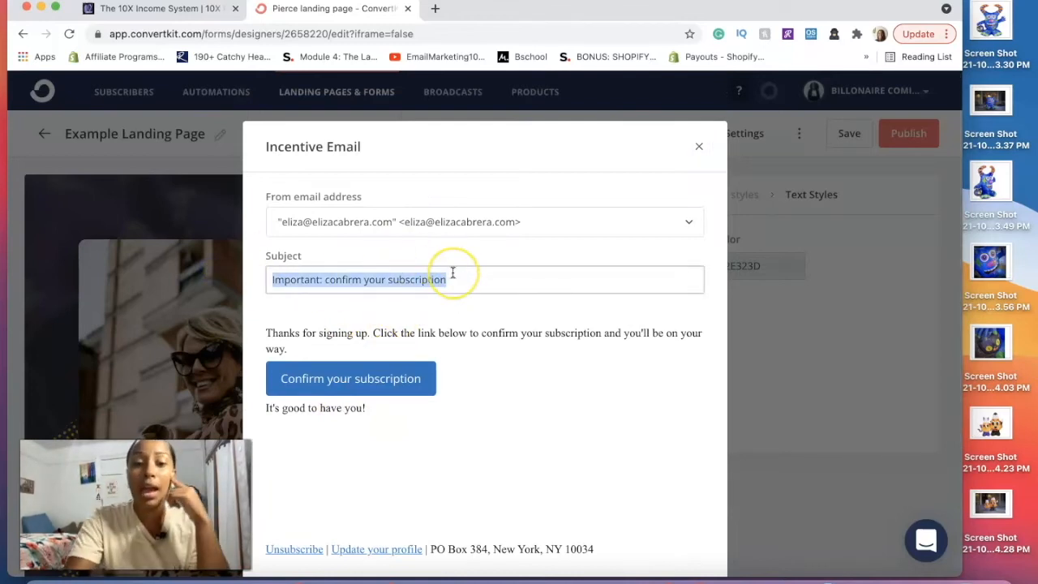
type("S")
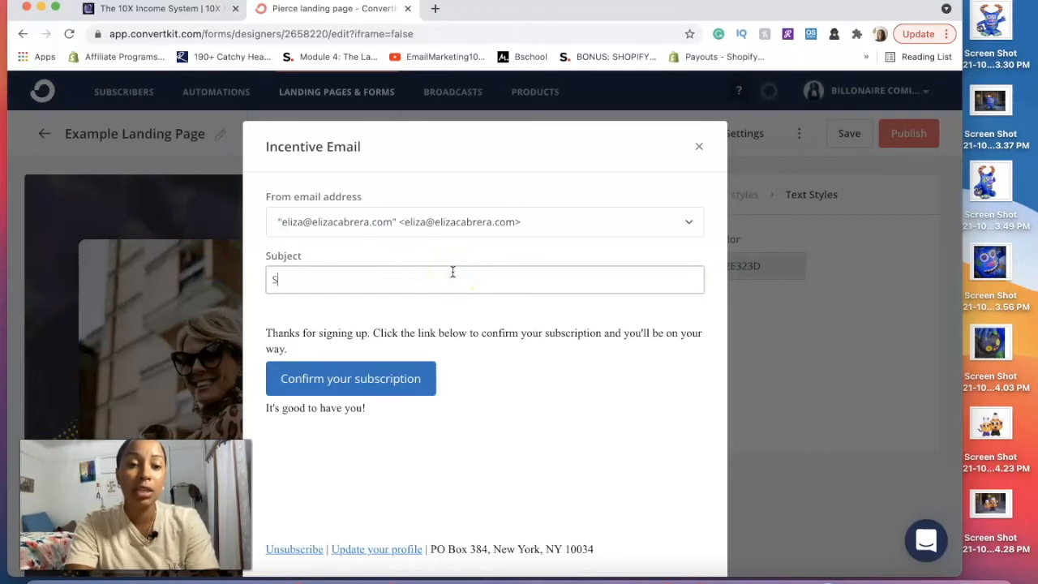
type("o happy to have!")
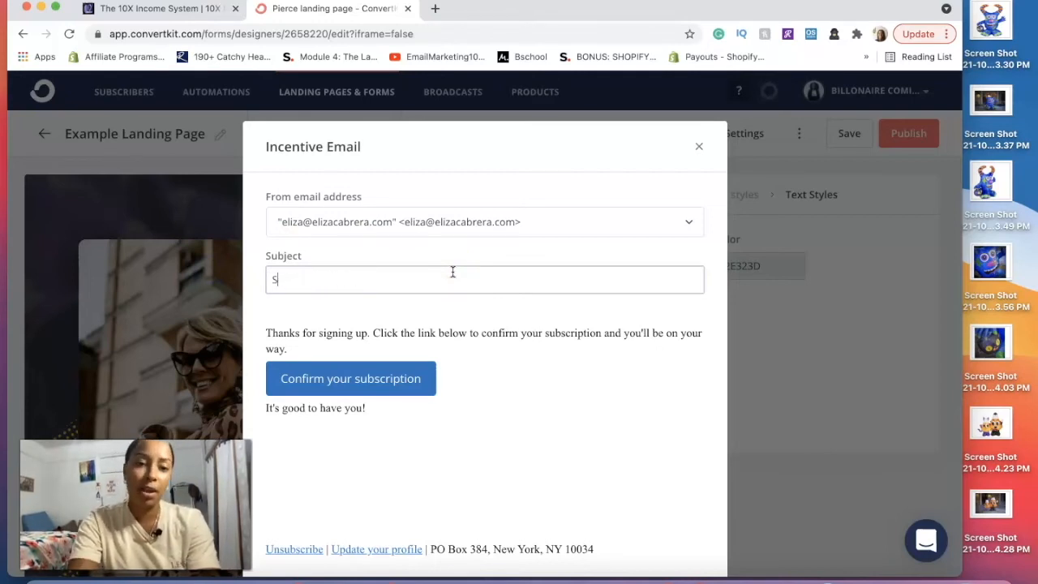
type("Are you ready to make")
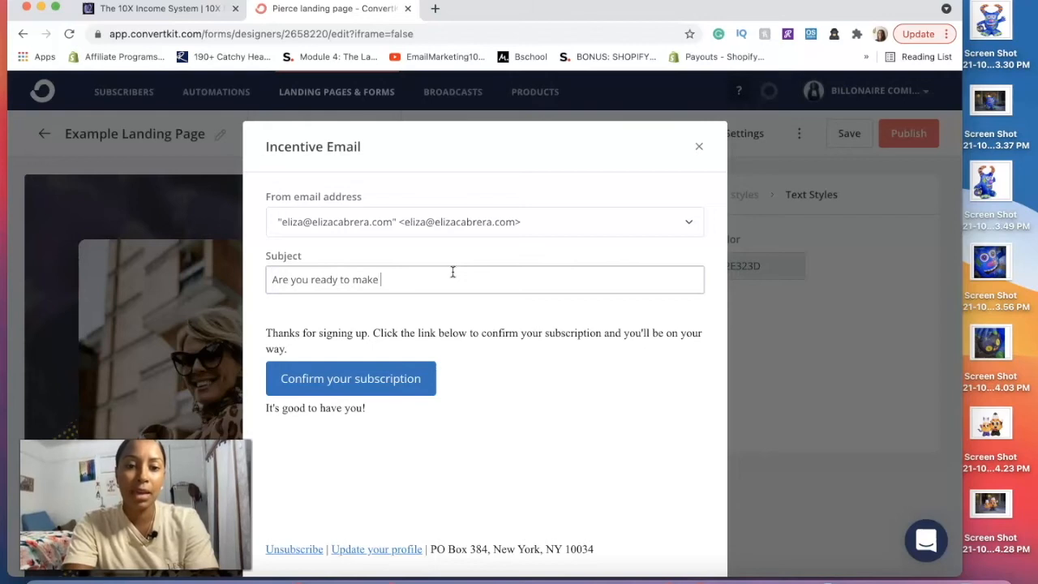
type("sales this week with")
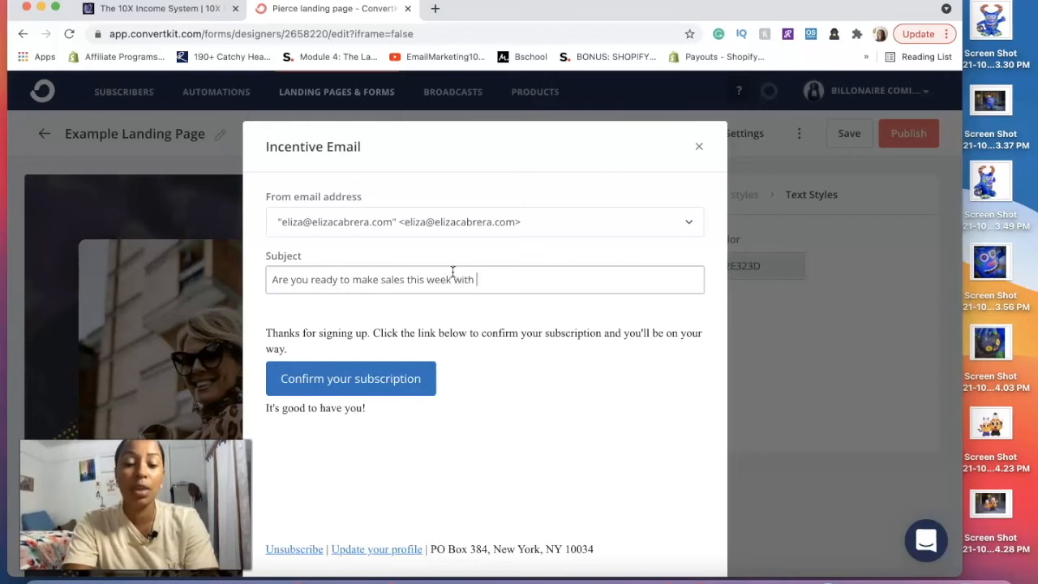
type("your free E")
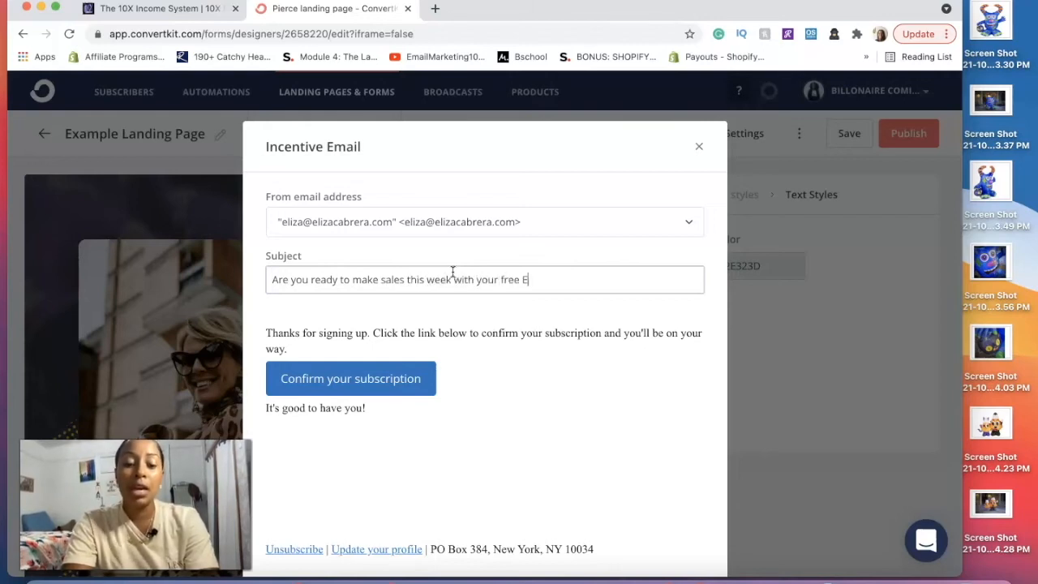
type("book?")
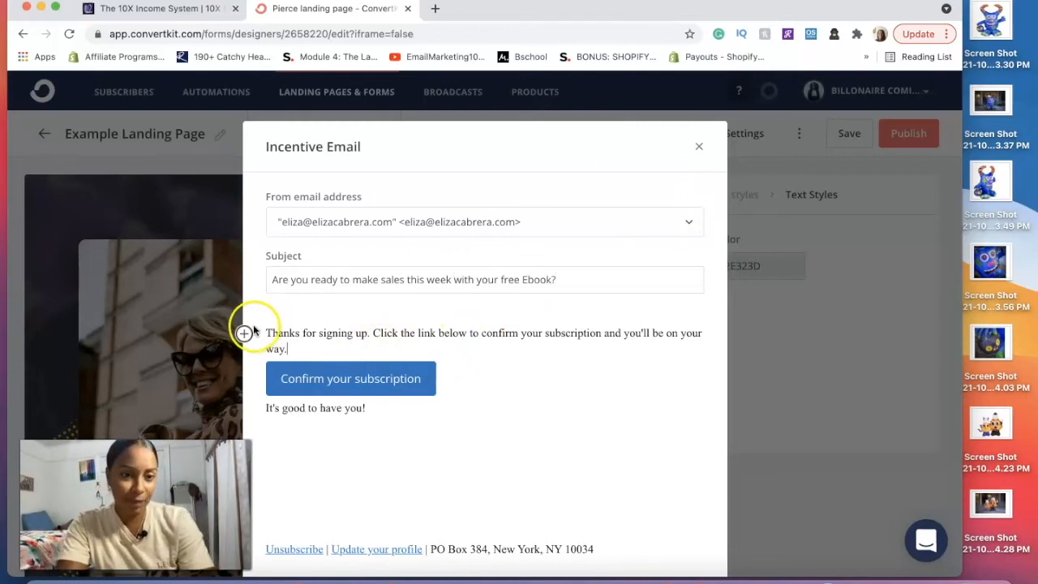
mouse_move(248, 332)
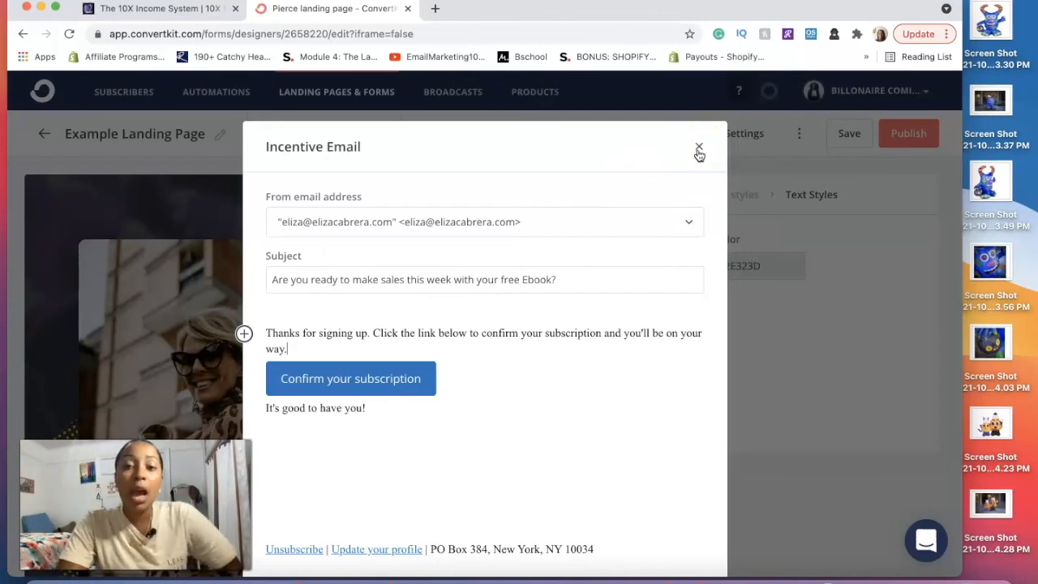
left_click(699, 148)
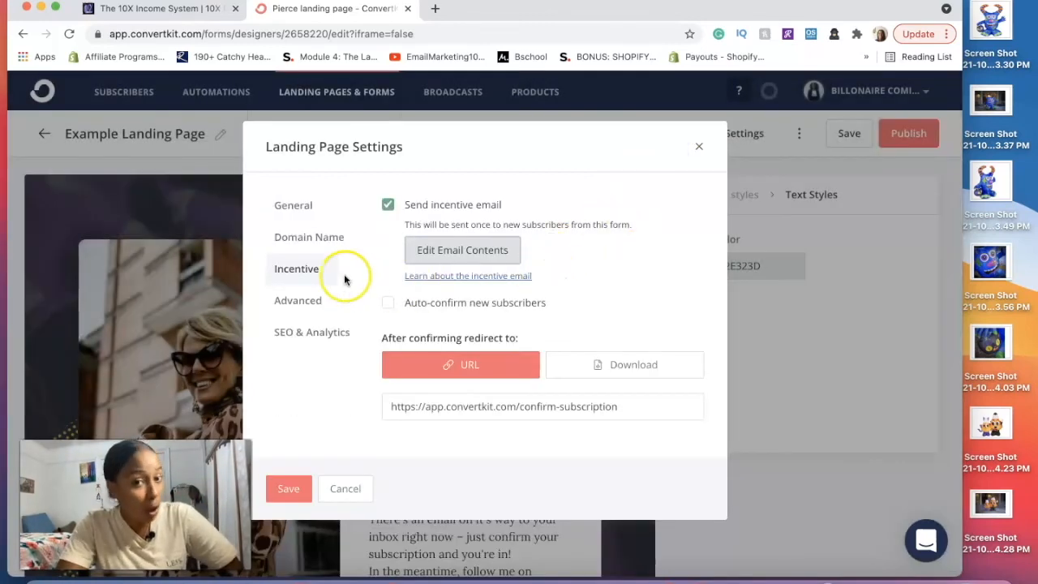
Close settings, review the Thank You page's incentive email, then scroll its general styles.
left_click(293, 204)
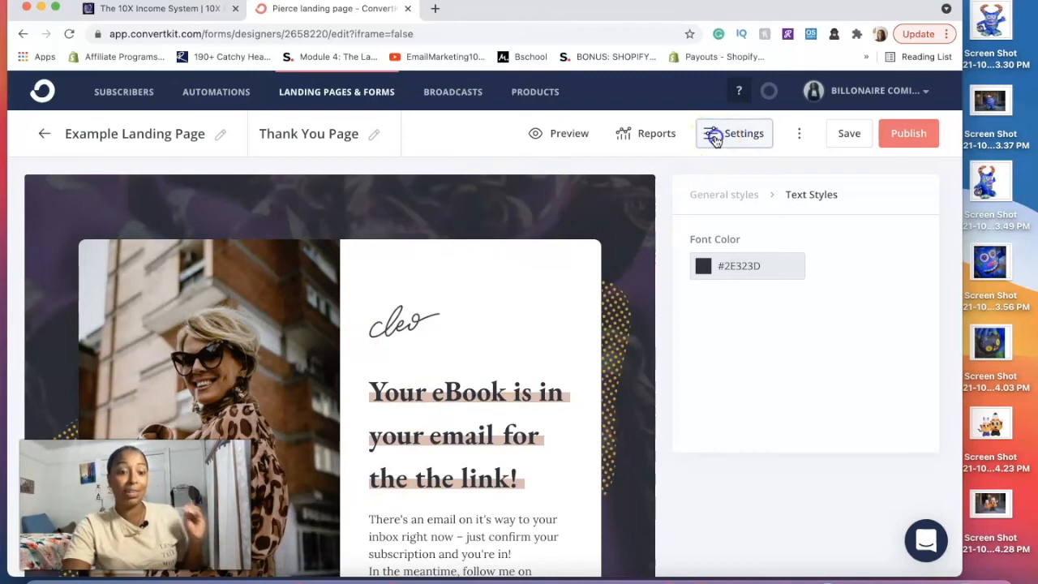
left_click(733, 133)
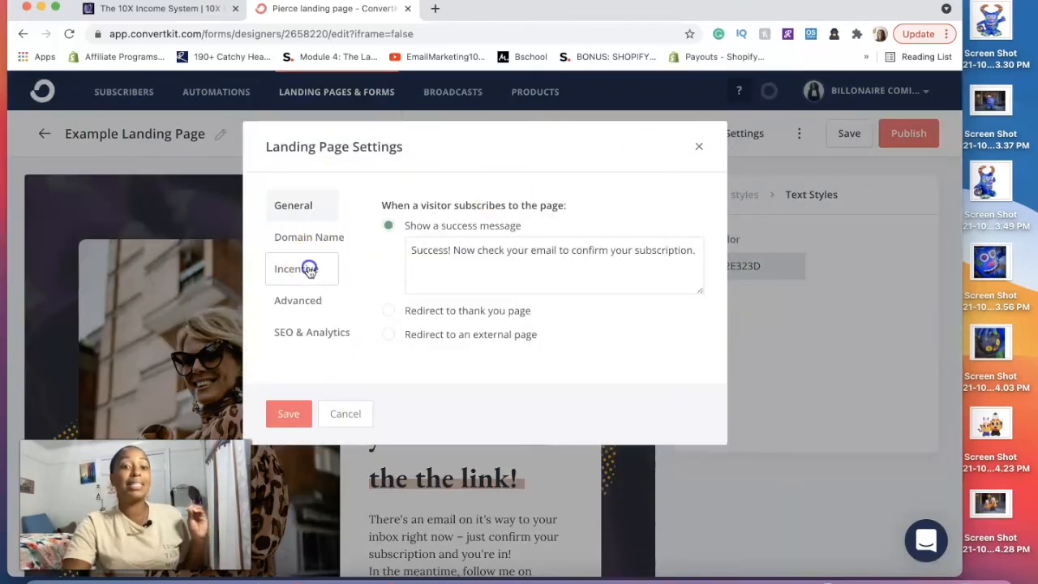
left_click(295, 268)
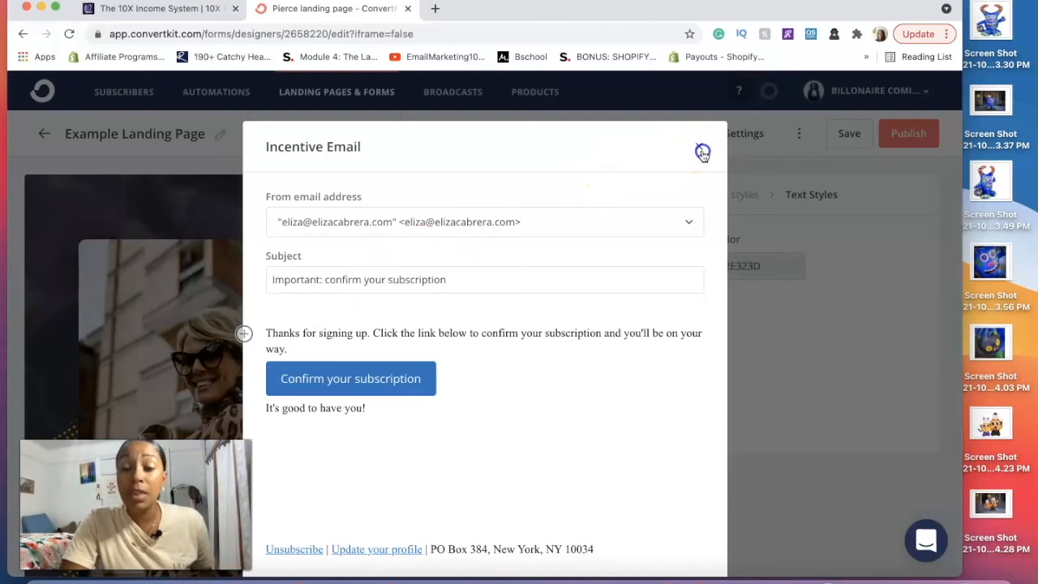
left_click(702, 153)
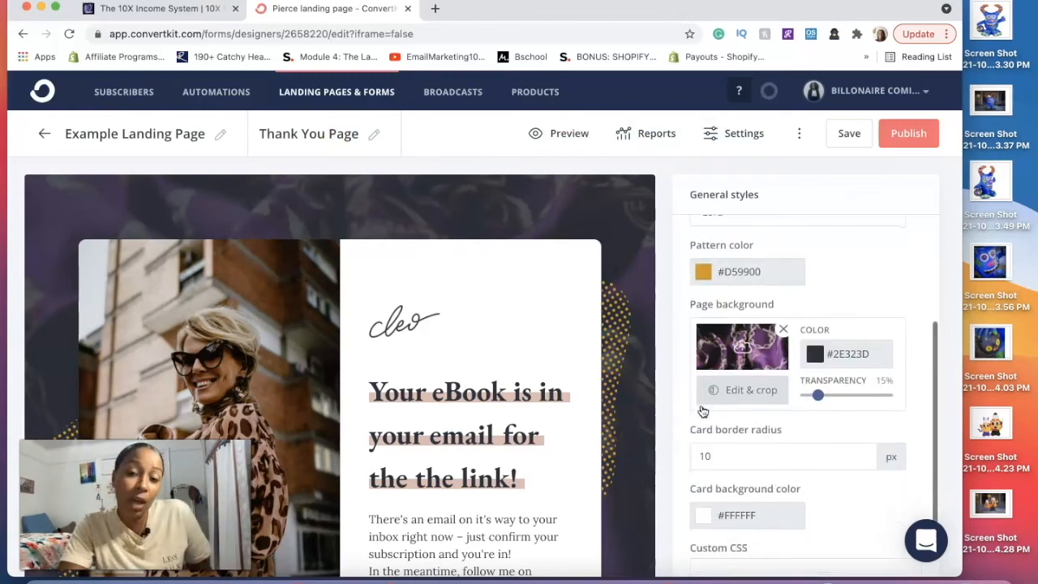
scroll("down", 3)
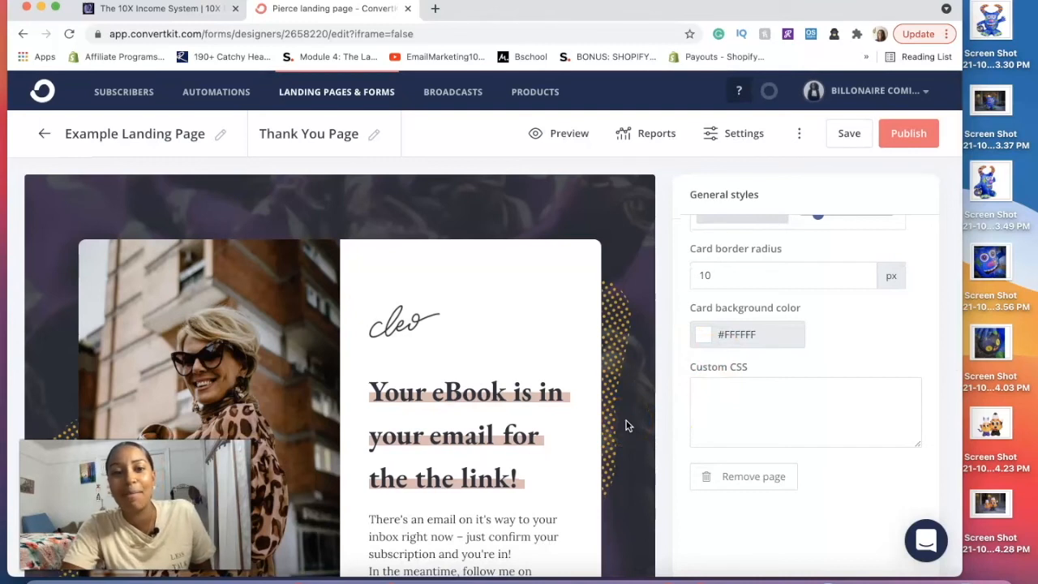
mouse_move(753, 476)
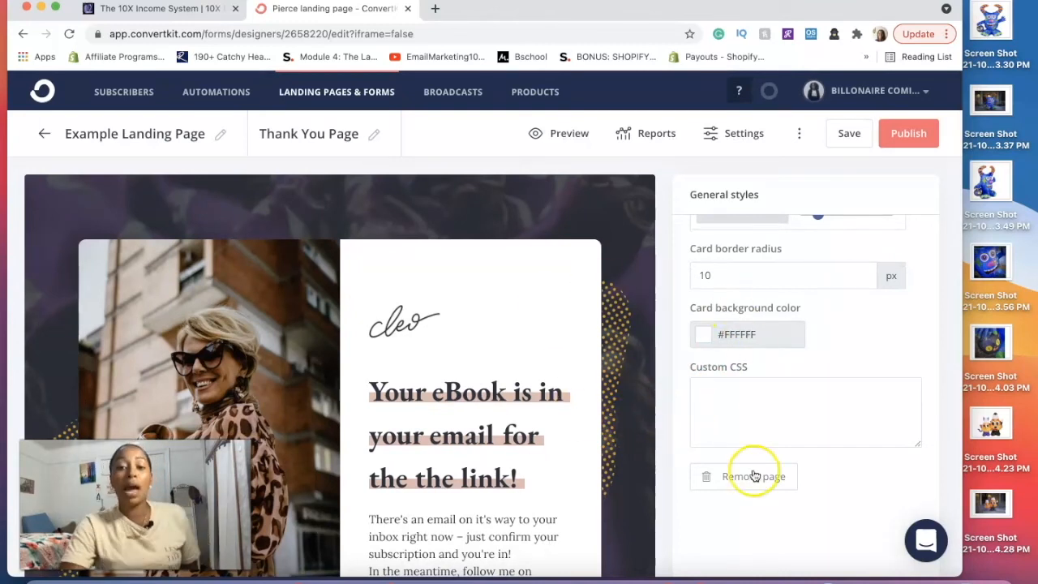
Delete the thank-you page and set subscribers to redirect to an external page.
left_click(752, 476)
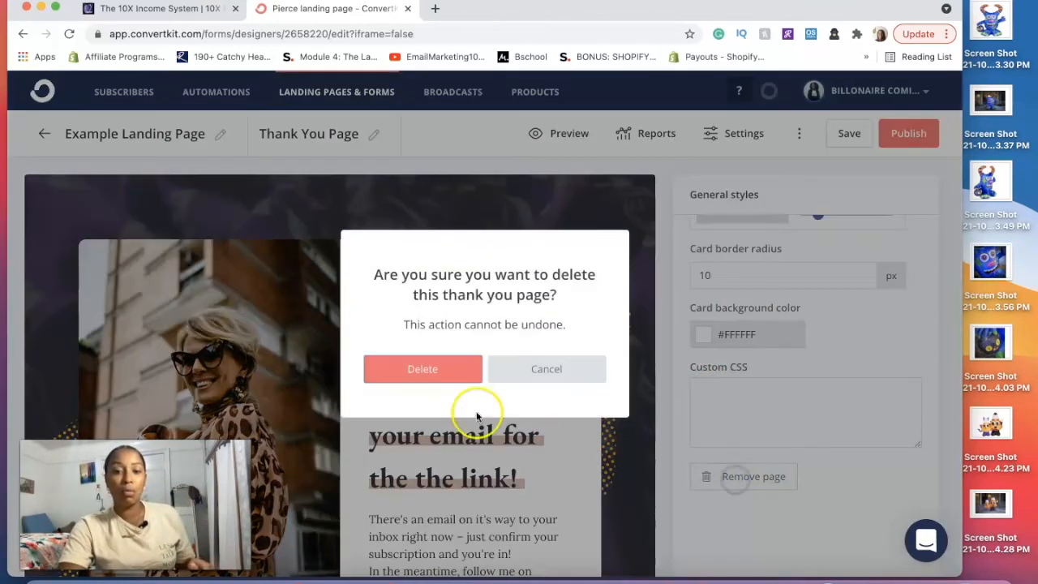
left_click(422, 368)
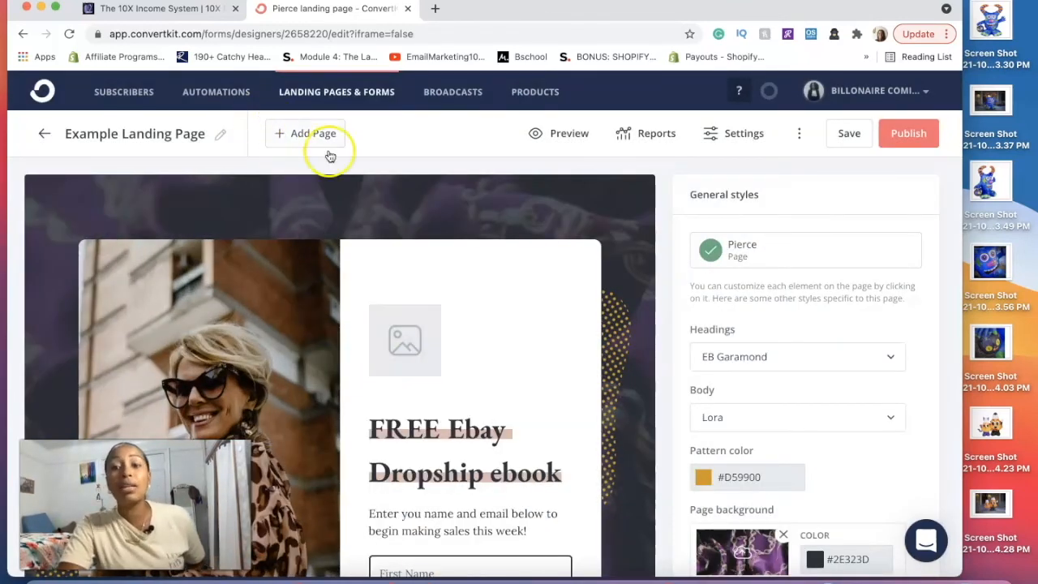
left_click(732, 133)
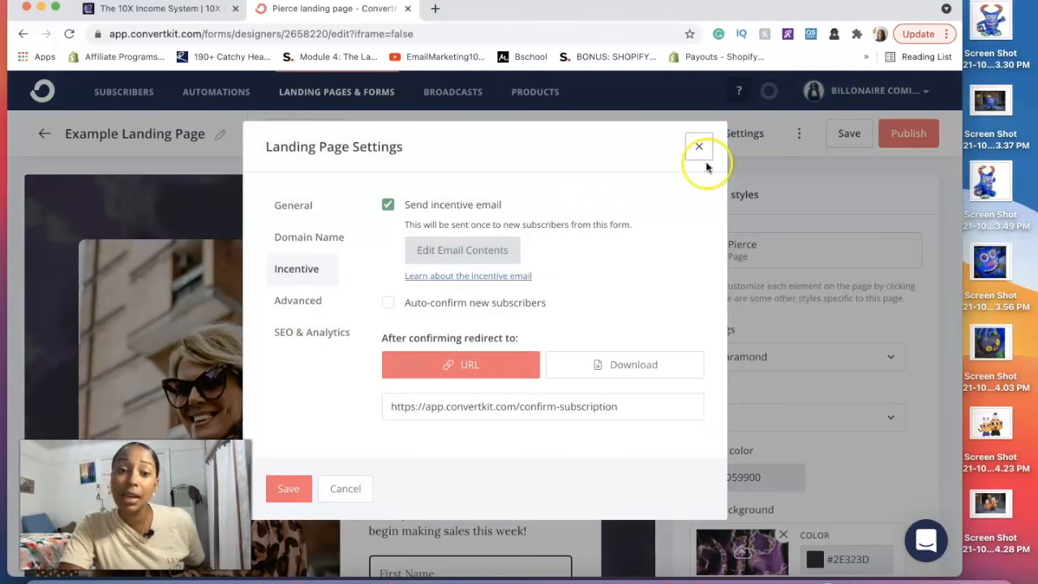
left_click(292, 205)
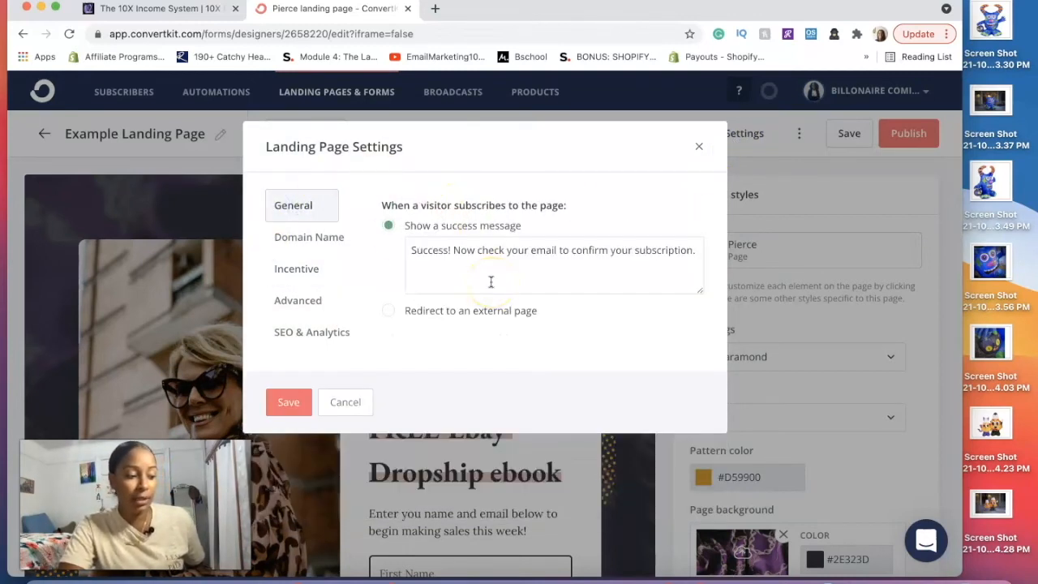
left_click(389, 310)
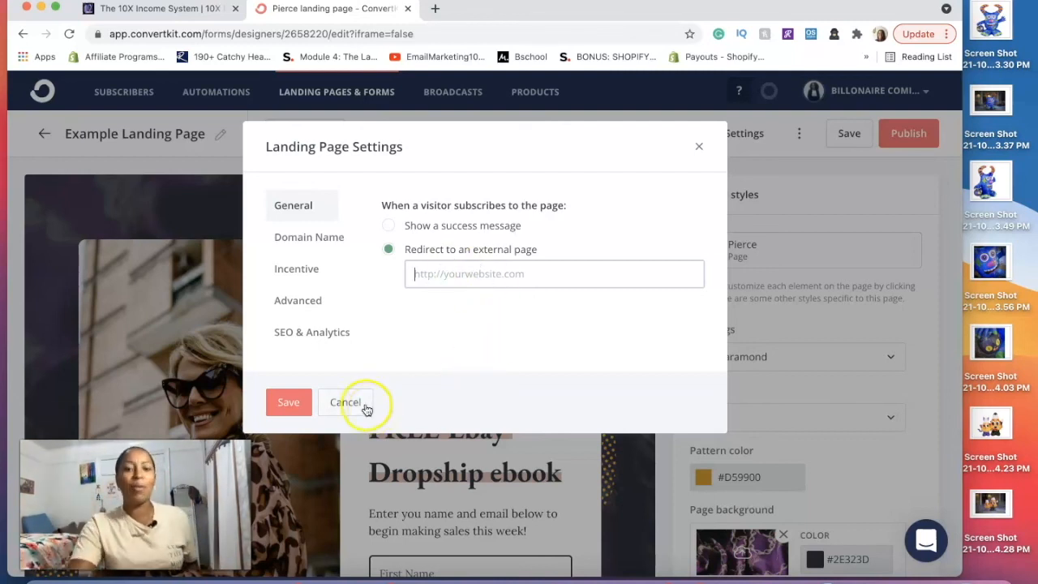
Cancel the settings, publish the landing page, and copy its live ck.page URL.
left_click(344, 401)
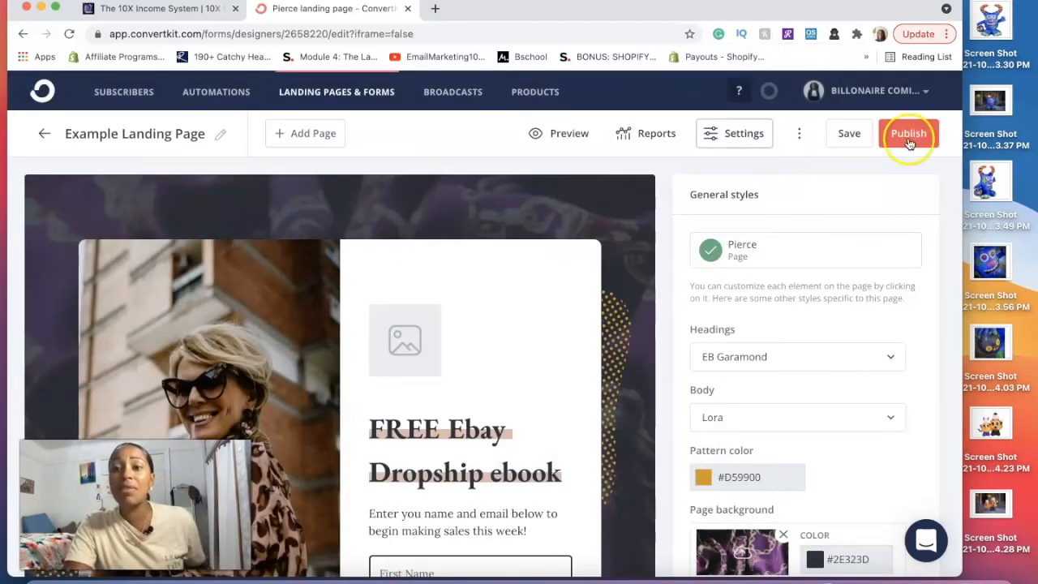
left_click(908, 133)
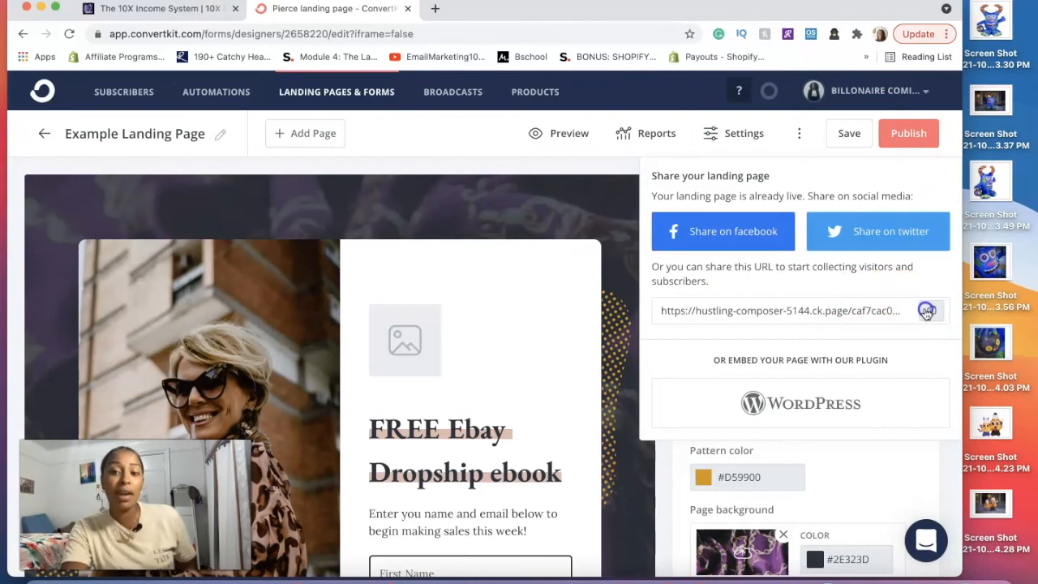
left_click(927, 310)
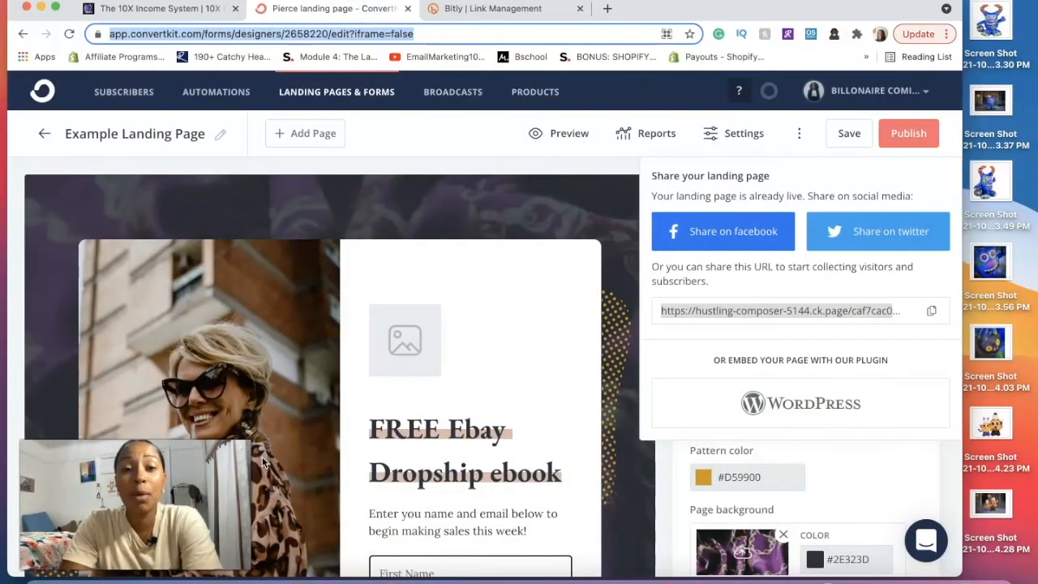
mouse_move(866, 239)
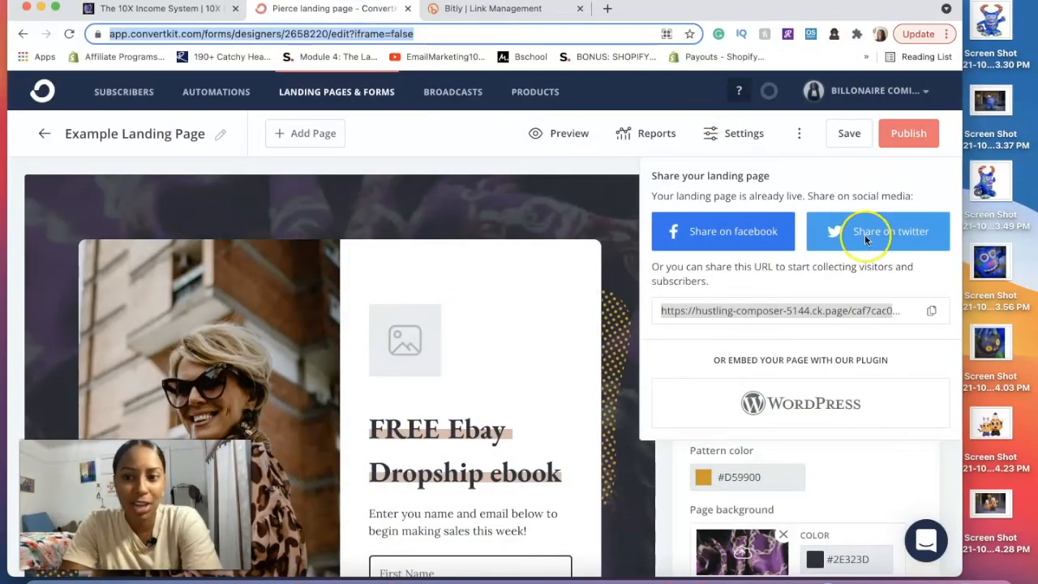
left_click(931, 311)
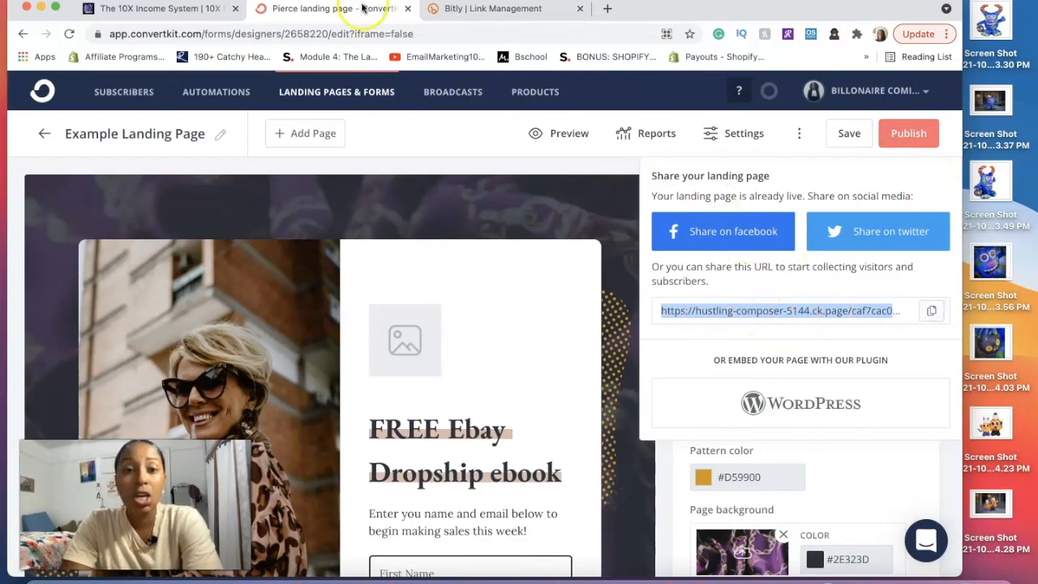
Switch to Bitly and browse the links, including '$297 Passive Income' with 364 clicks.
left_click(493, 8)
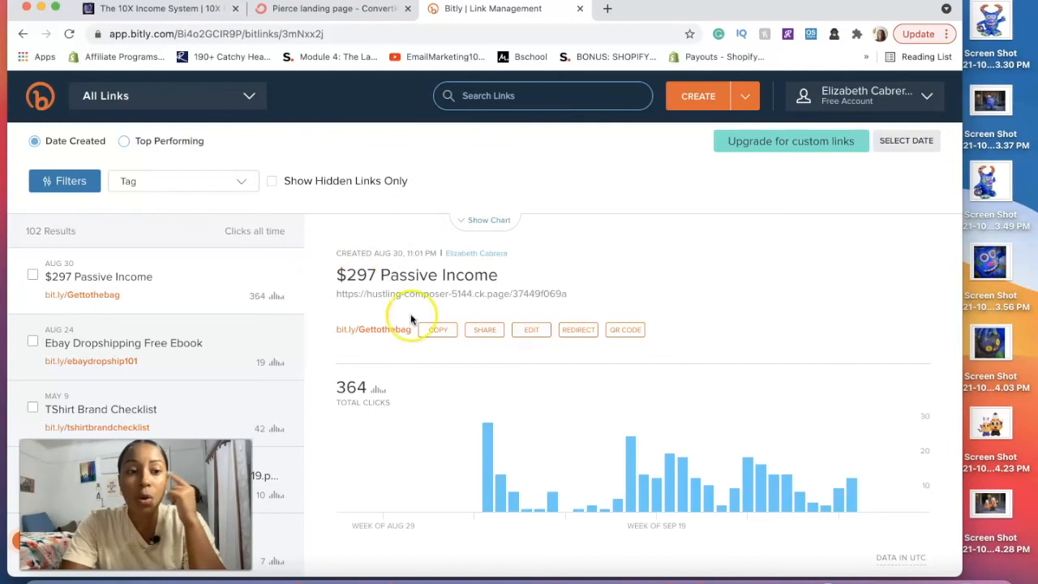
mouse_move(366, 291)
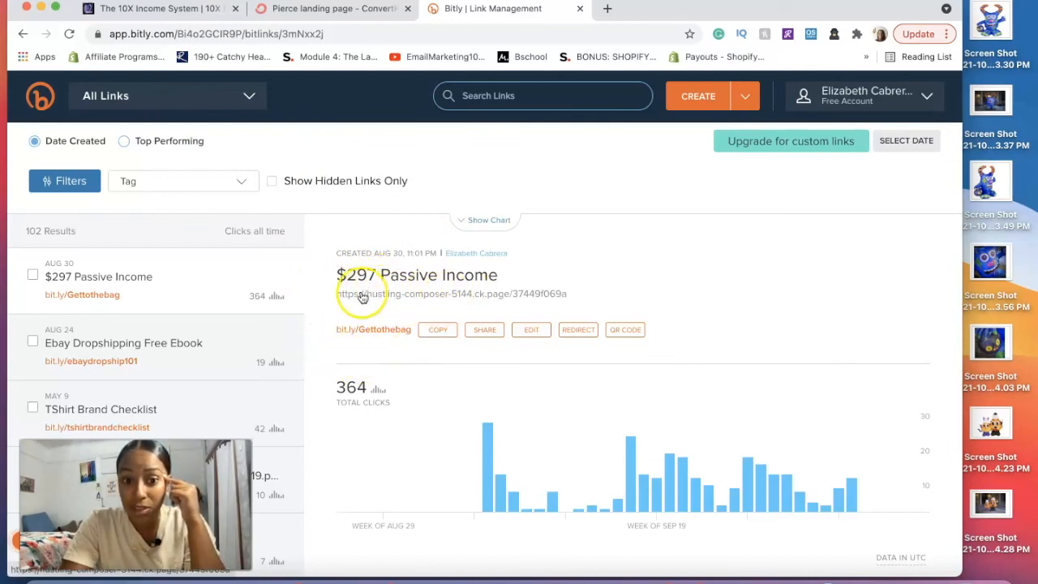
mouse_move(462, 301)
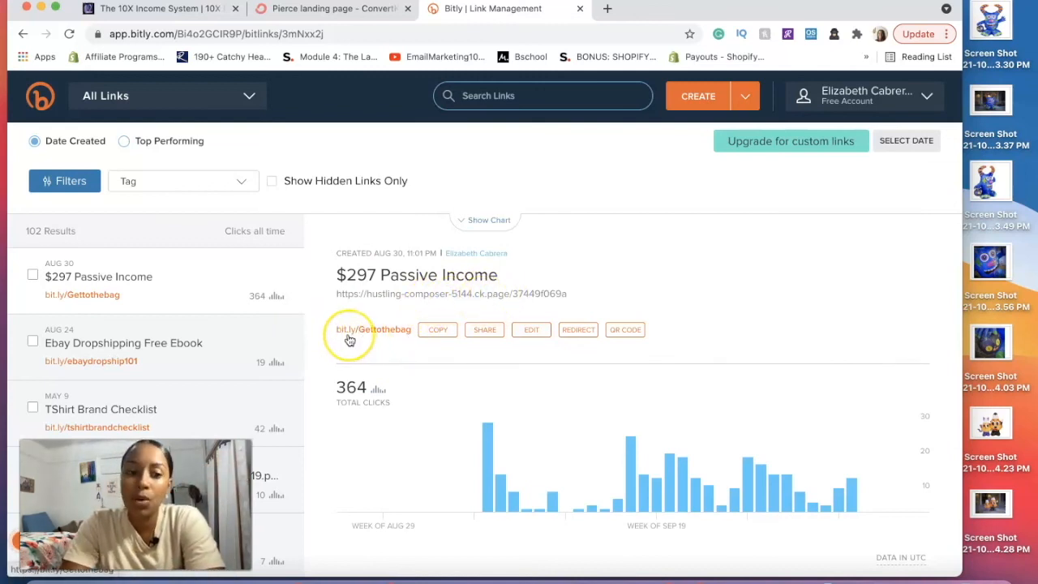
mouse_move(359, 339)
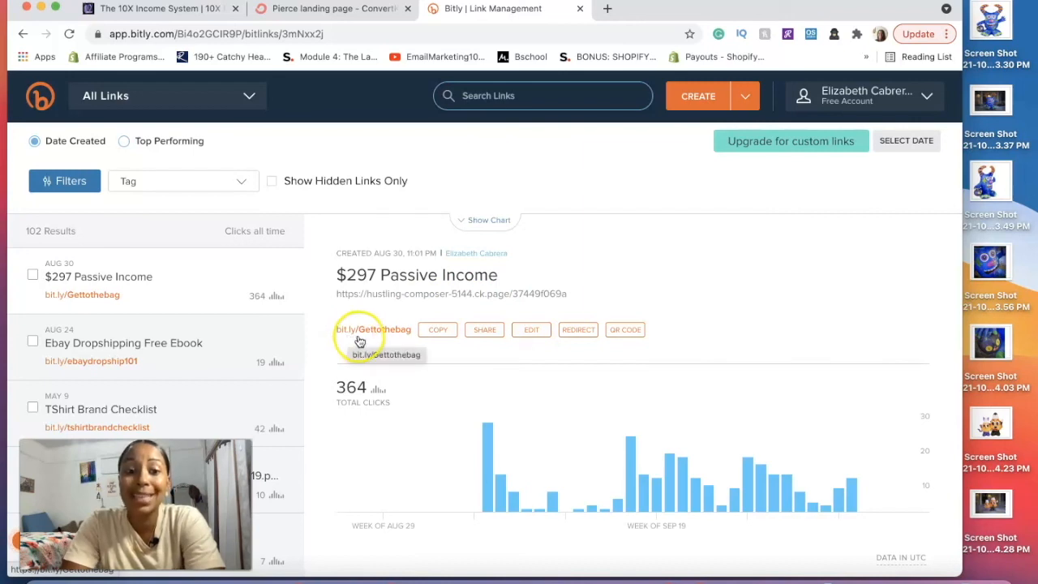
mouse_move(442, 369)
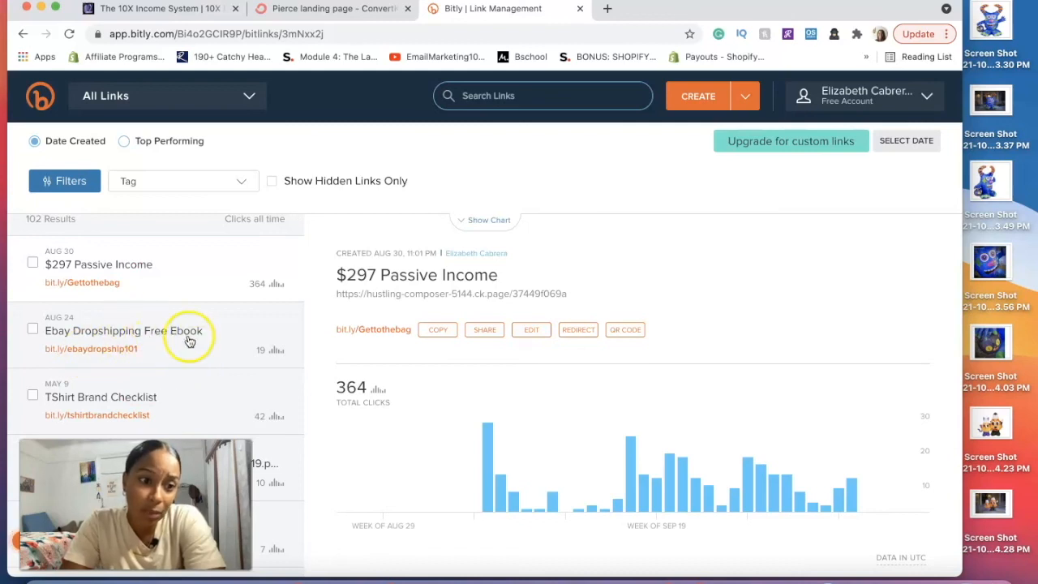
mouse_move(185, 352)
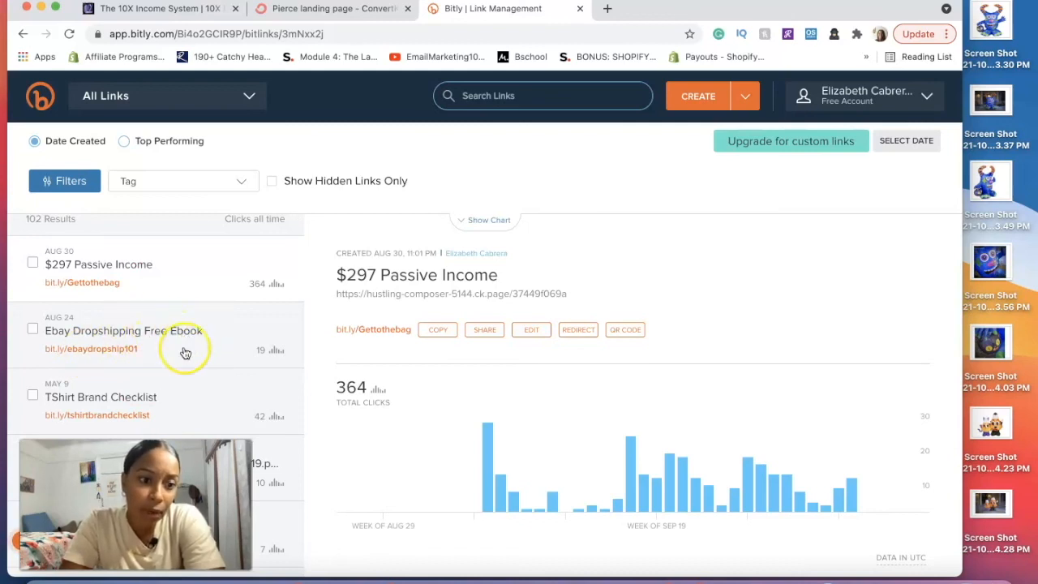
scroll("down", 3)
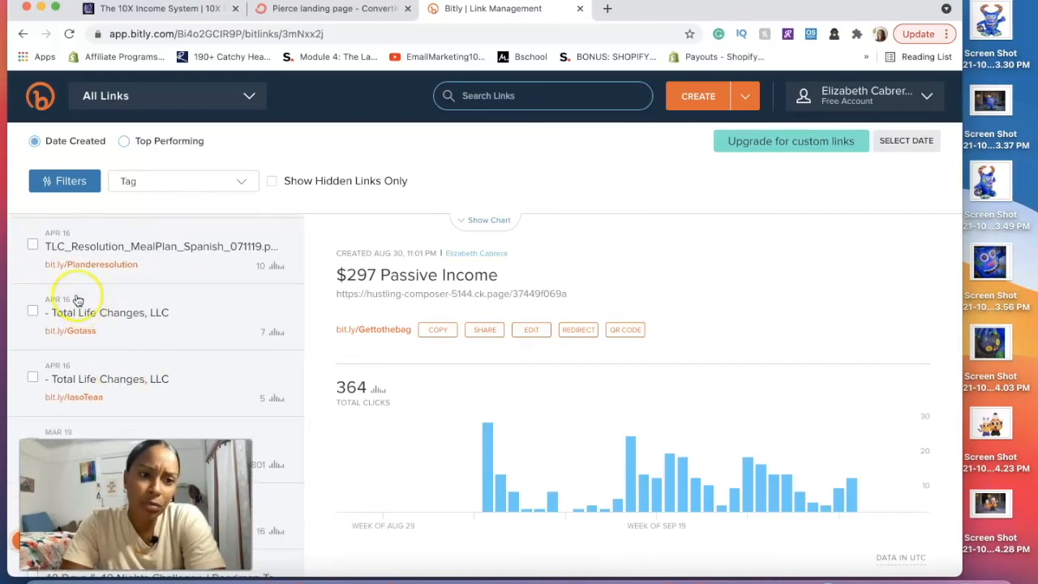
mouse_move(128, 288)
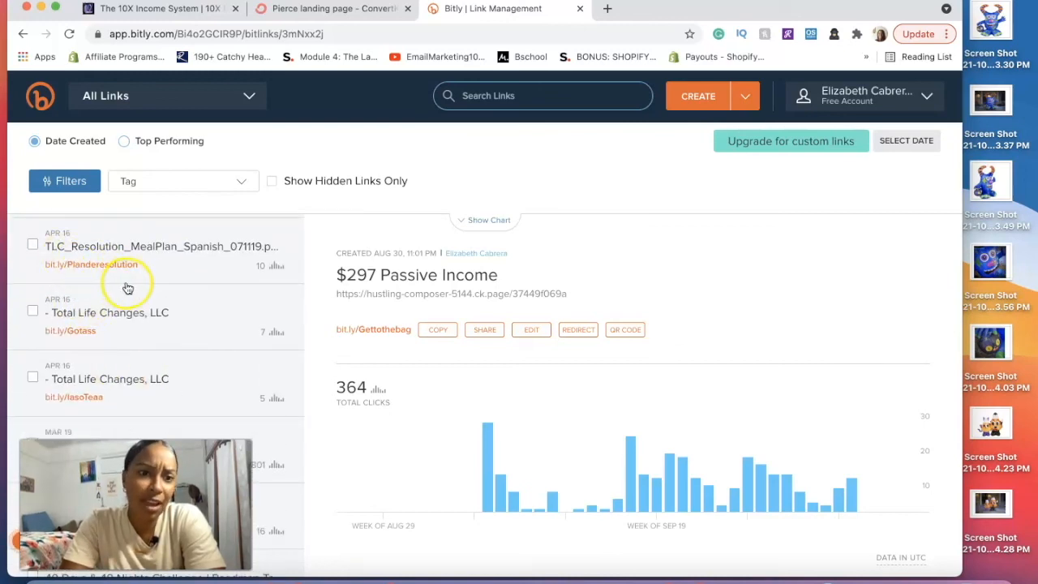
mouse_move(154, 373)
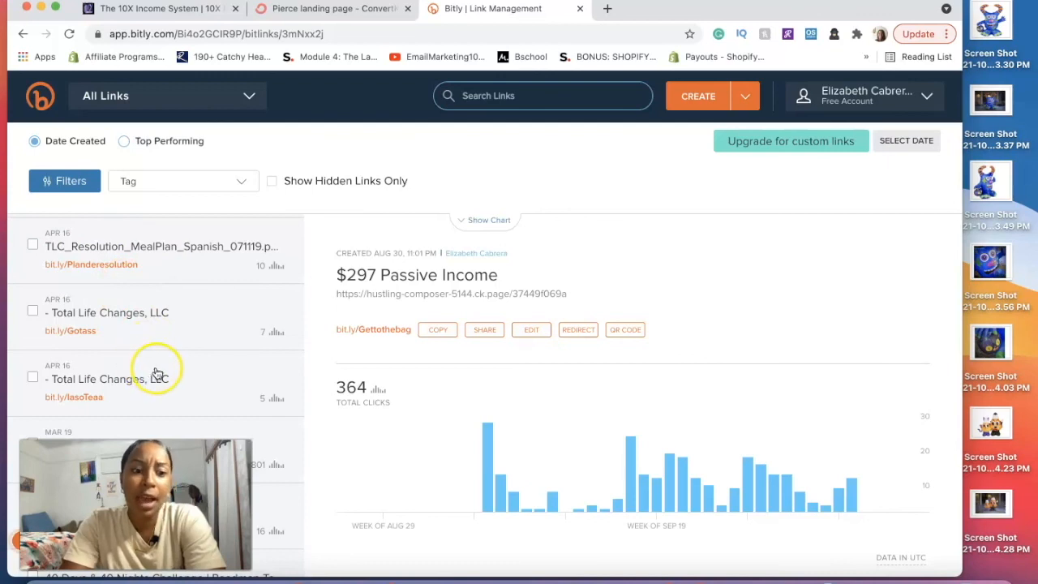
mouse_move(86, 373)
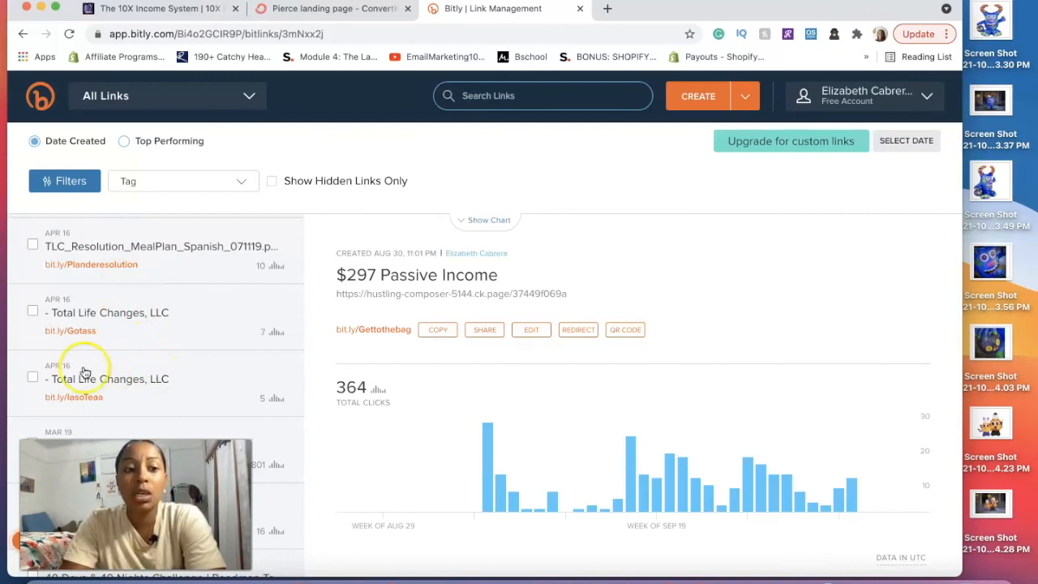